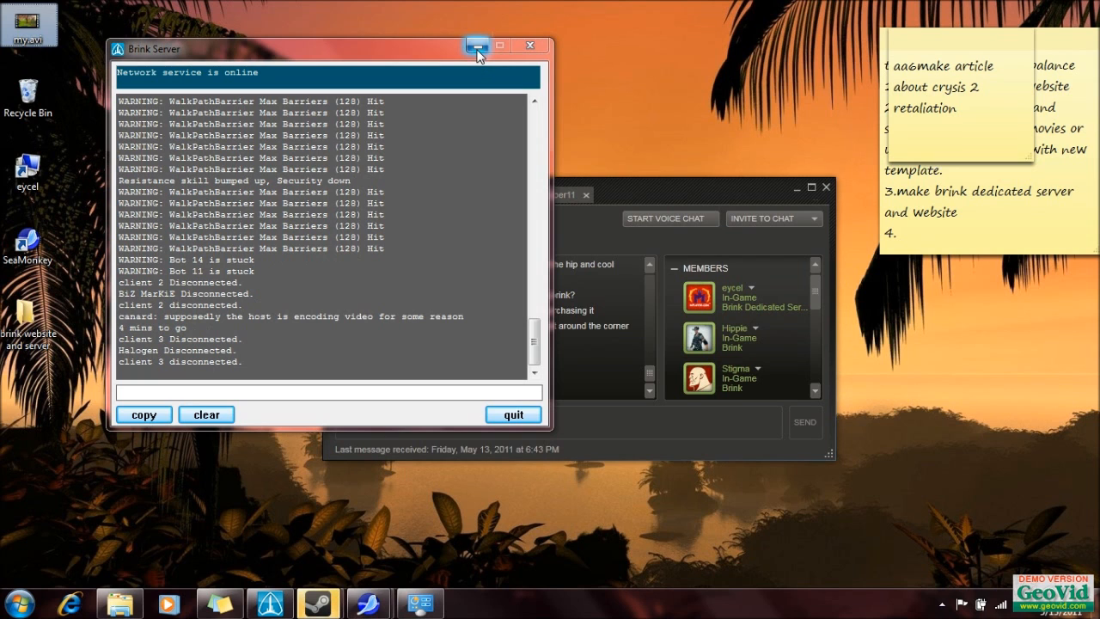
pyautogui.moveTo(477, 47)
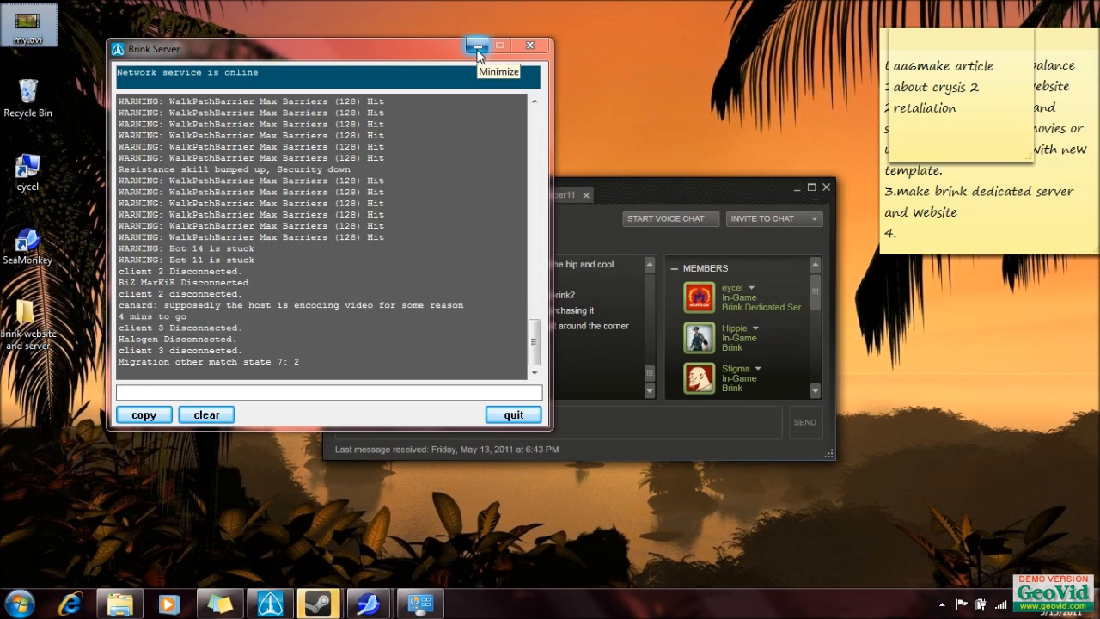
# - Minimize the running Brink Server console window to the taskbar
pyautogui.click(476, 44)
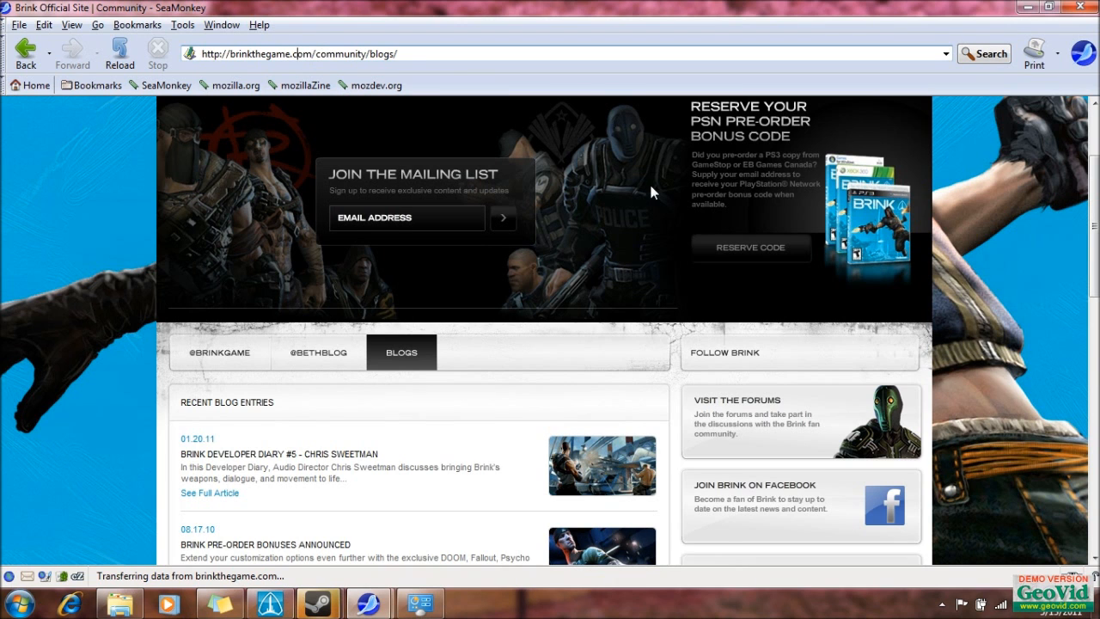
# - Scroll down through the Brink official blog page
pyautogui.scroll(-3)
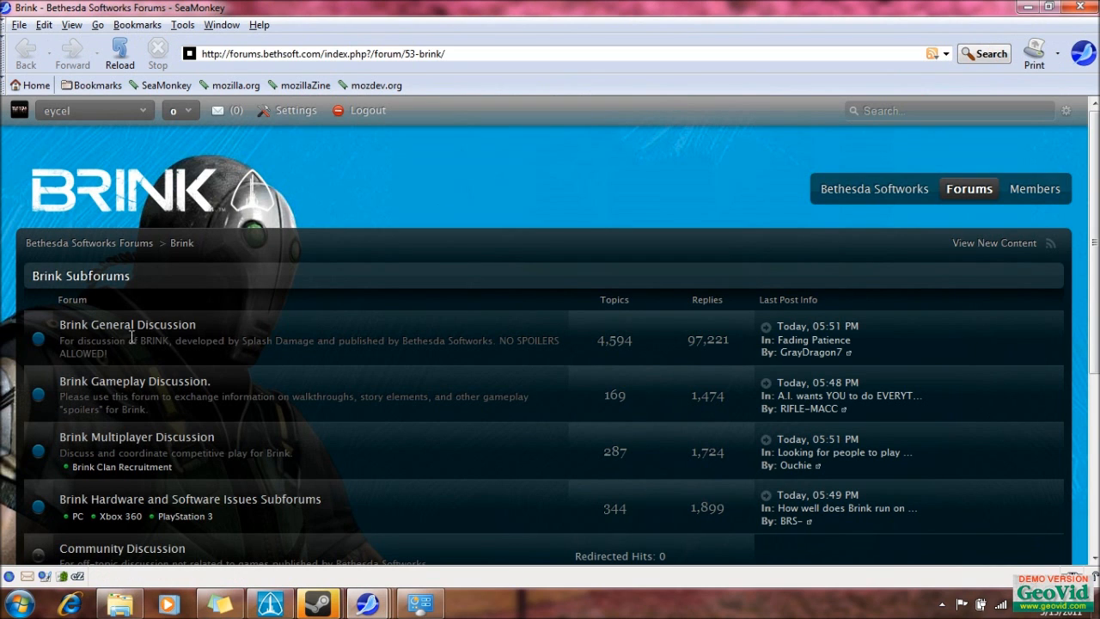
pyautogui.scroll(-3)
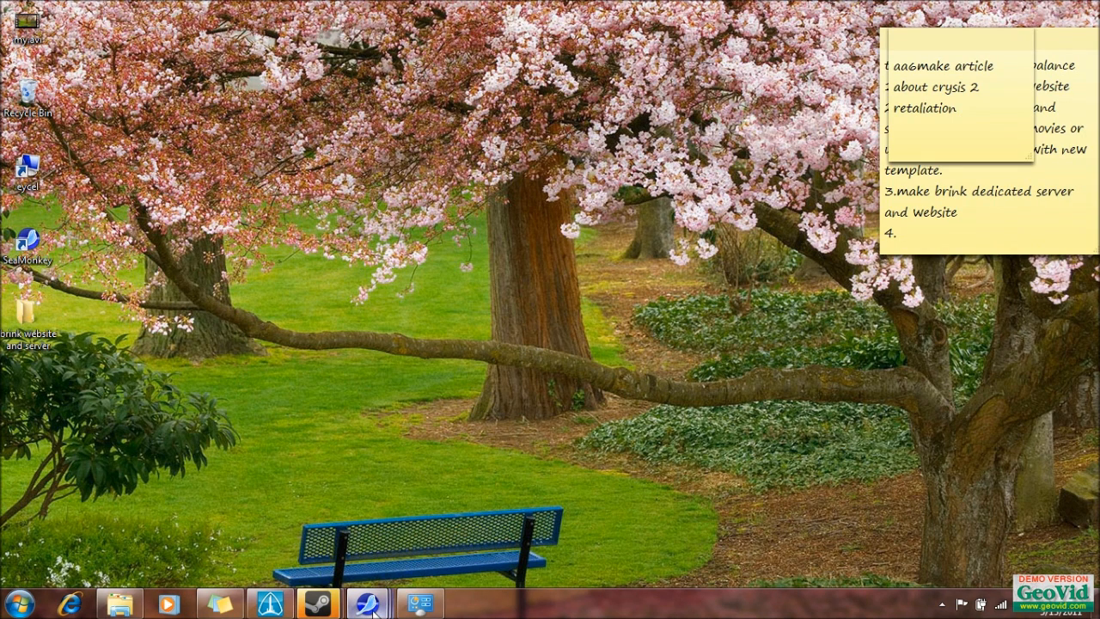
pyautogui.moveTo(371, 605)
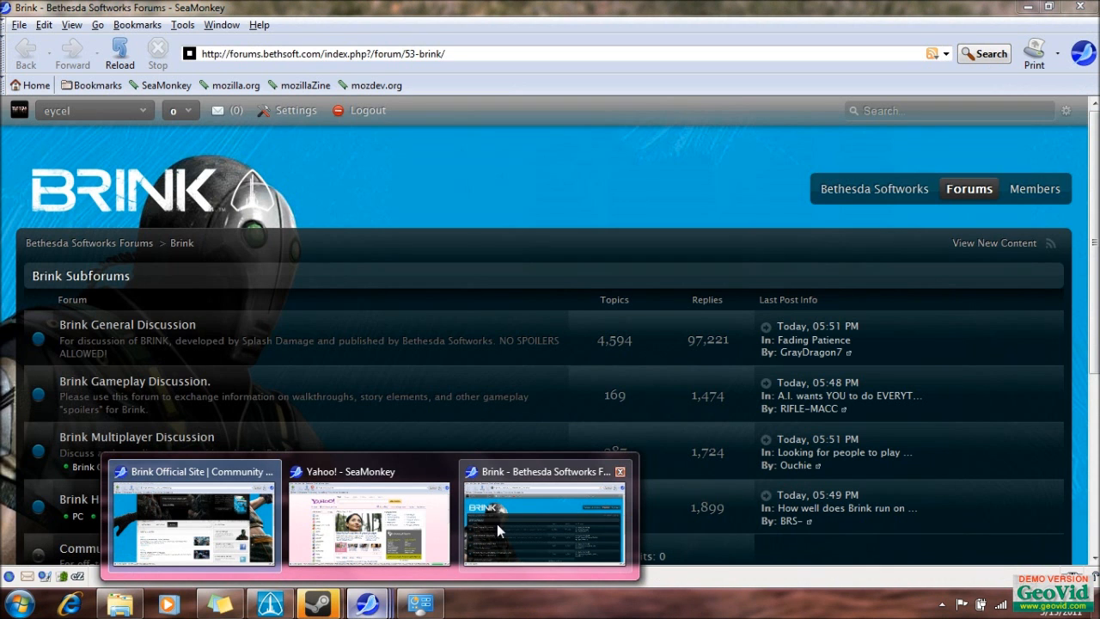
pyautogui.moveTo(503, 528)
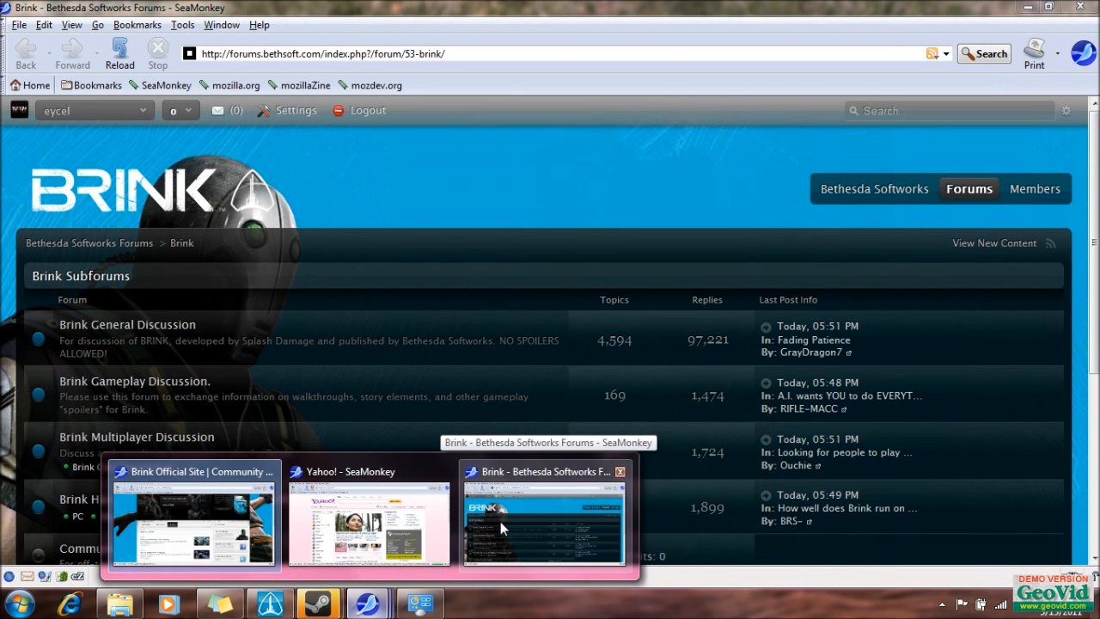
pyautogui.moveTo(557, 517)
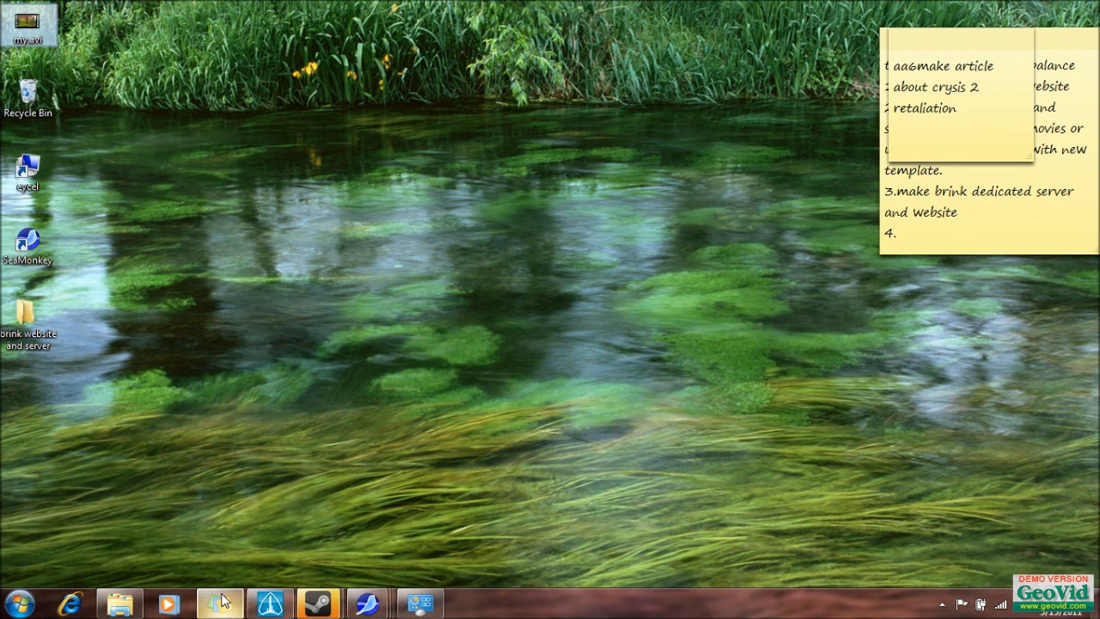
pyautogui.moveTo(320, 599)
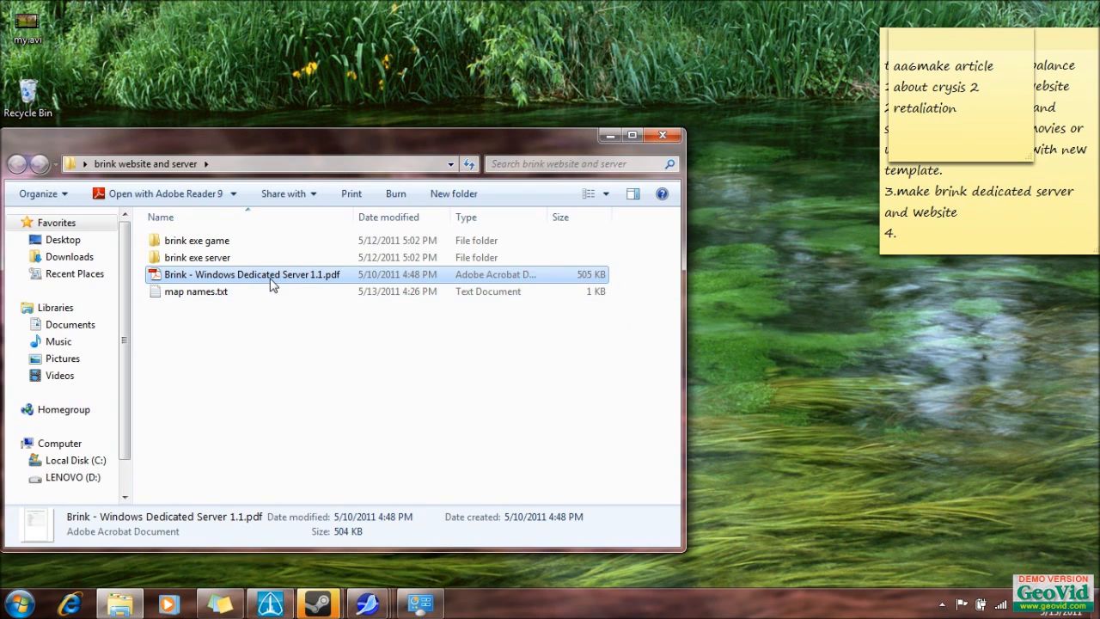
pyautogui.moveTo(263, 282)
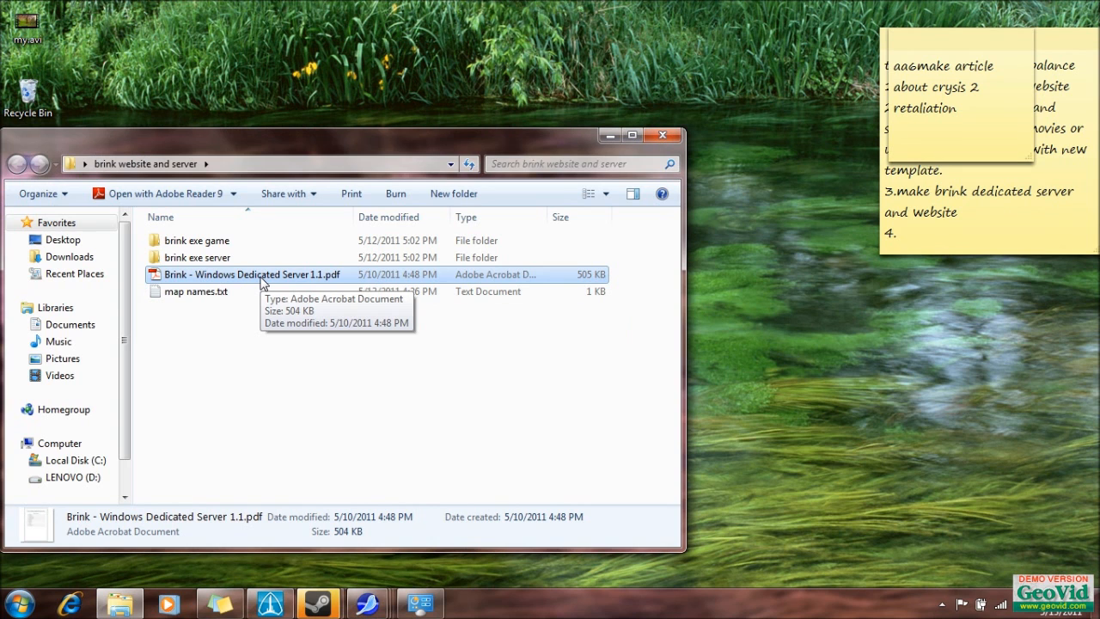
# - Open 'Brink - Windows Dedicated Server 1.1.pdf' from the brink website and server folder
pyautogui.doubleClick(252, 274)
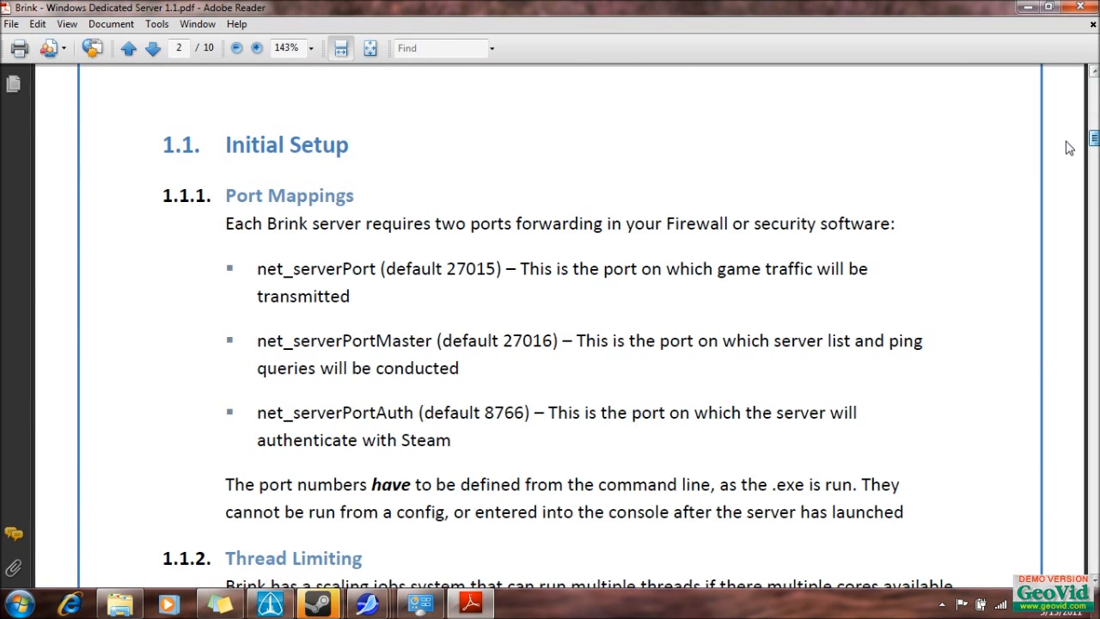
pyautogui.moveTo(253, 195)
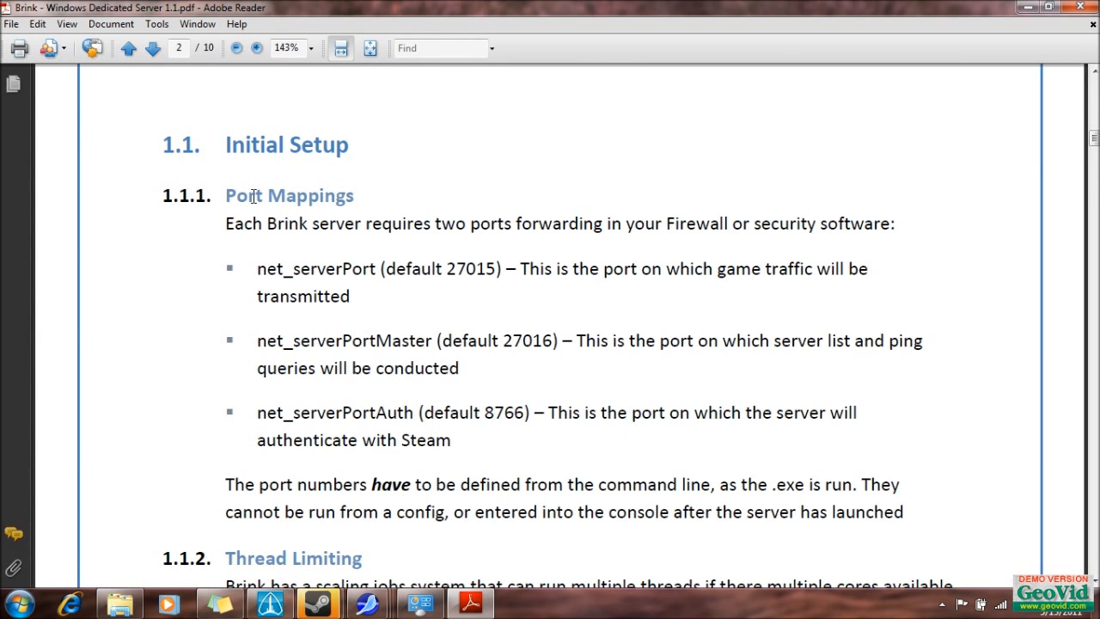
pyautogui.moveTo(294, 153)
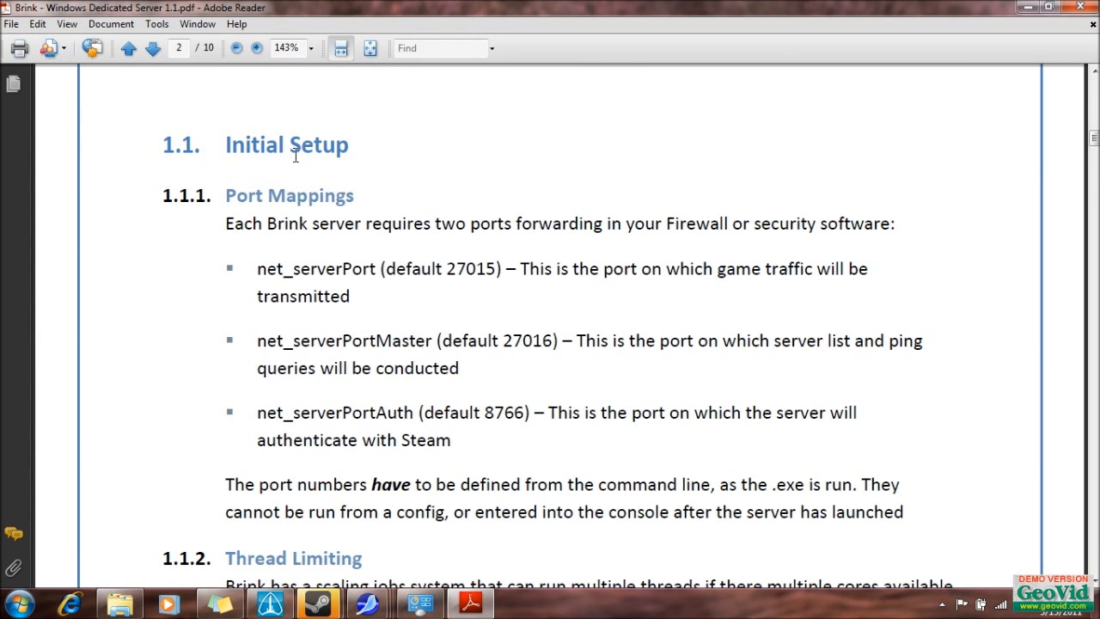
pyautogui.moveTo(265, 273)
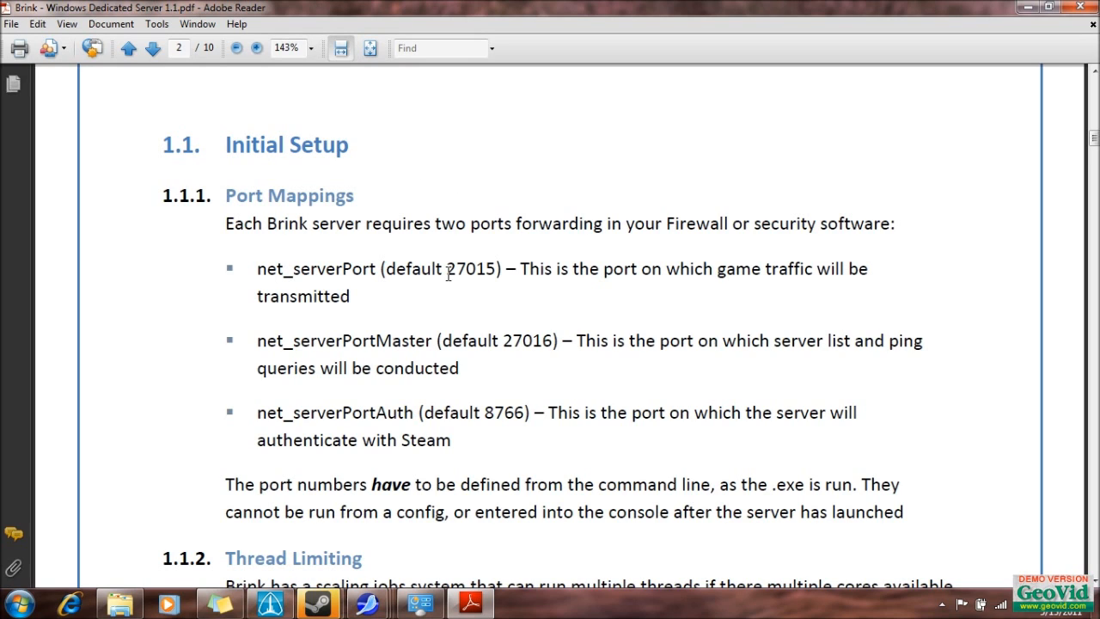
pyautogui.moveTo(322, 347)
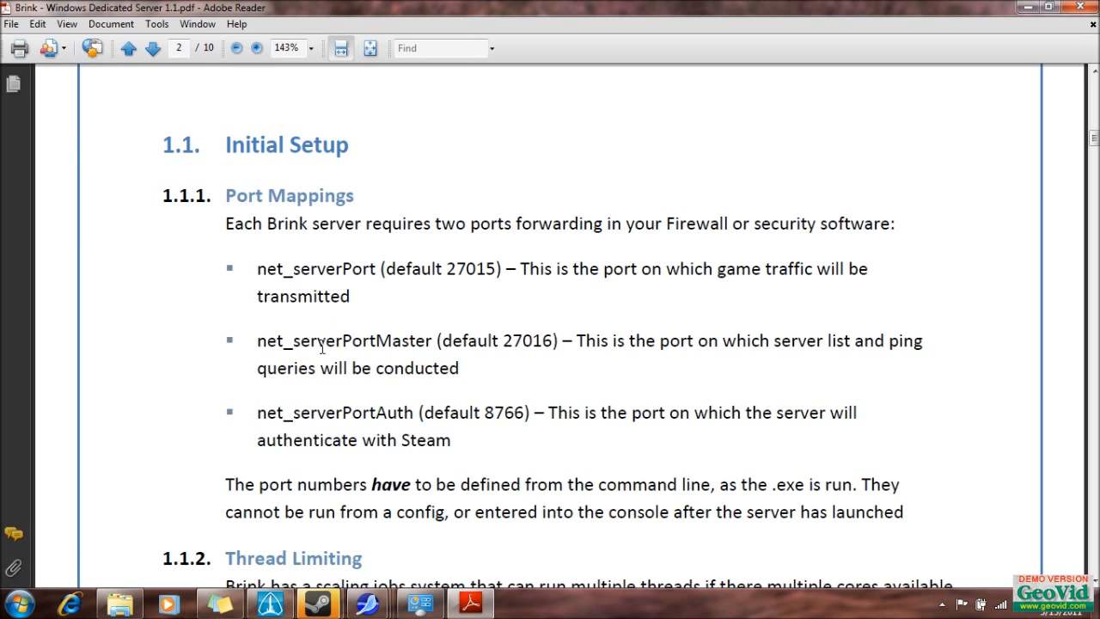
pyautogui.moveTo(522, 342)
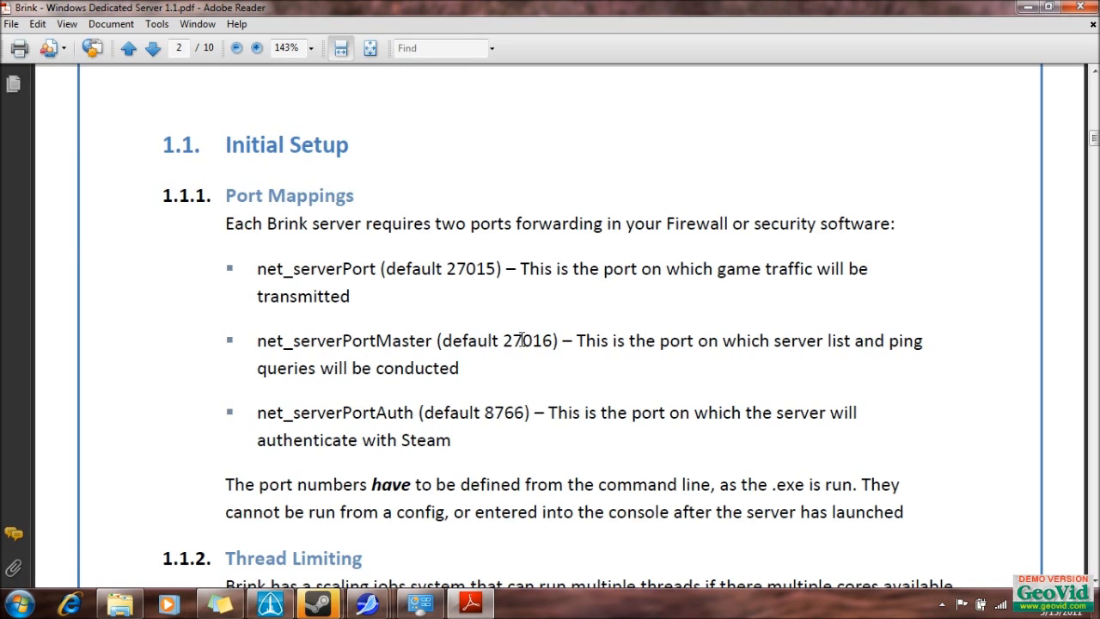
pyautogui.moveTo(494, 413)
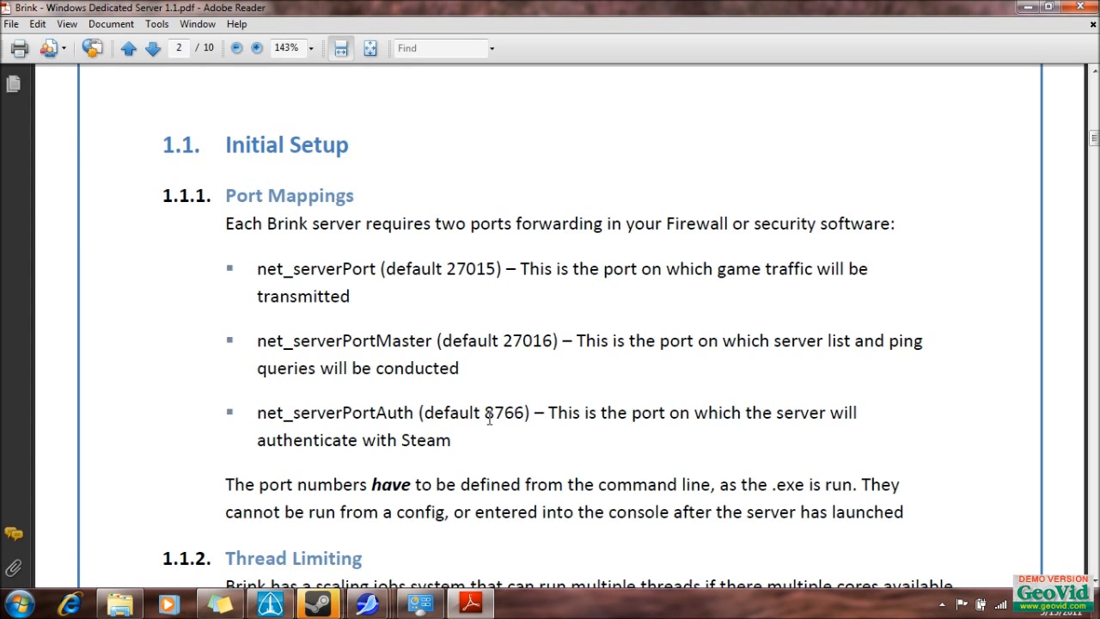
pyautogui.moveTo(570, 329)
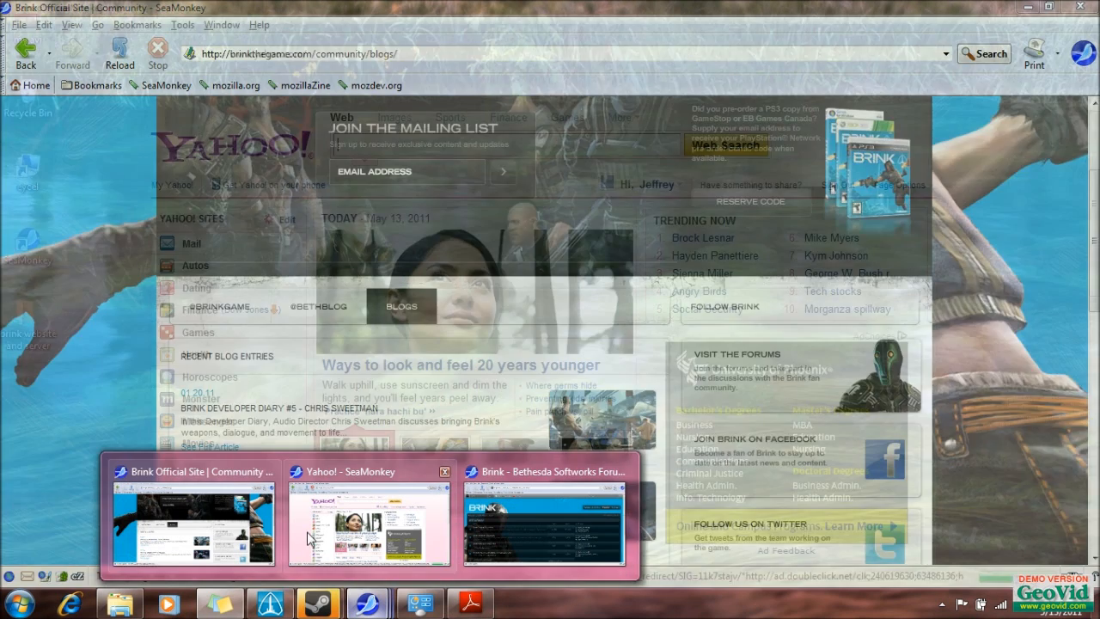
# - Log in to the D-Link router's admin pages at 192.168.0.1 as admin
pyautogui.click(364, 516)
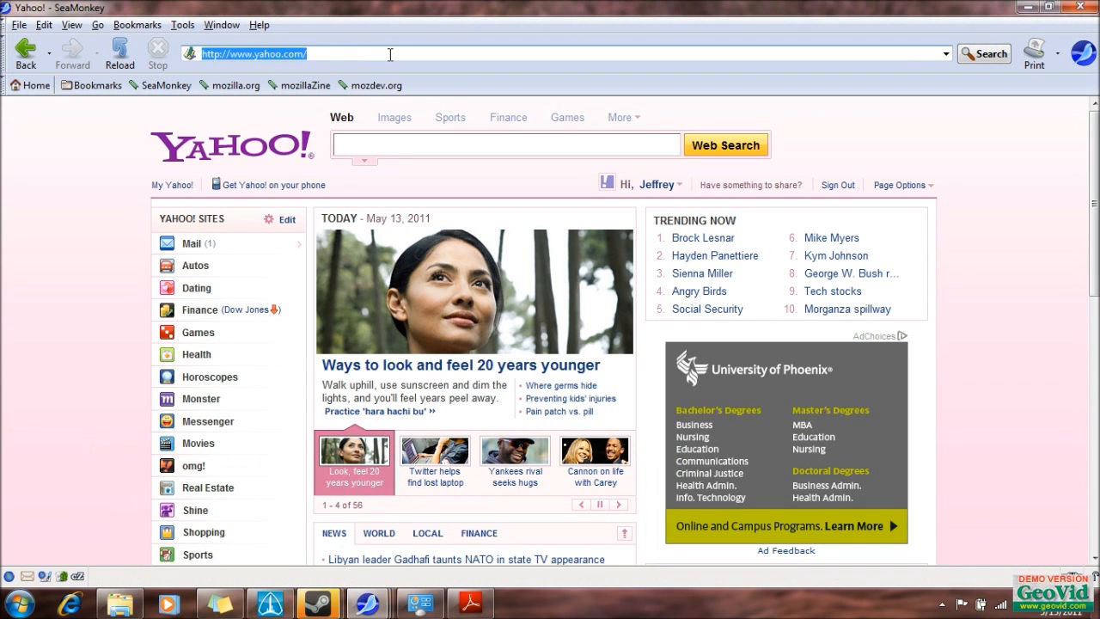
pyautogui.write('192.168.0.1/')
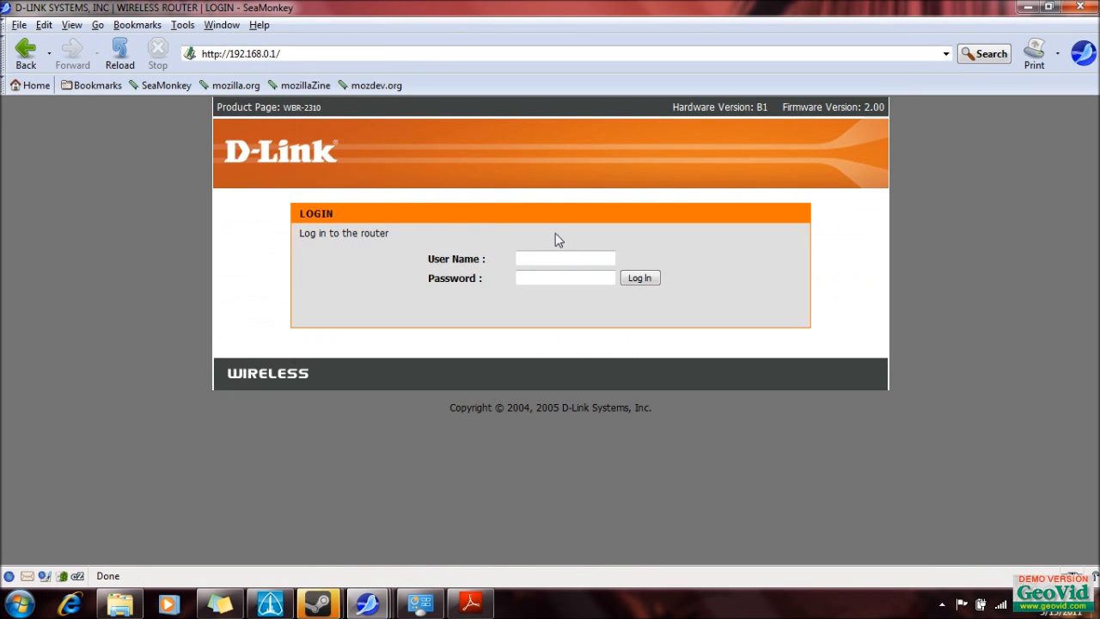
pyautogui.write('a')
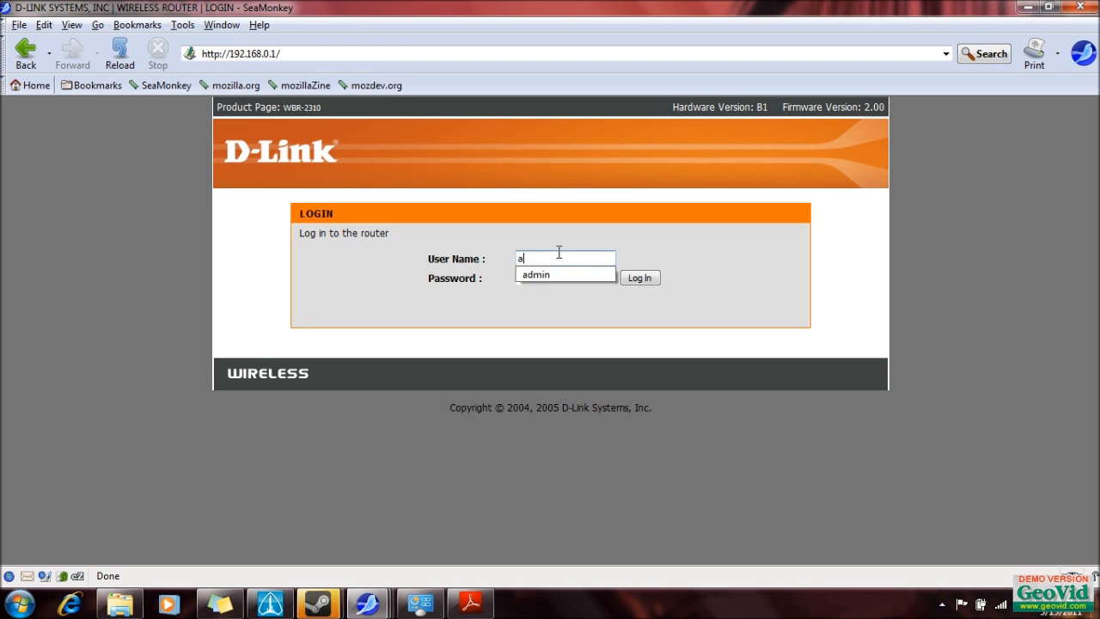
pyautogui.click(642, 276)
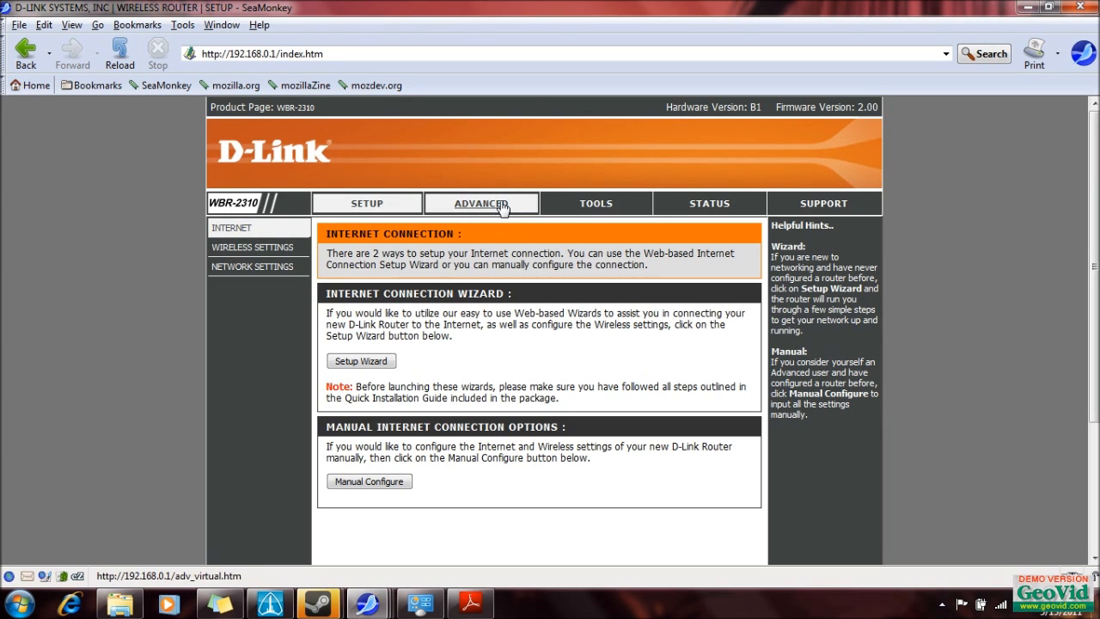
# - Open the router's Network Settings page and look over its Add DHCP Reservation section
pyautogui.click(481, 204)
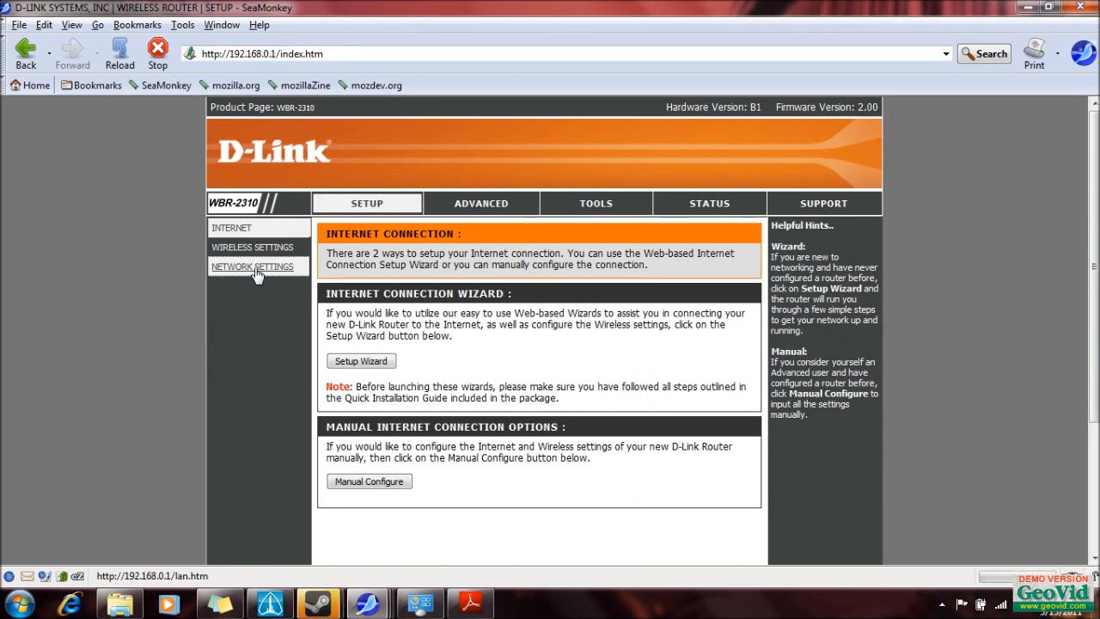
pyautogui.click(252, 267)
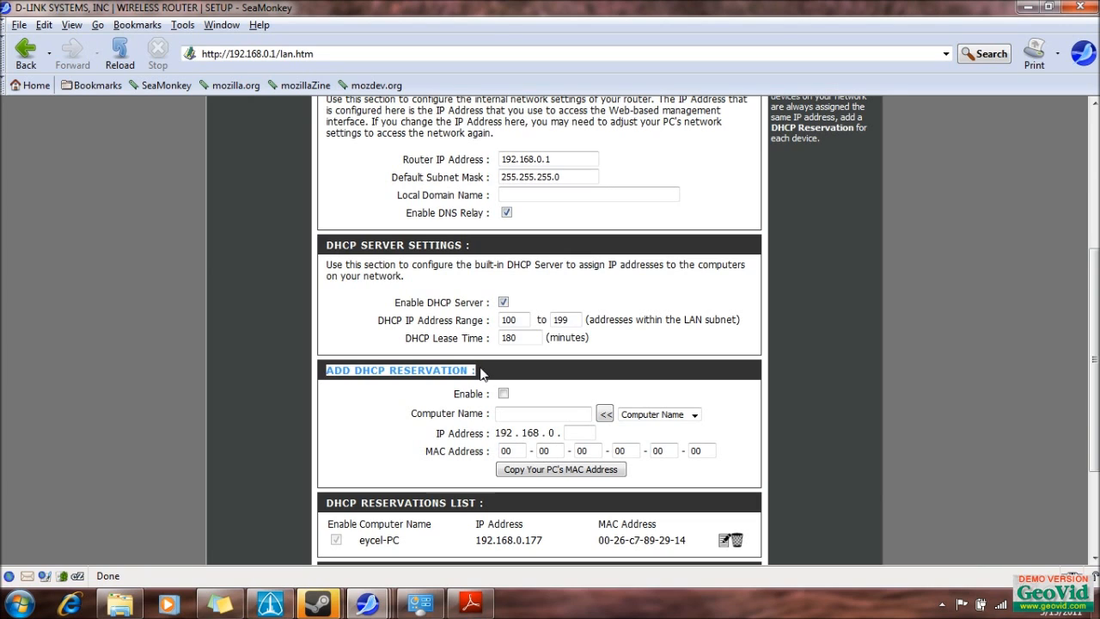
pyautogui.moveTo(496, 379)
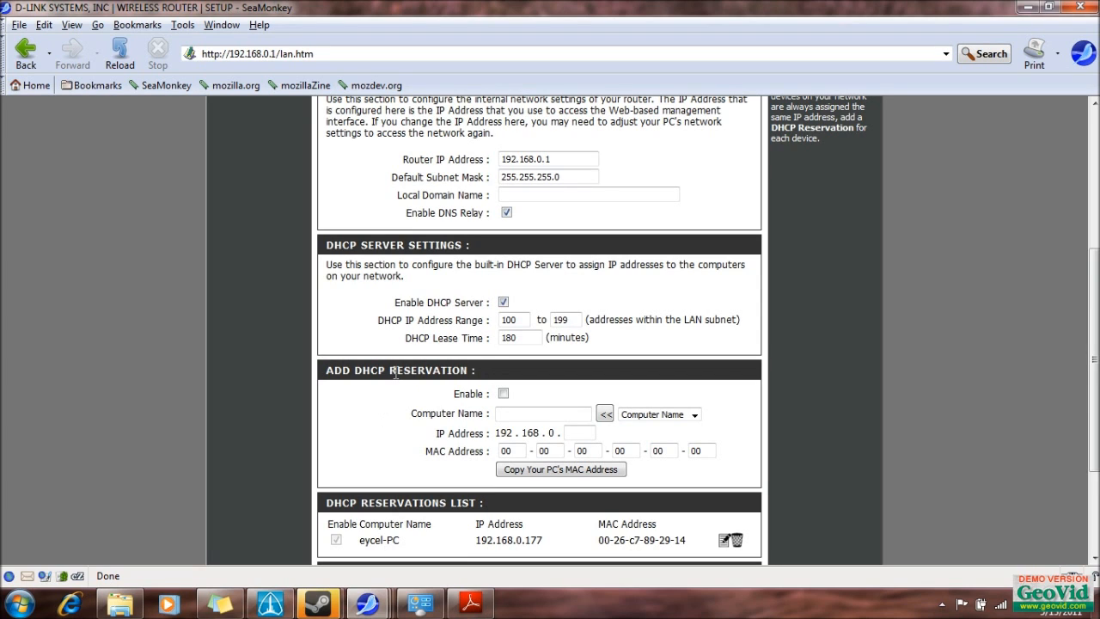
pyautogui.doubleClick(429, 371)
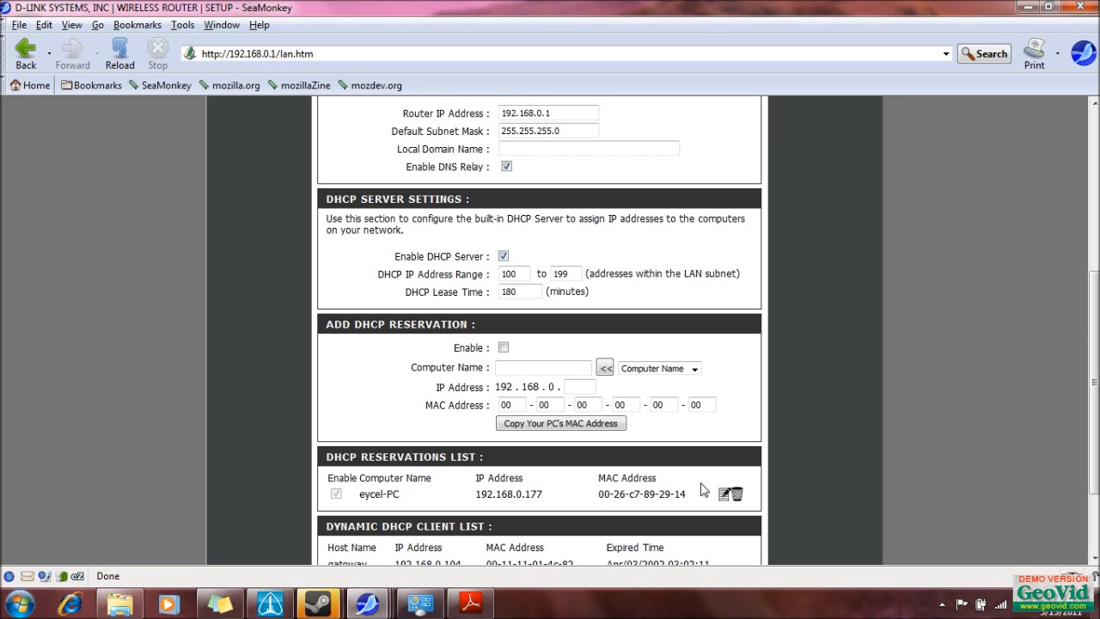
pyautogui.moveTo(394, 405)
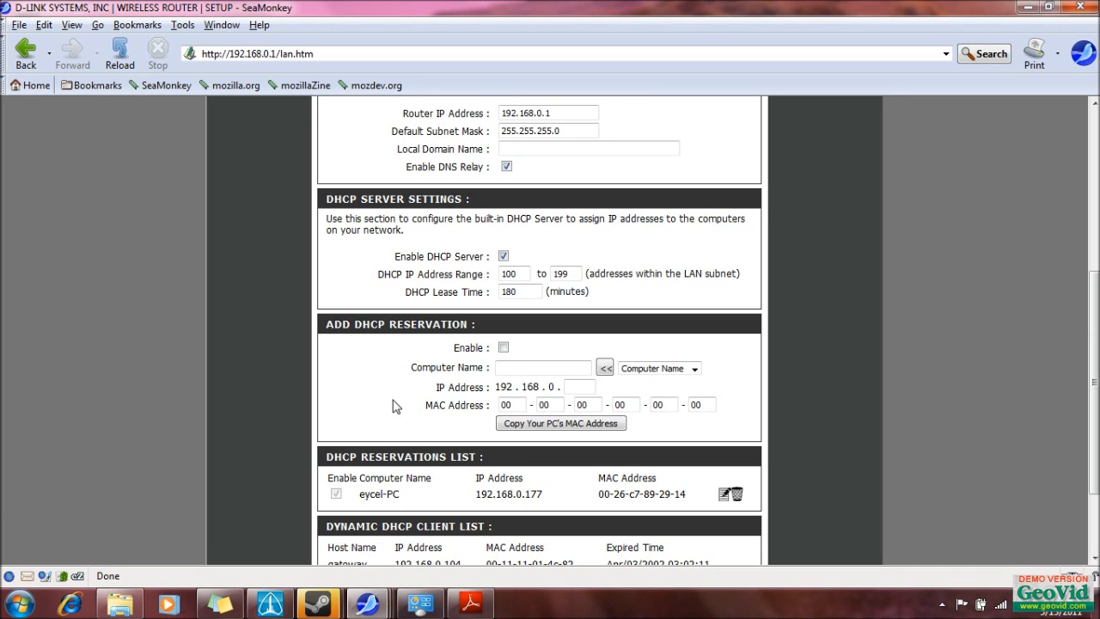
pyautogui.moveTo(388, 390)
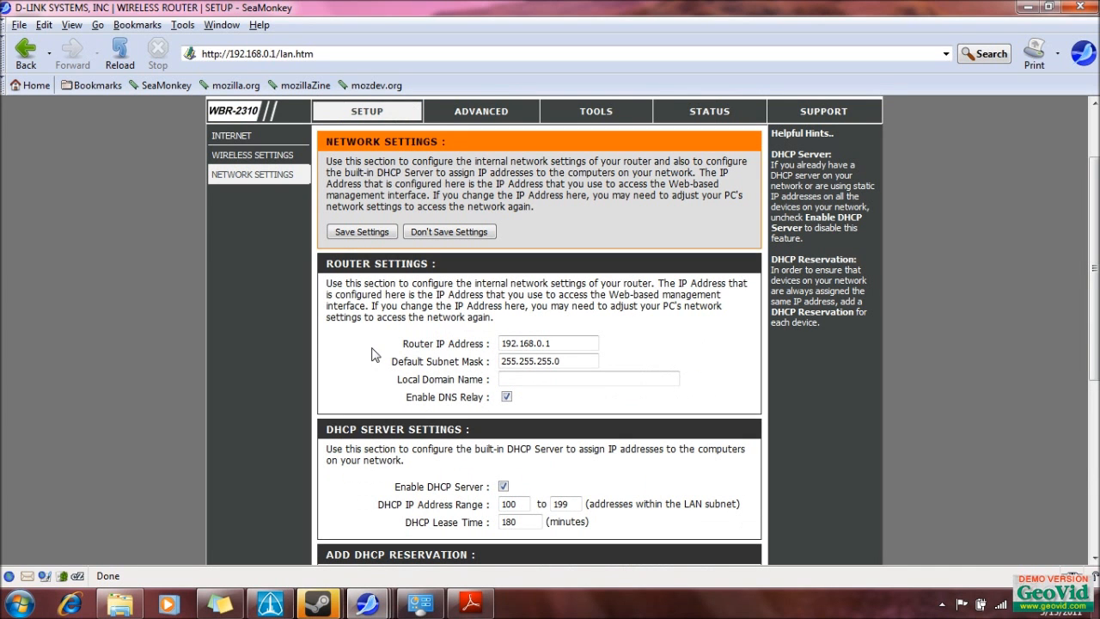
pyautogui.scroll(-3)
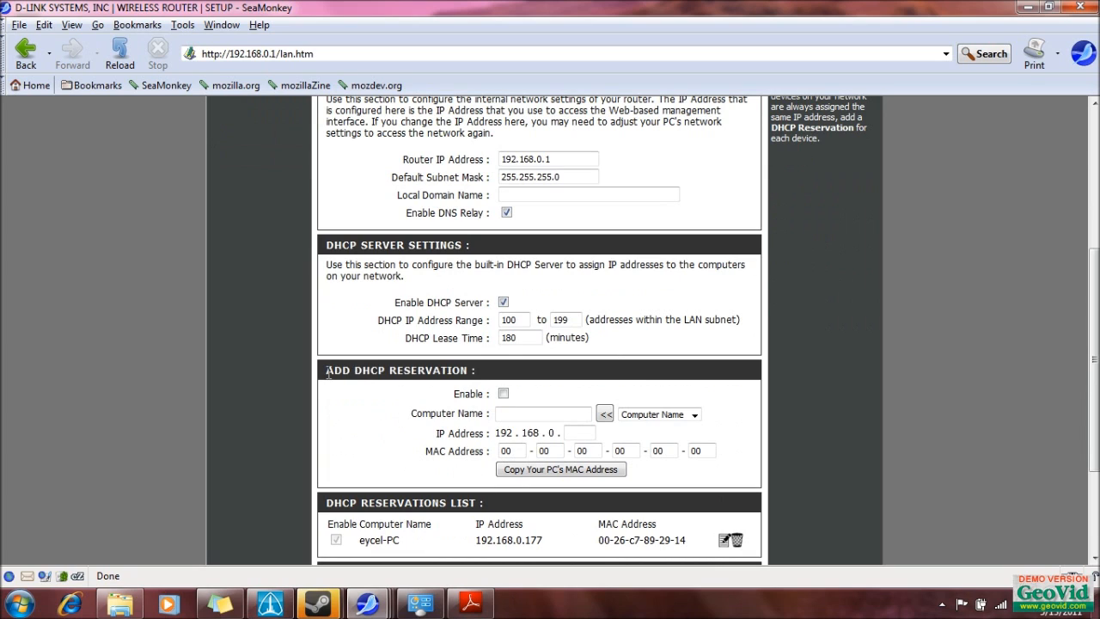
pyautogui.click(543, 414)
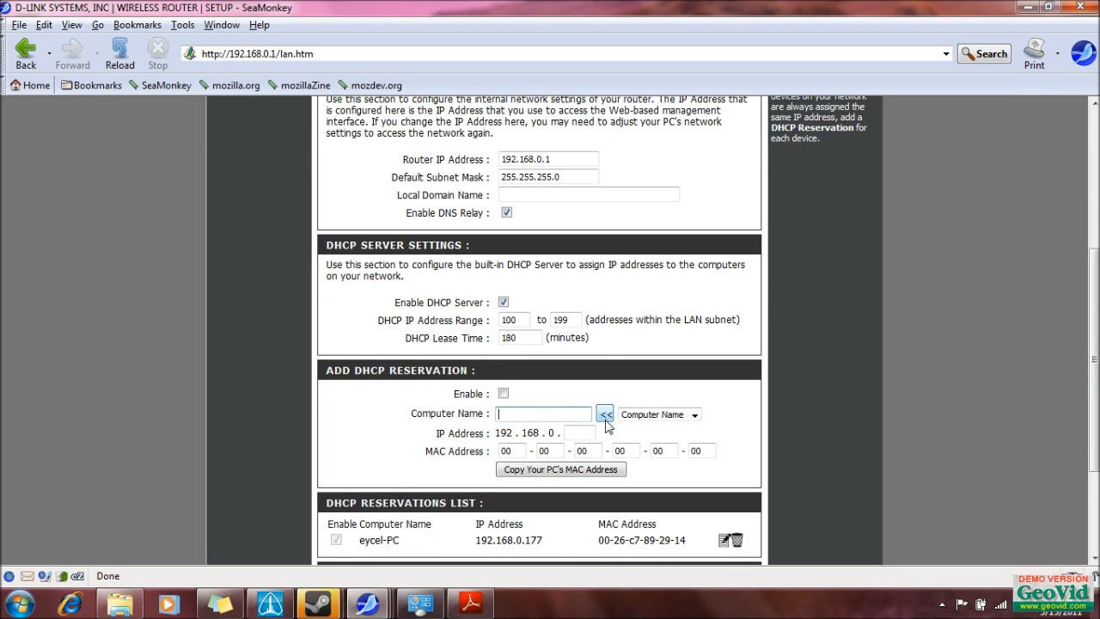
pyautogui.scroll(-3)
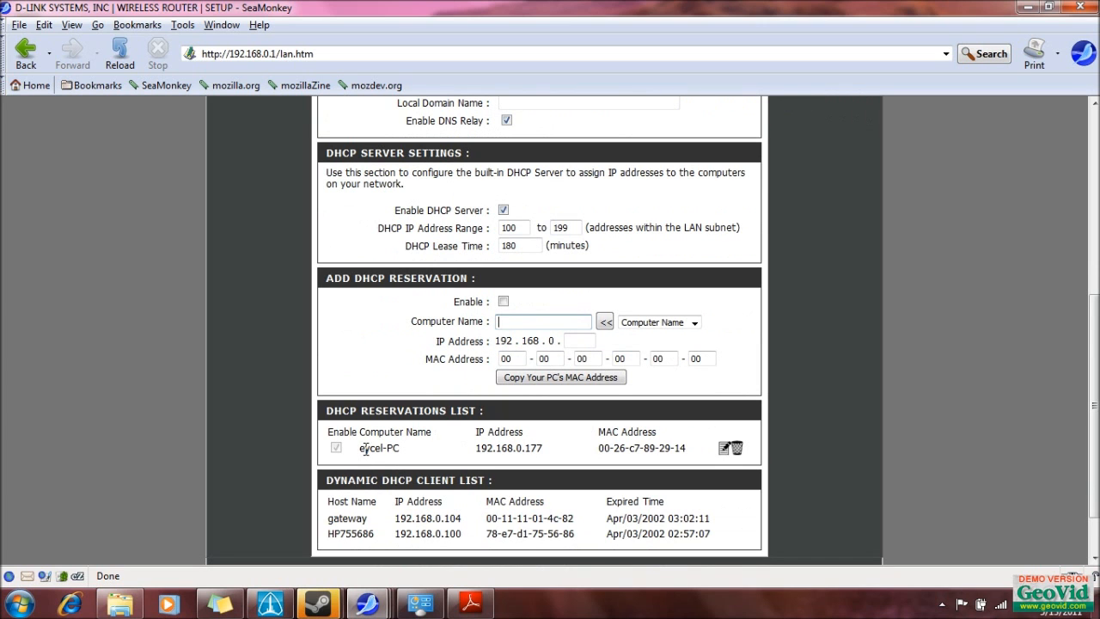
pyautogui.scroll(3)
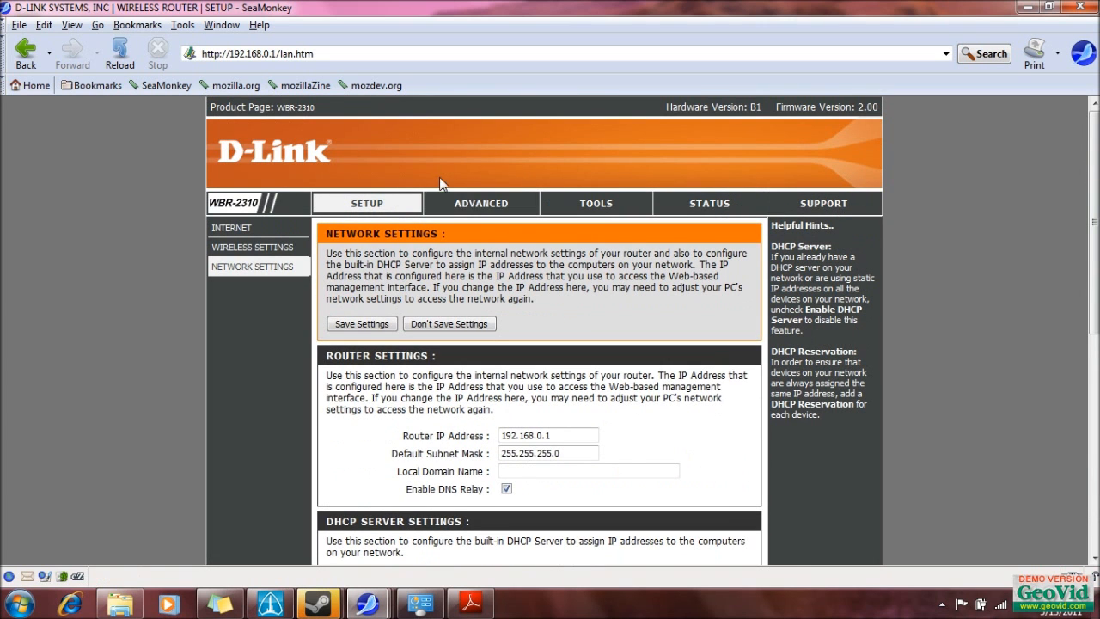
# - Review Virtual Server rules forwarding Brink ports to 192.168.0.177, then minimize SeaMonkey
pyautogui.click(481, 203)
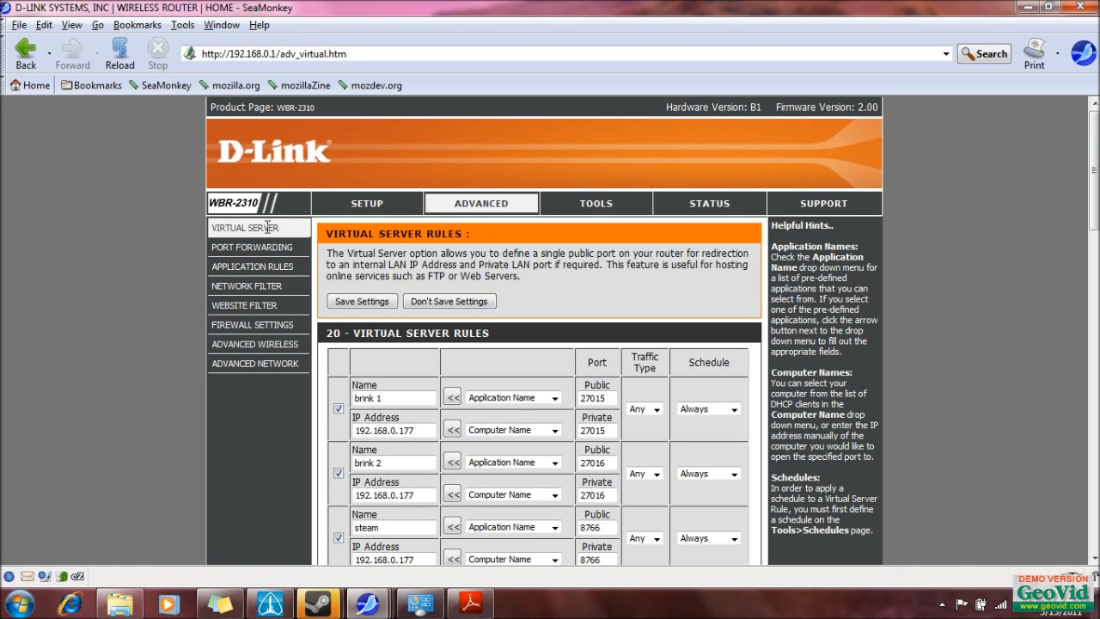
pyautogui.moveTo(269, 257)
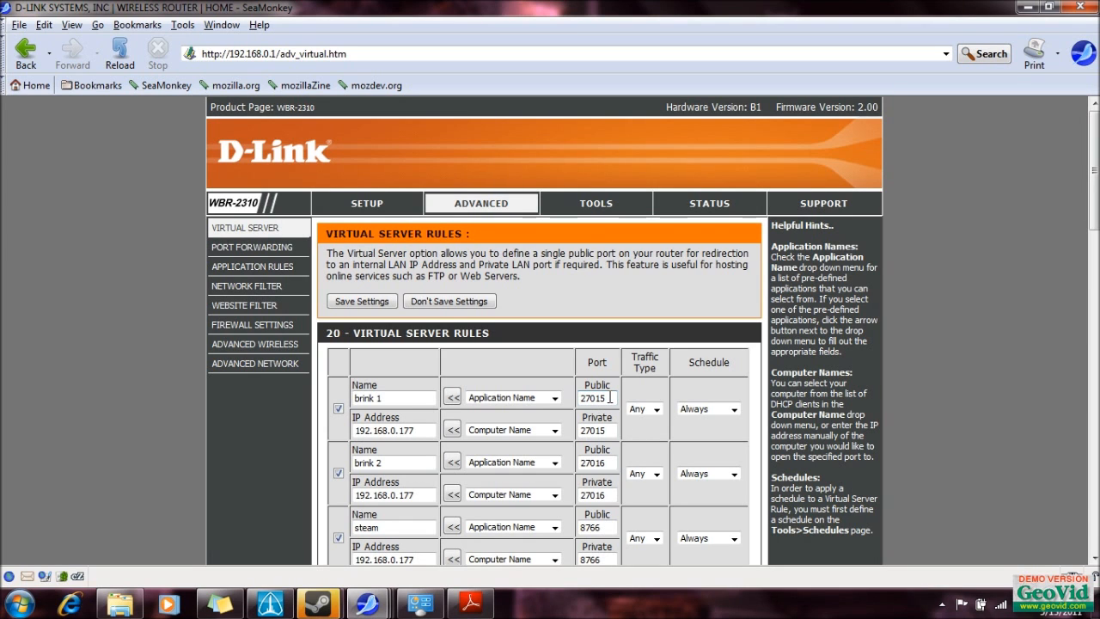
pyautogui.scroll(-3)
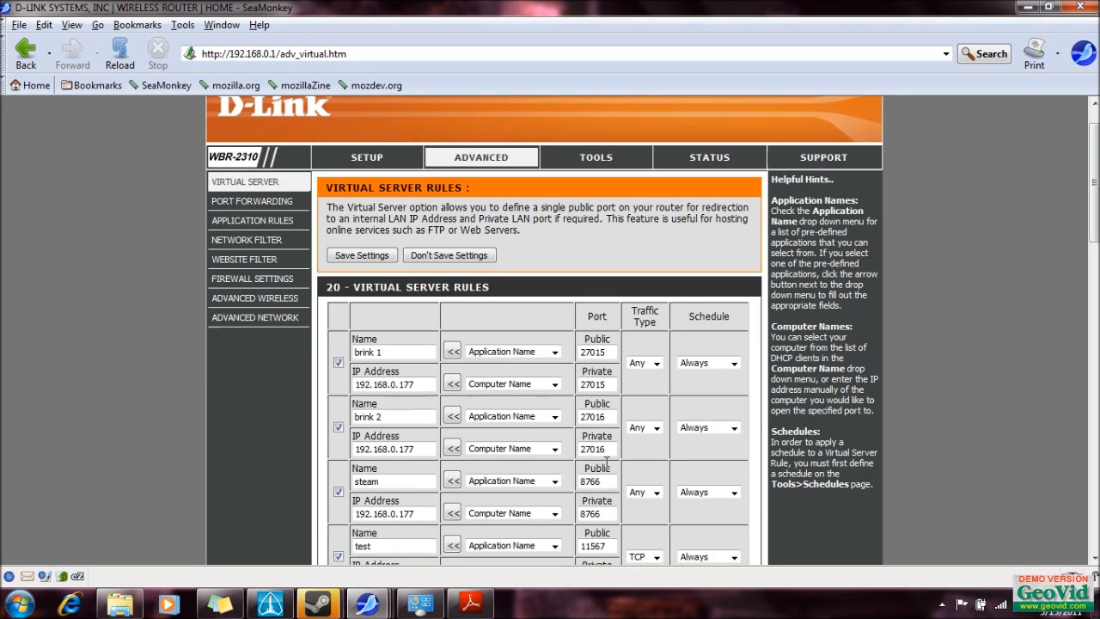
pyautogui.scroll(-3)
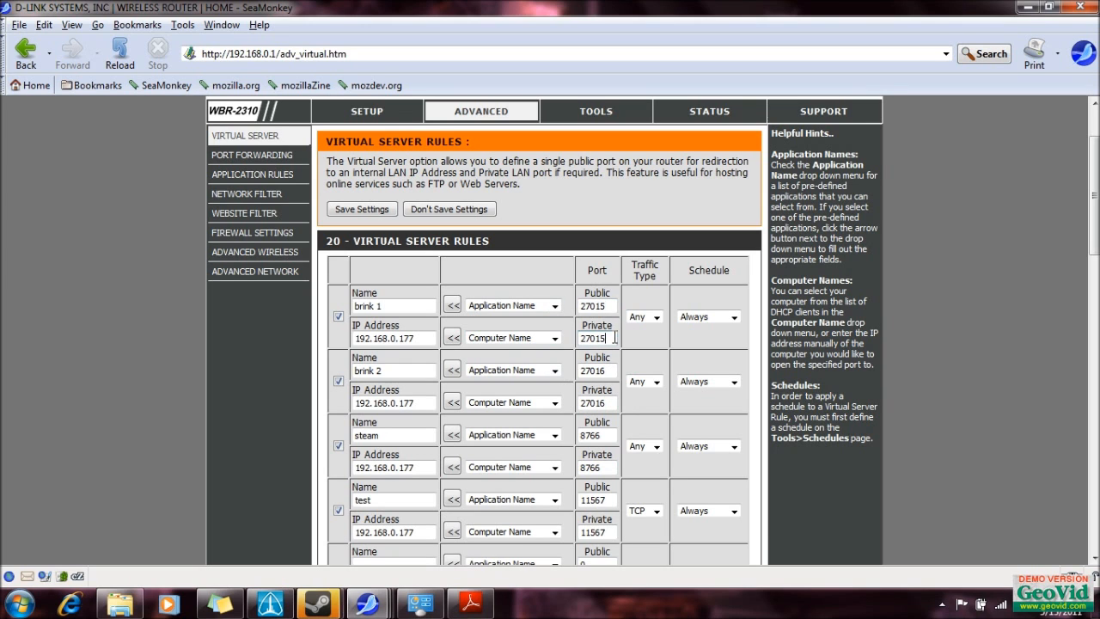
pyautogui.scroll(-3)
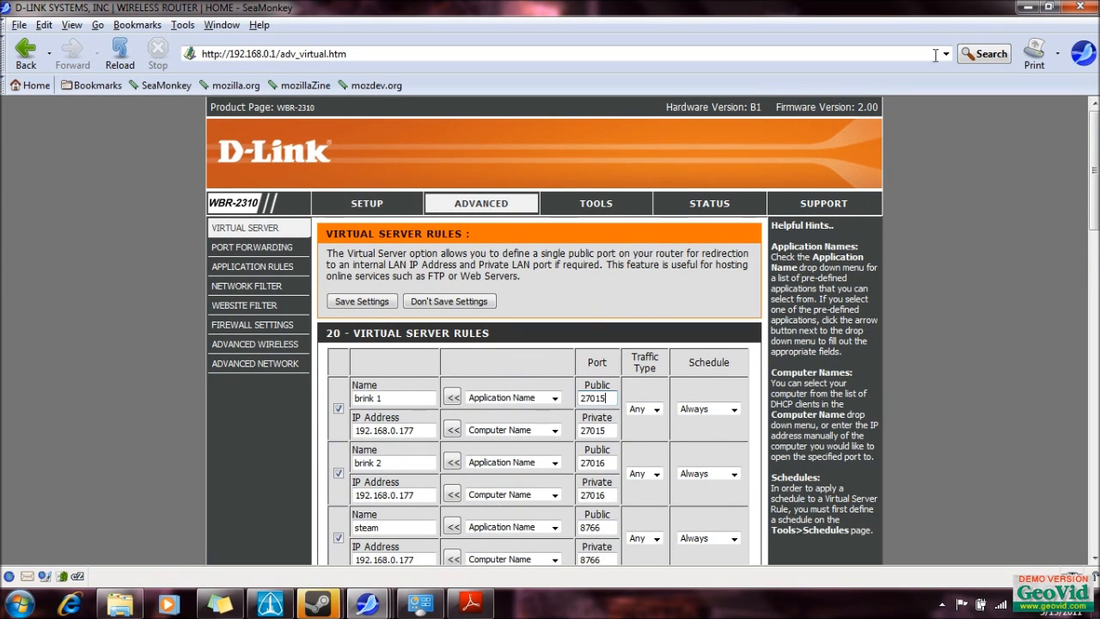
pyautogui.moveTo(1030, 11)
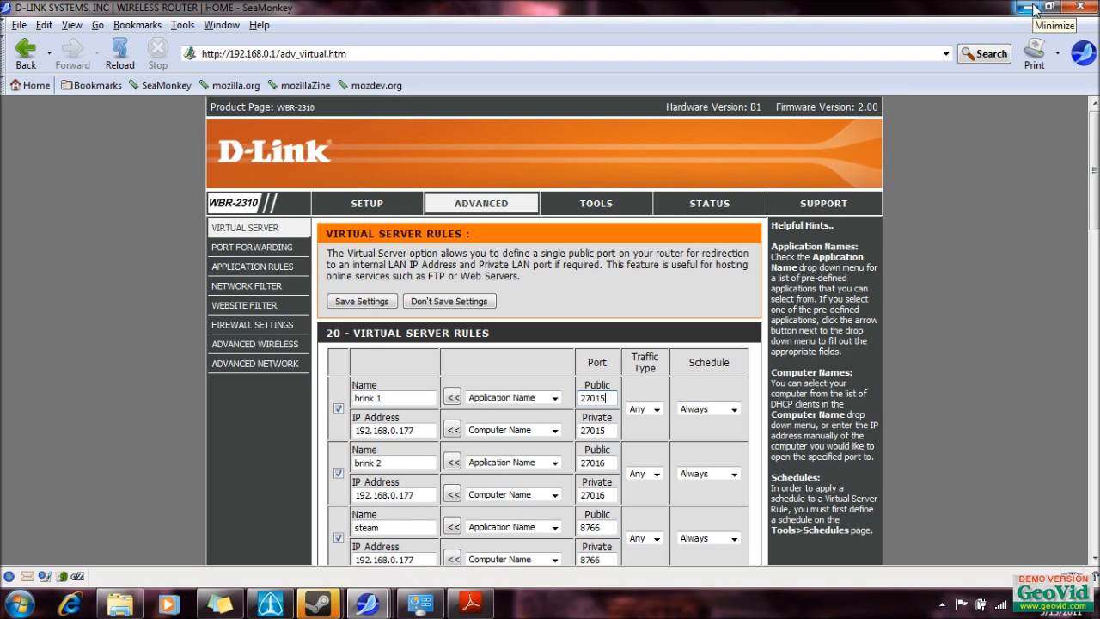
pyautogui.click(1025, 7)
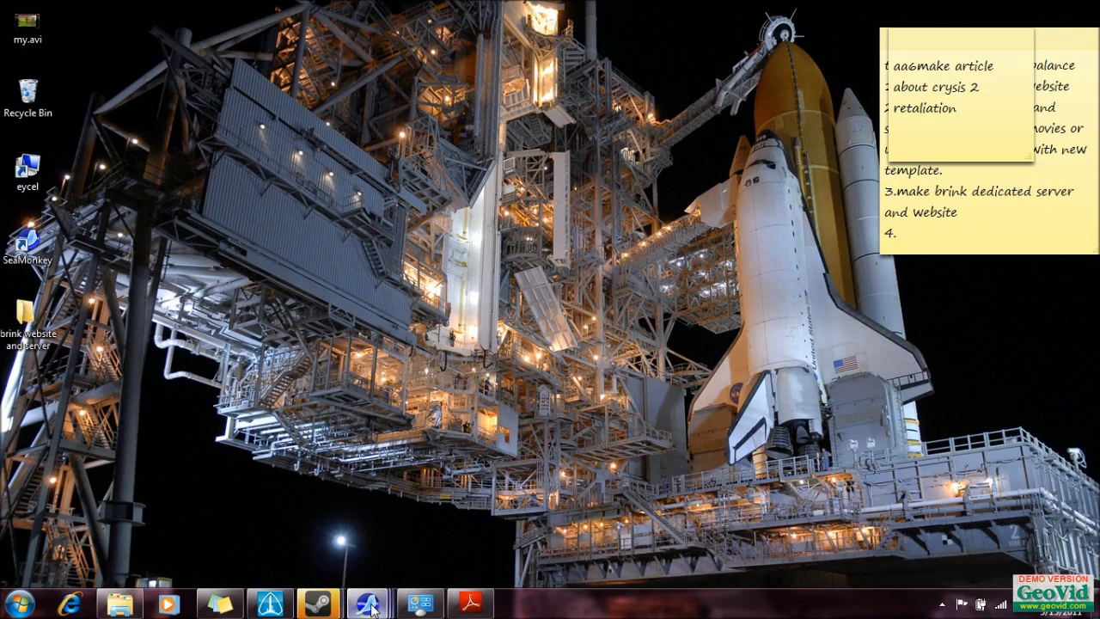
# - Search Yahoo for 'portforward static ip' and open PortForward's Static IP Guide Index
pyautogui.click(371, 602)
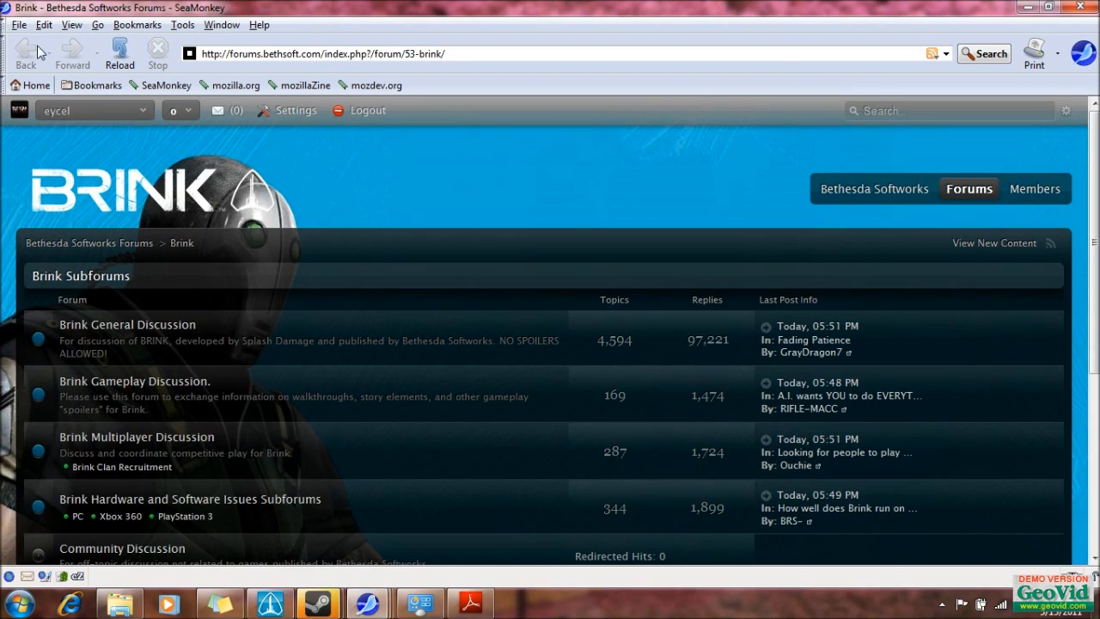
pyautogui.moveTo(413, 543)
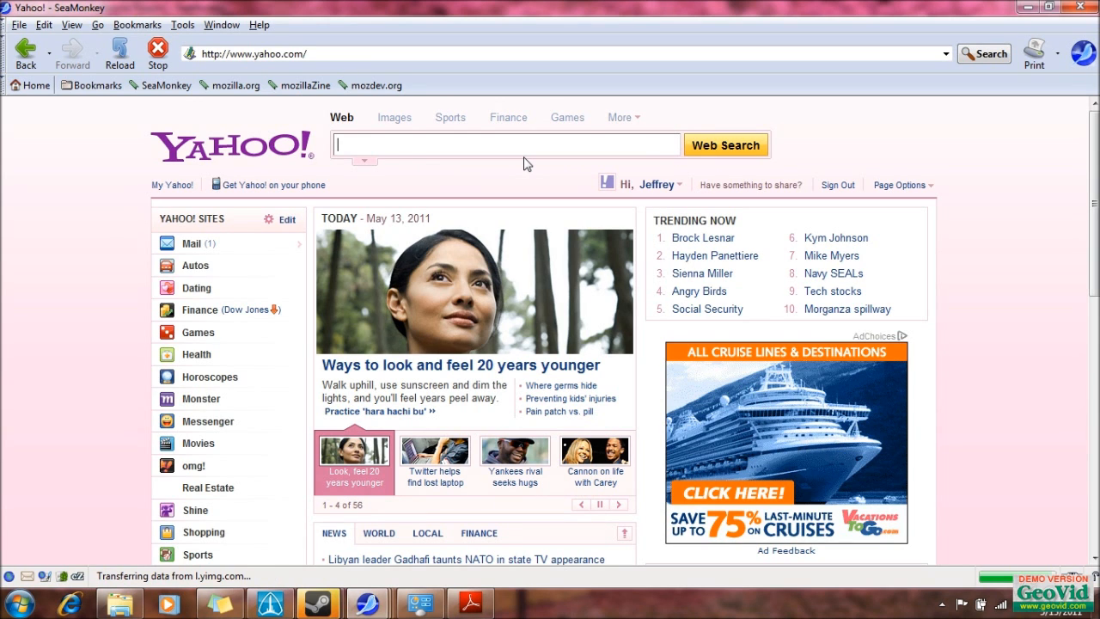
pyautogui.write('portfo')
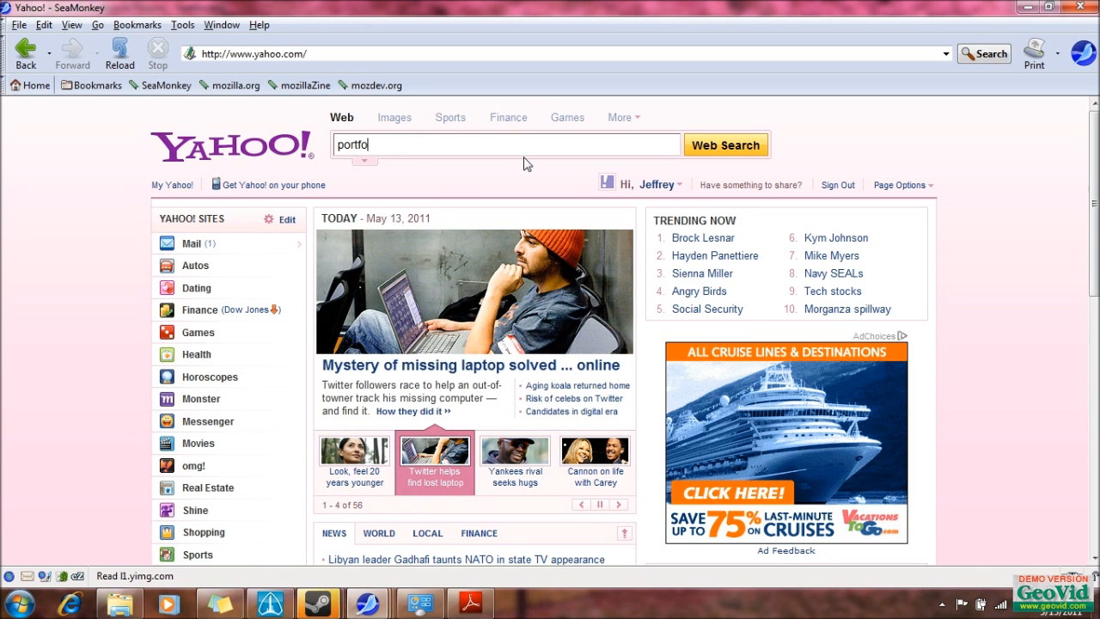
pyautogui.write('rward')
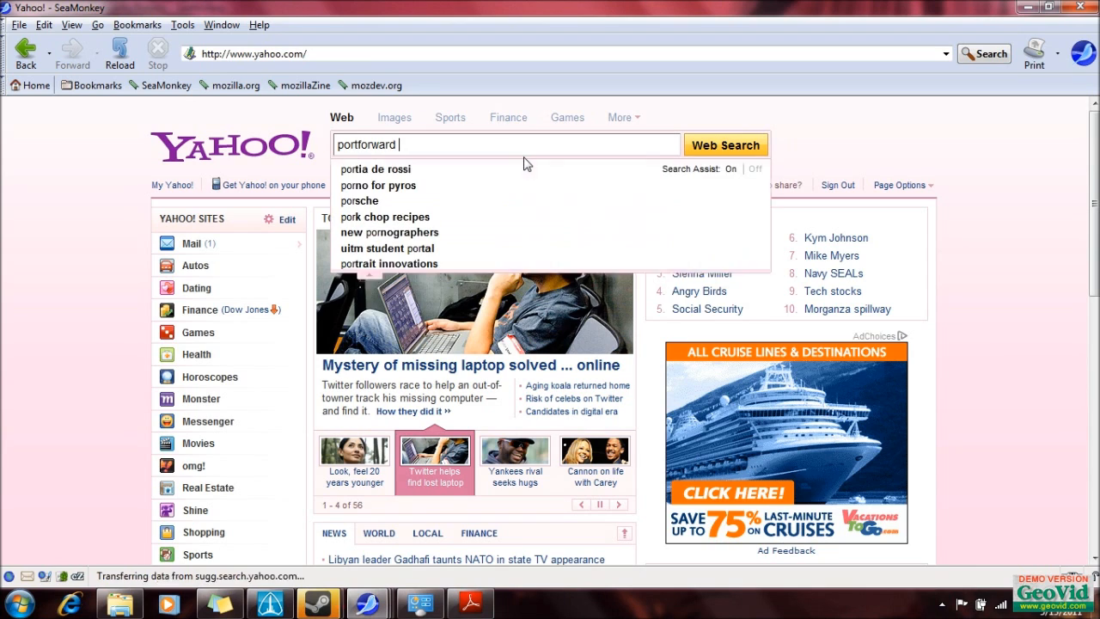
pyautogui.write('static ip')
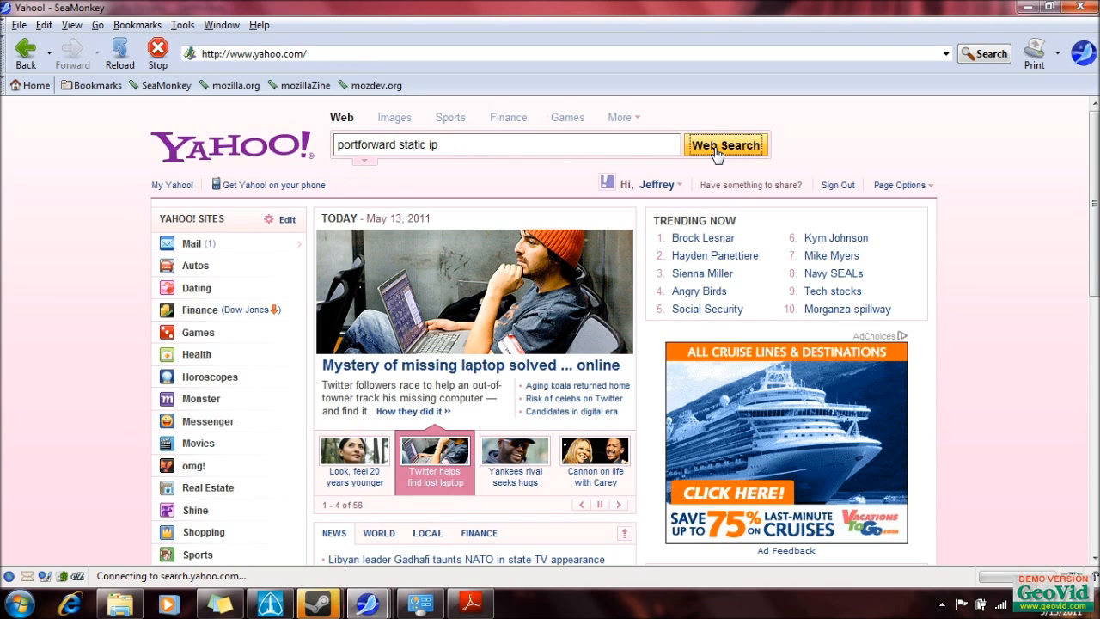
pyautogui.moveTo(743, 138)
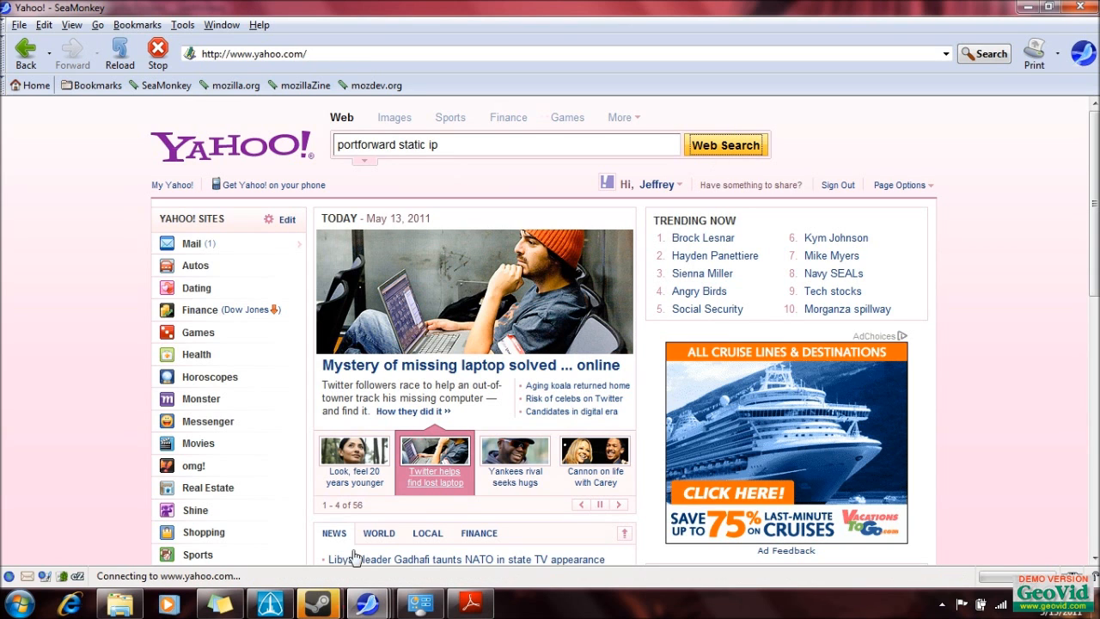
pyautogui.click(261, 603)
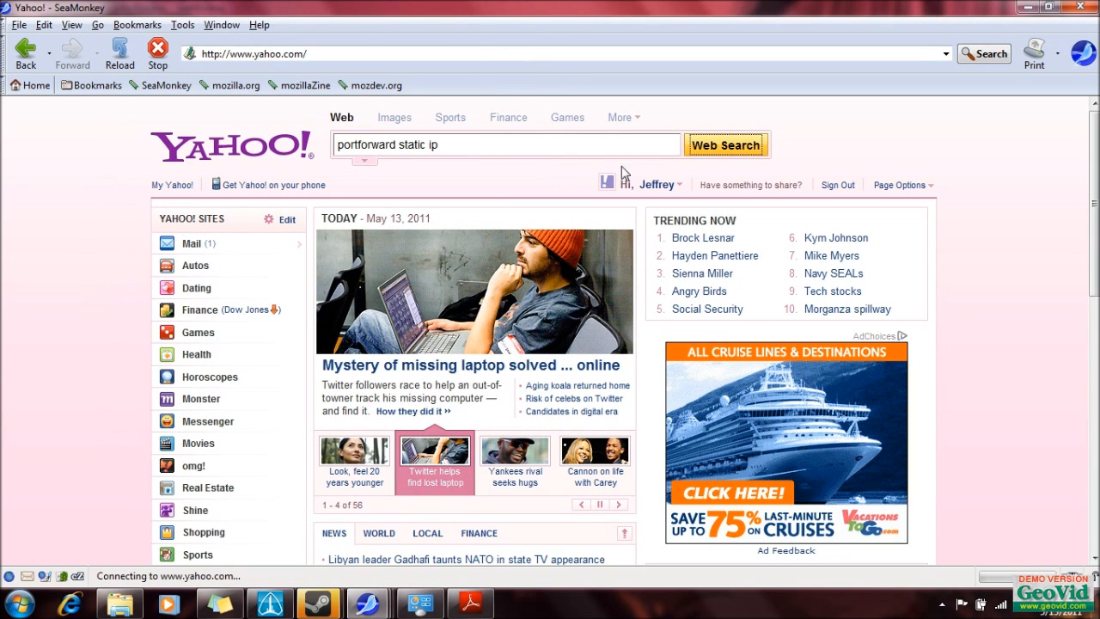
pyautogui.click(736, 150)
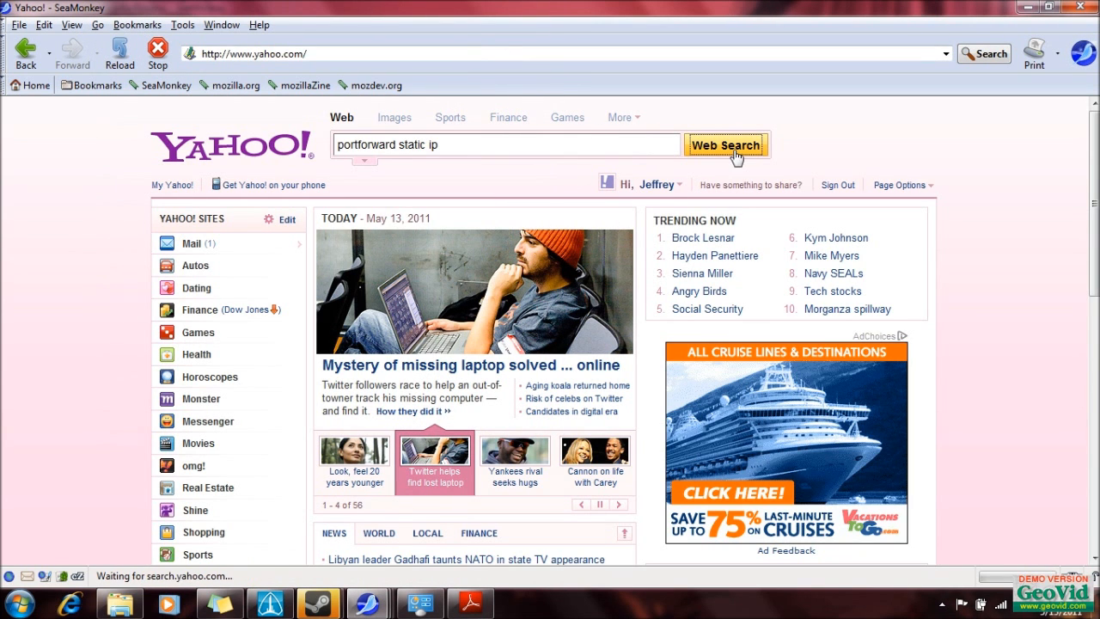
pyautogui.moveTo(606, 420)
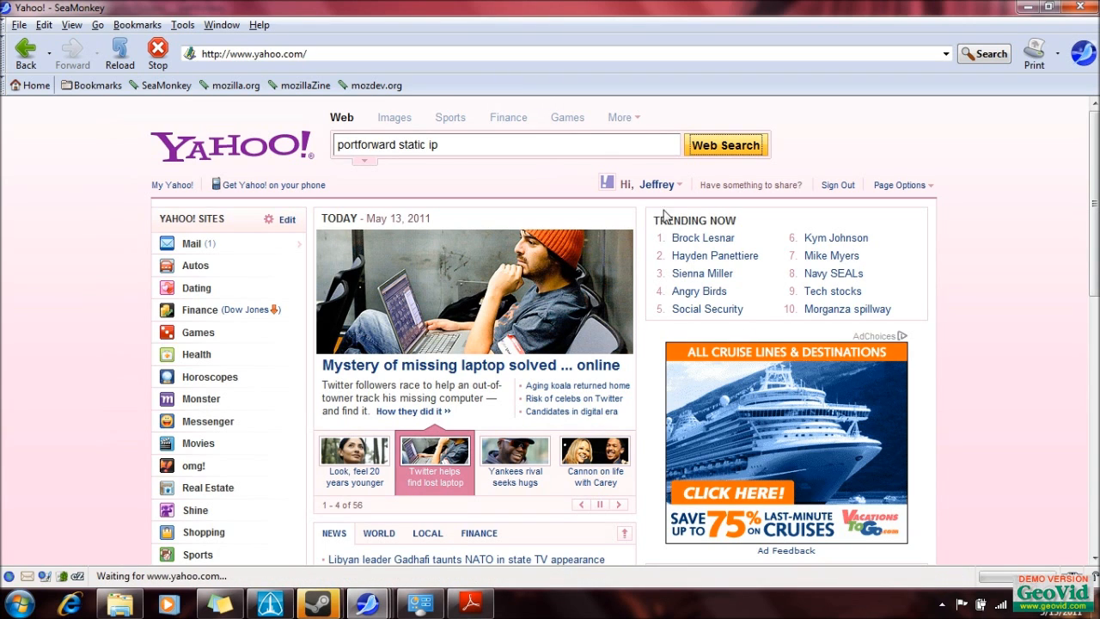
pyautogui.click(726, 144)
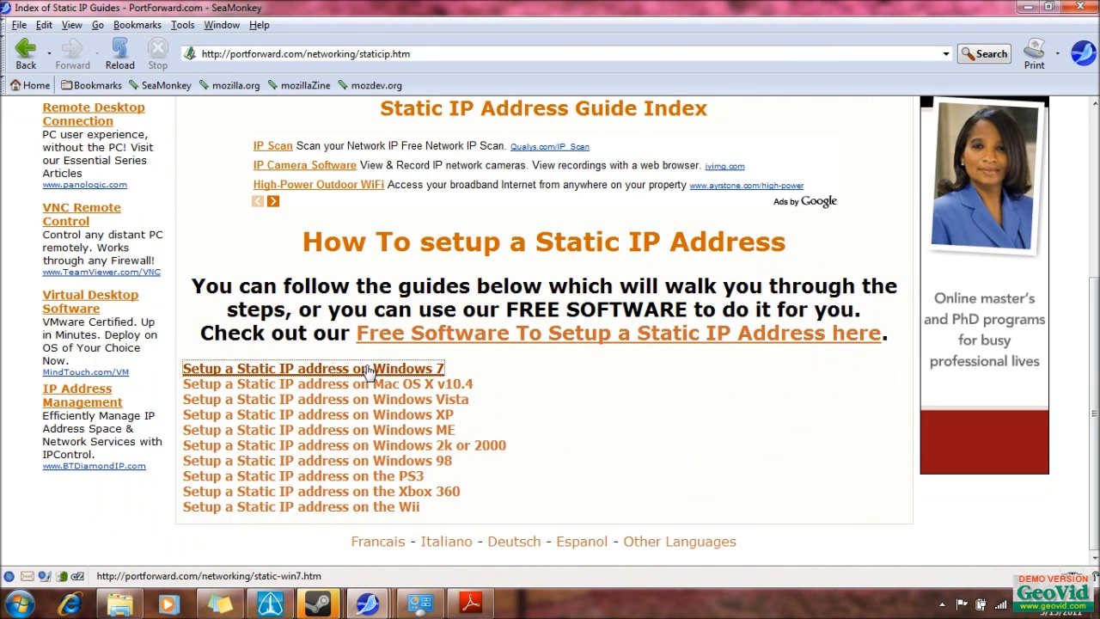
# - Skim PortForward's Windows 7 static IP guide, then go back to the Yahoo results
pyautogui.click(328, 369)
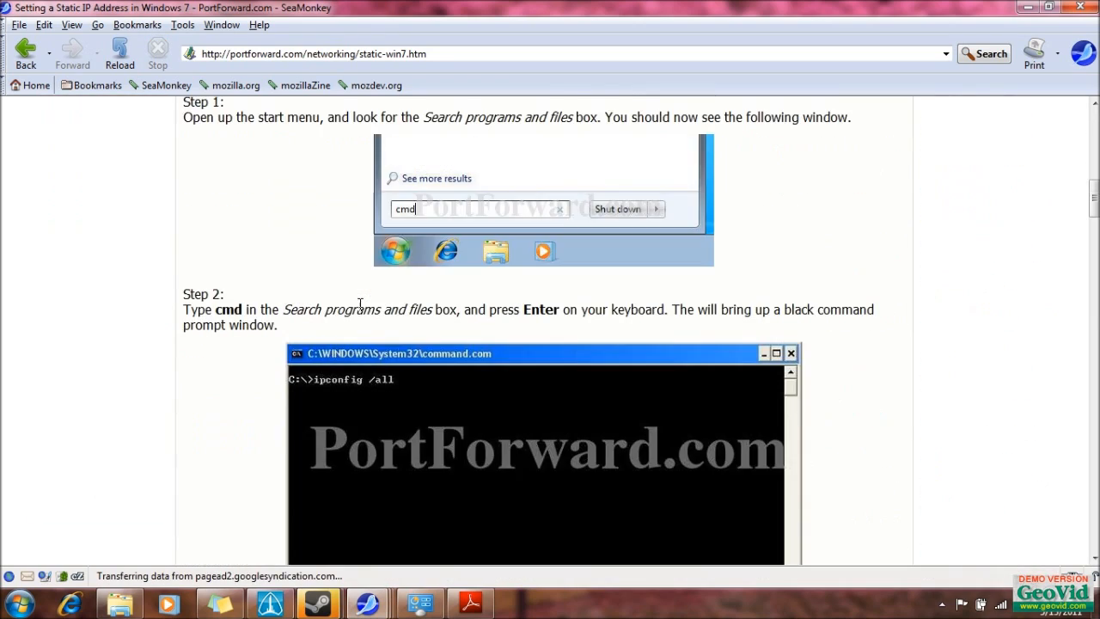
pyautogui.scroll(-3)
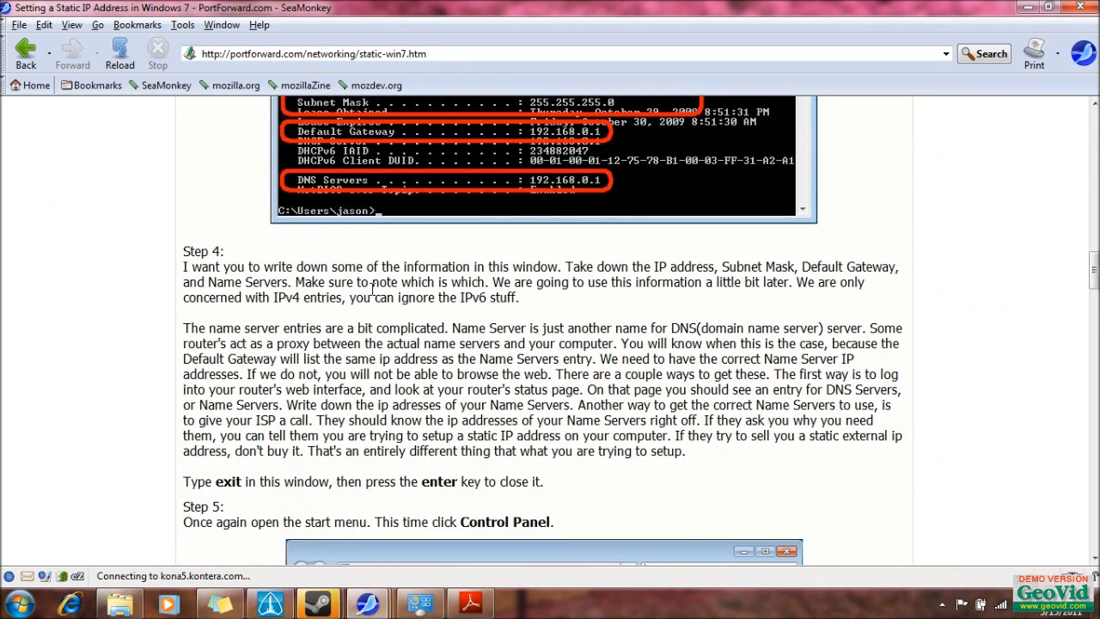
pyautogui.scroll(-3)
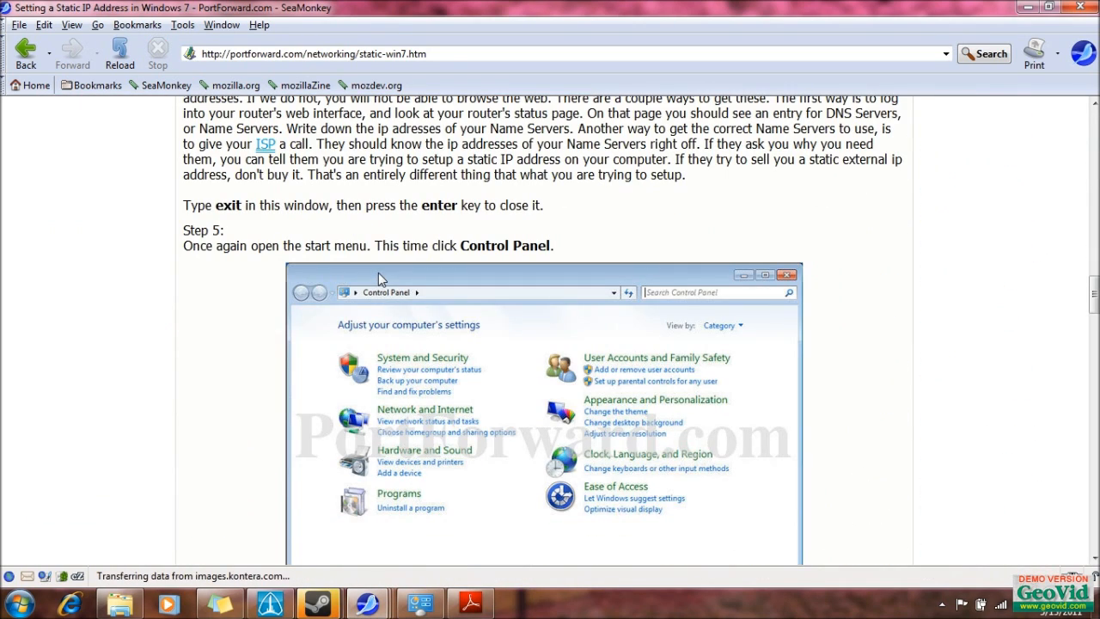
pyautogui.scroll(-3)
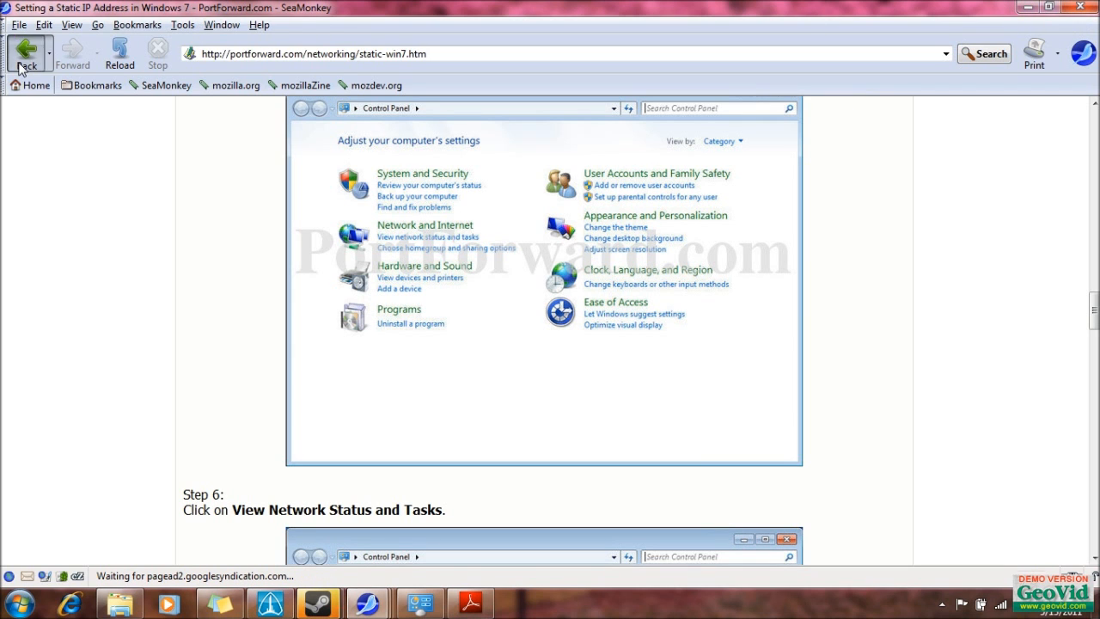
pyautogui.click(26, 52)
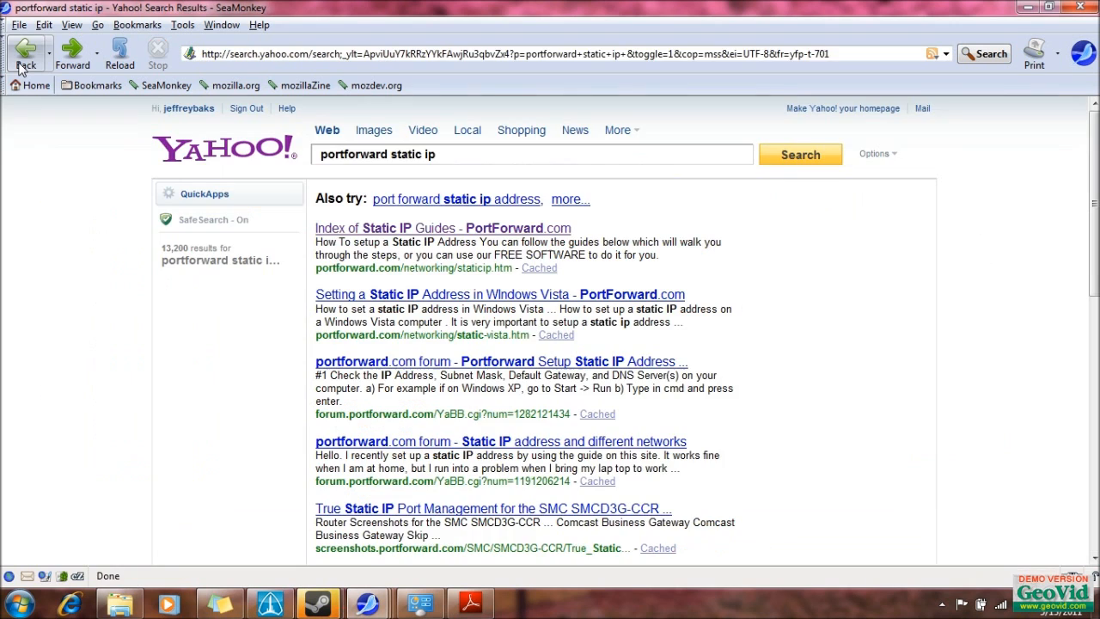
pyautogui.click(26, 54)
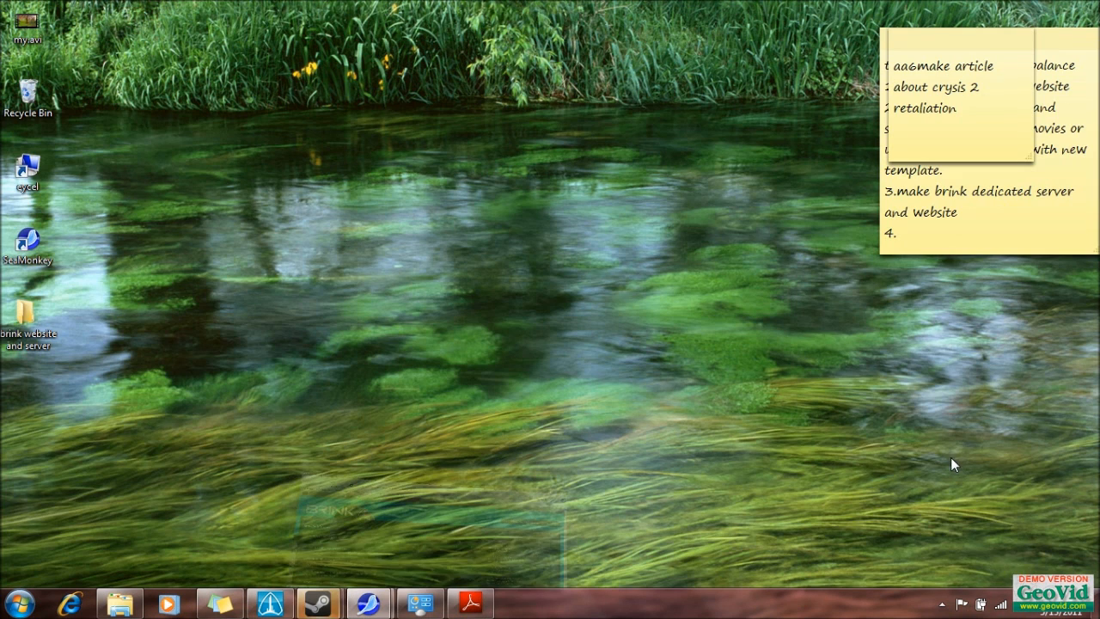
pyautogui.click(943, 603)
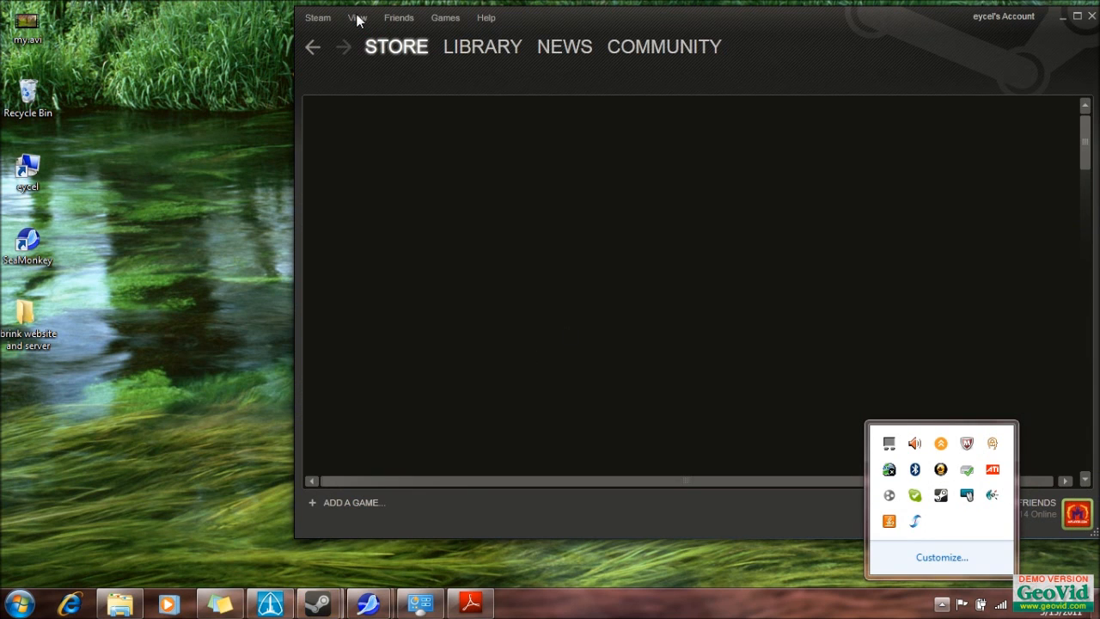
pyautogui.click(399, 18)
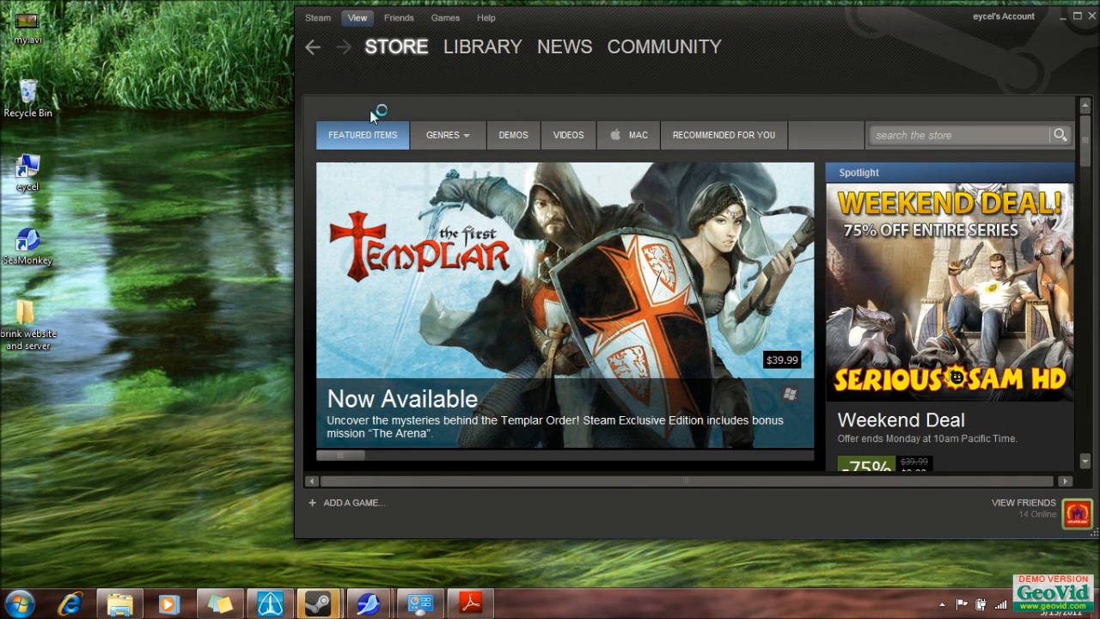
pyautogui.click(484, 47)
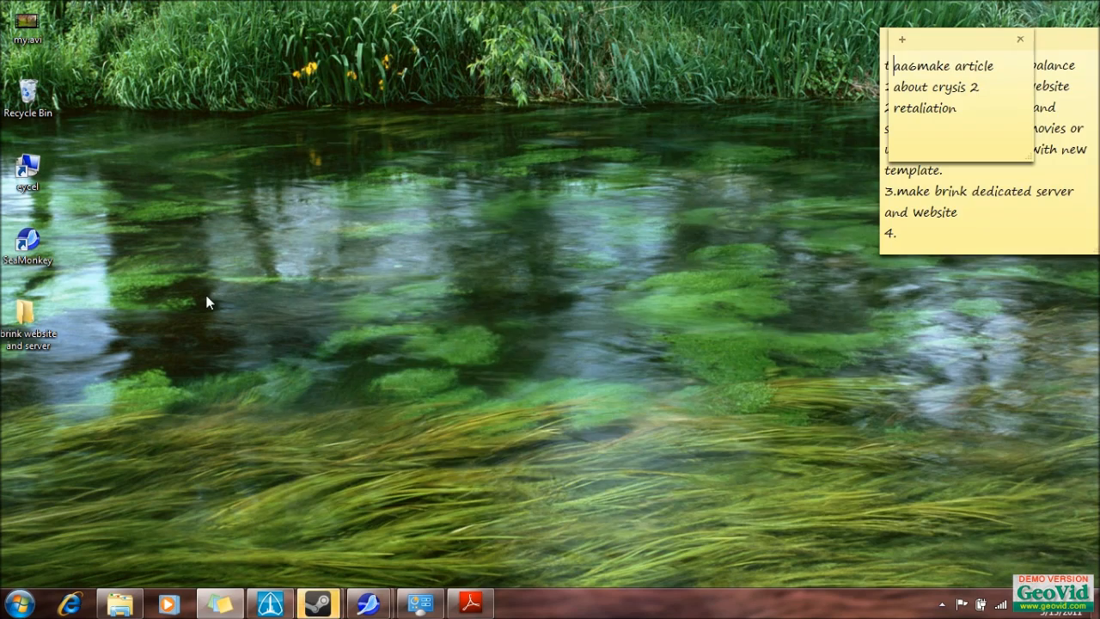
pyautogui.doubleClick(26, 310)
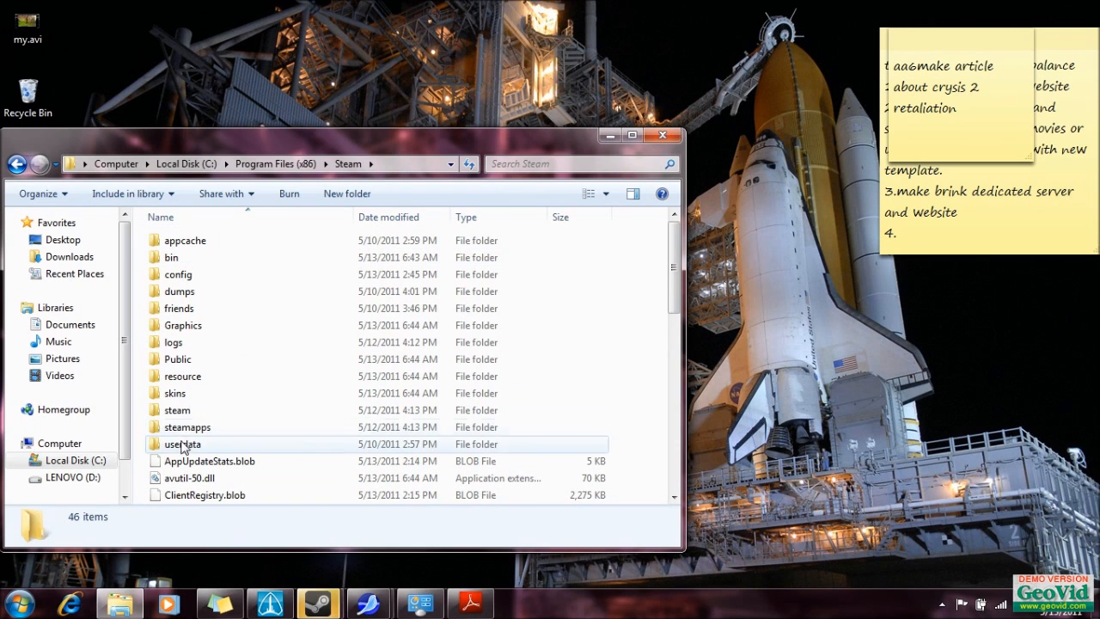
# - Browse steamapps > common > brink dedicated server and right-click brink_ded1.bat
pyautogui.doubleClick(187, 427)
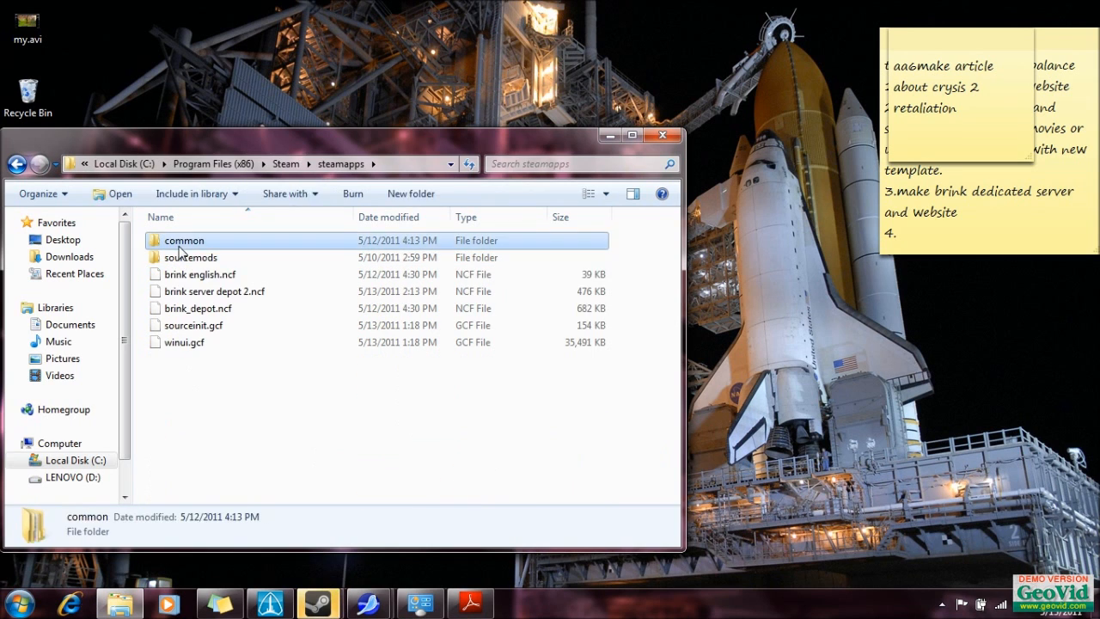
pyautogui.doubleClick(184, 239)
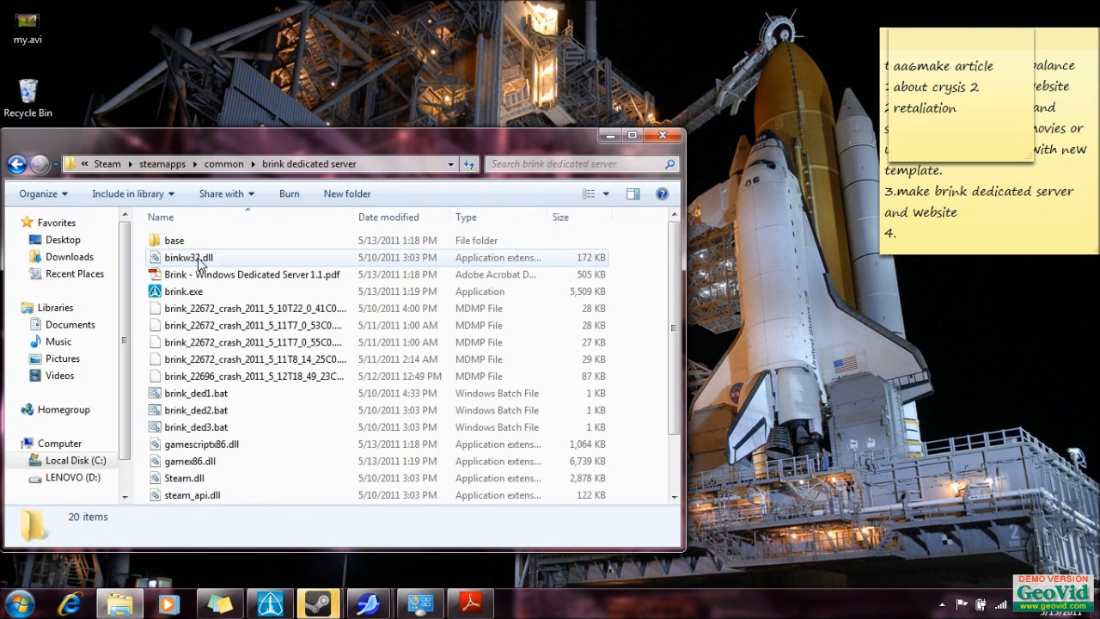
pyautogui.moveTo(225, 323)
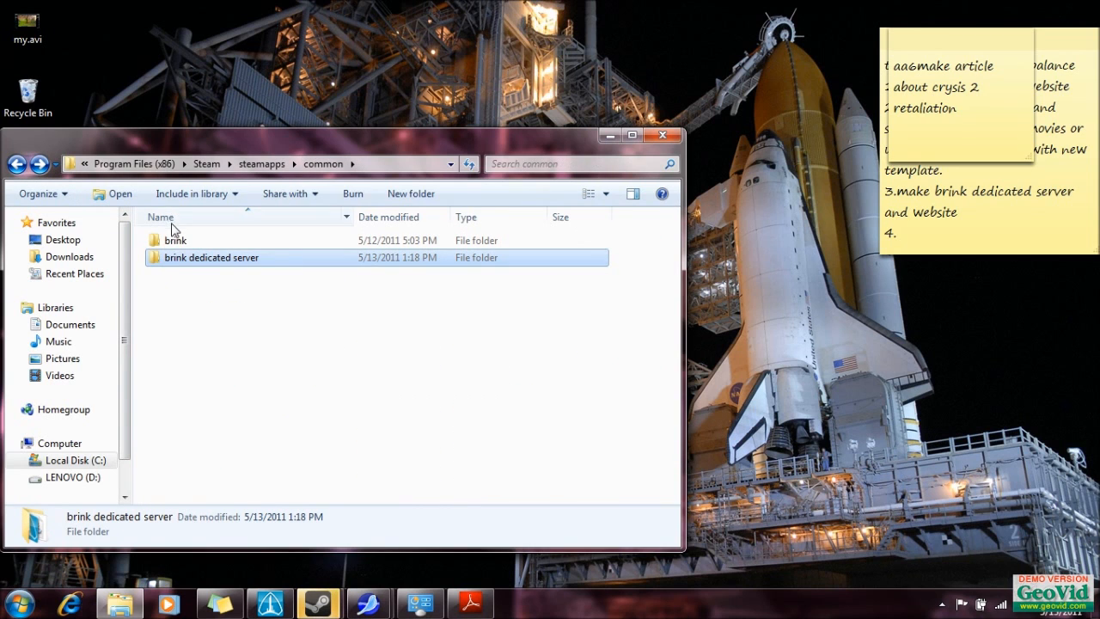
pyautogui.click(175, 240)
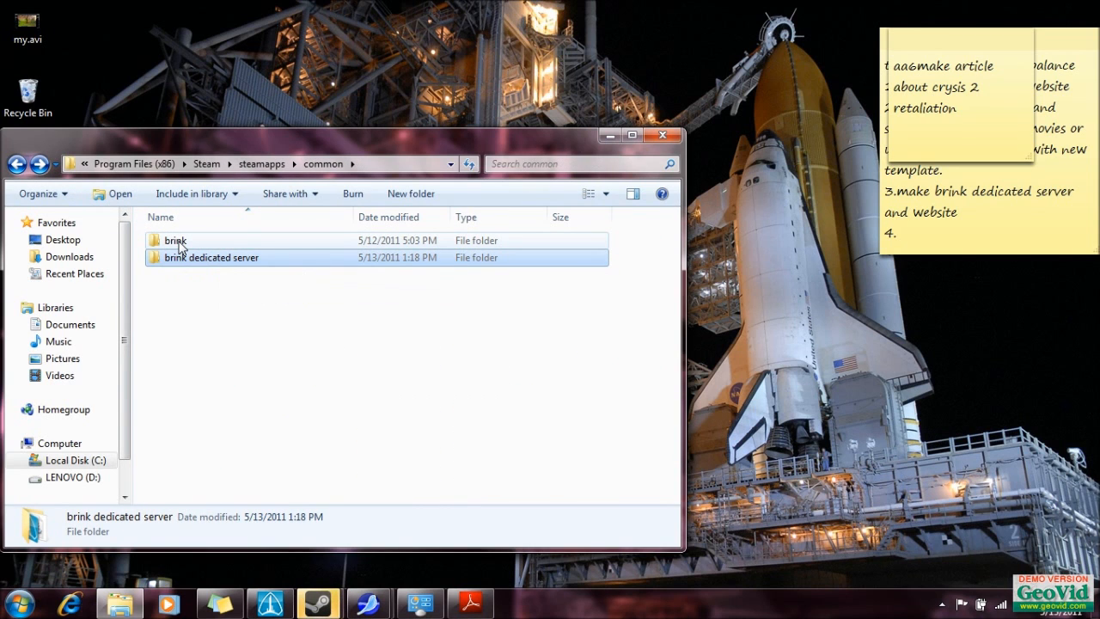
pyautogui.moveTo(180, 243)
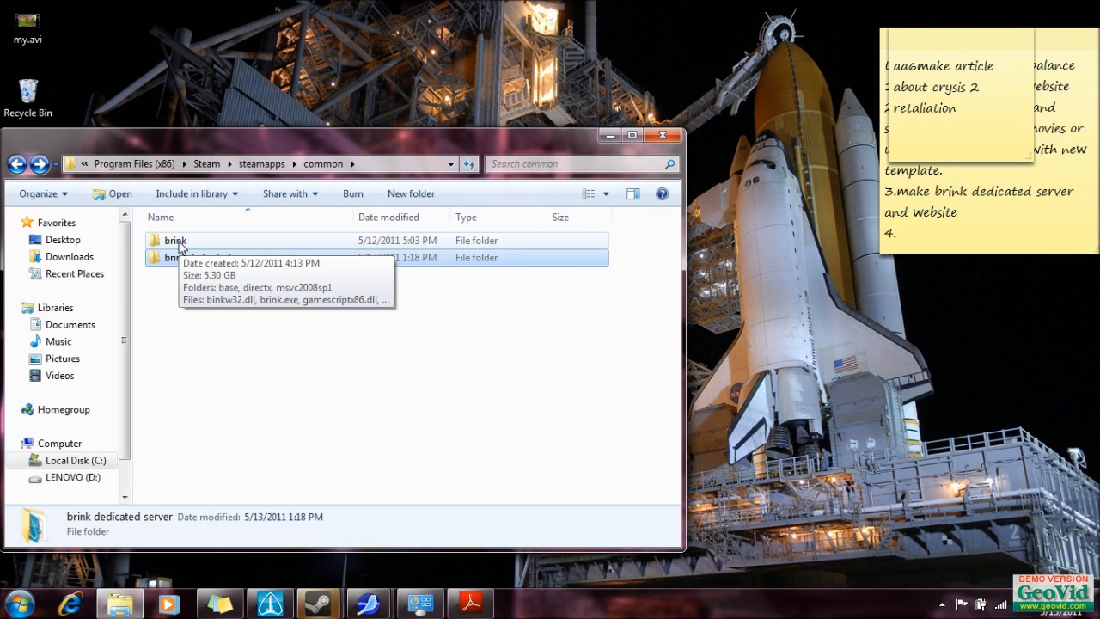
pyautogui.moveTo(202, 262)
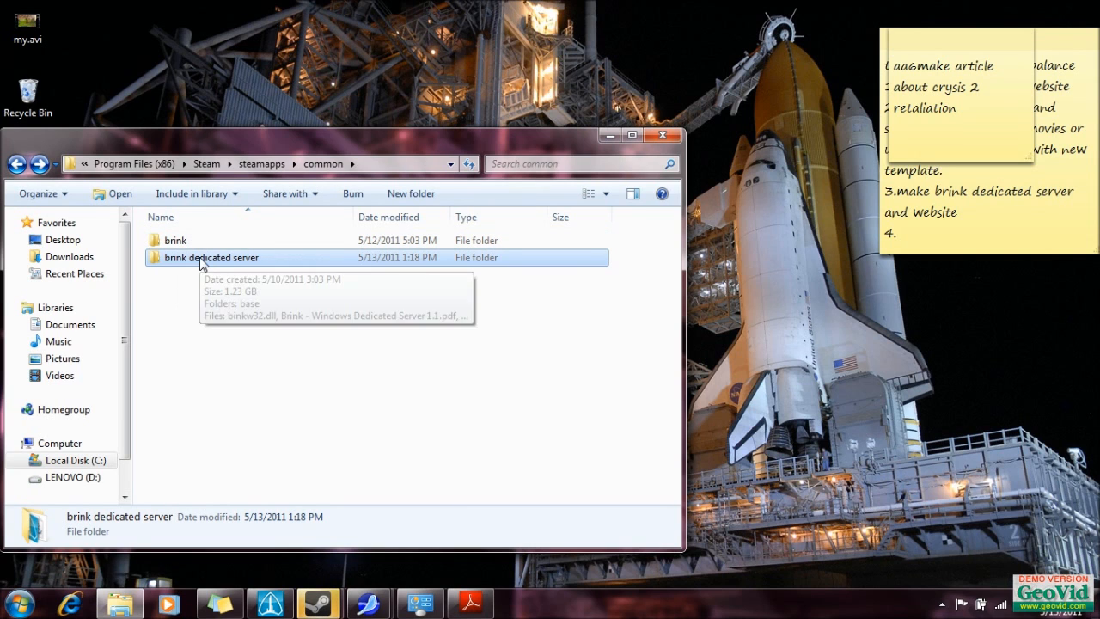
pyautogui.doubleClick(209, 257)
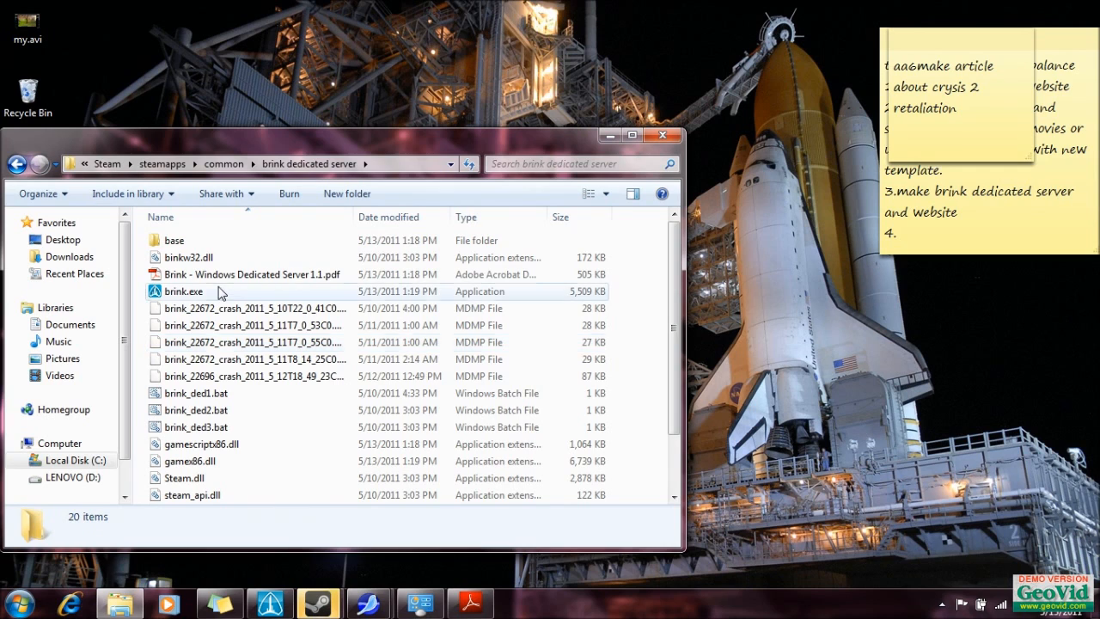
pyautogui.moveTo(279, 283)
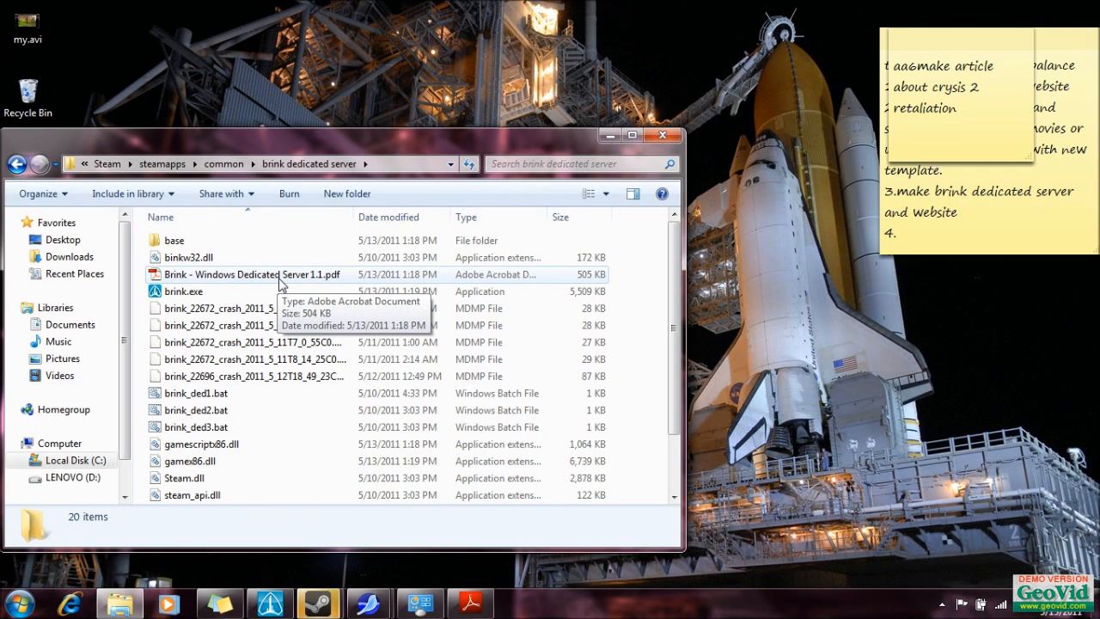
pyautogui.moveTo(241, 346)
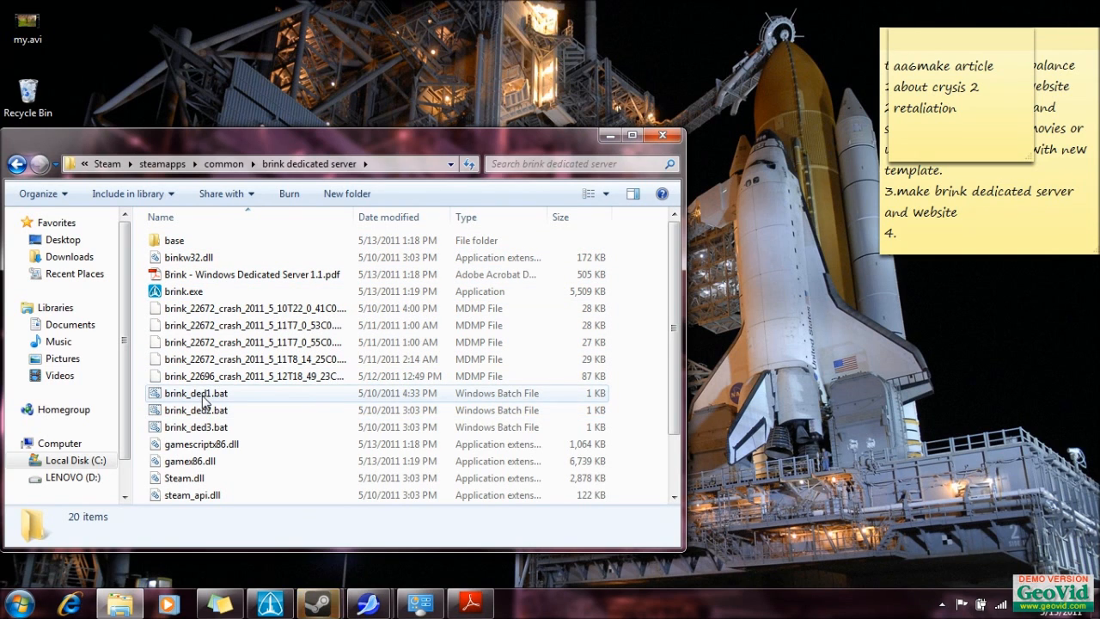
pyautogui.moveTo(203, 397)
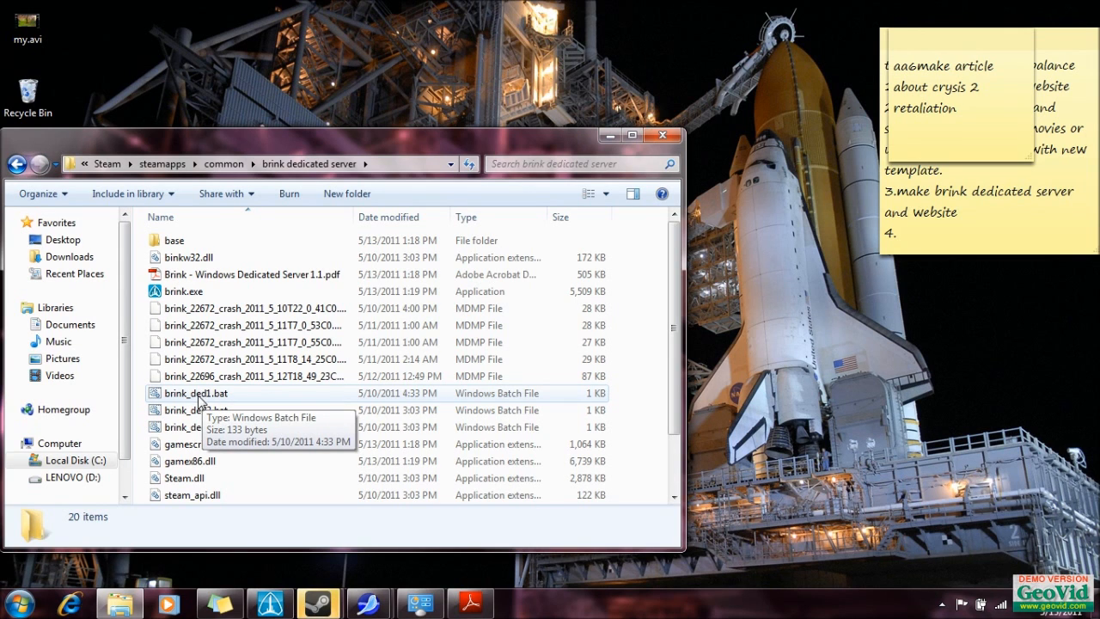
pyautogui.rightClick(196, 392)
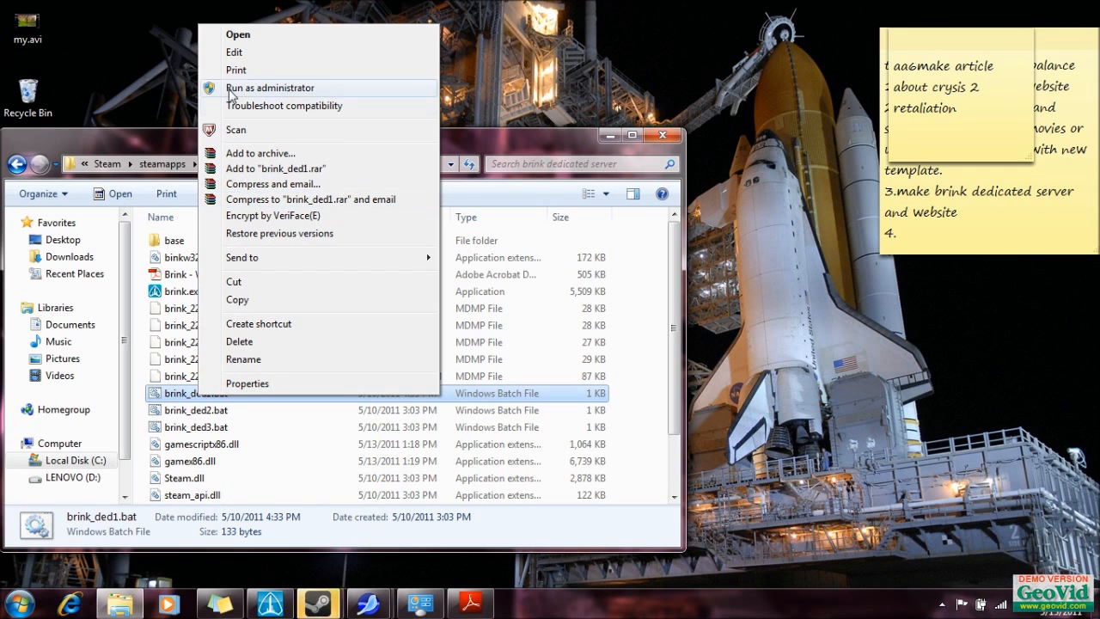
pyautogui.click(233, 53)
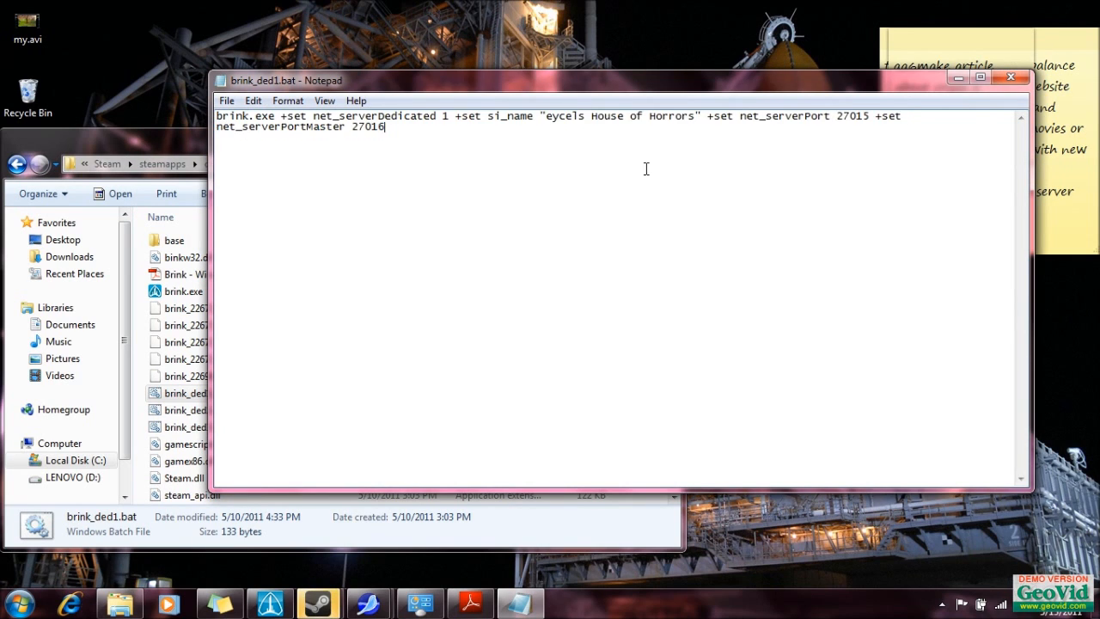
pyautogui.moveTo(460, 120)
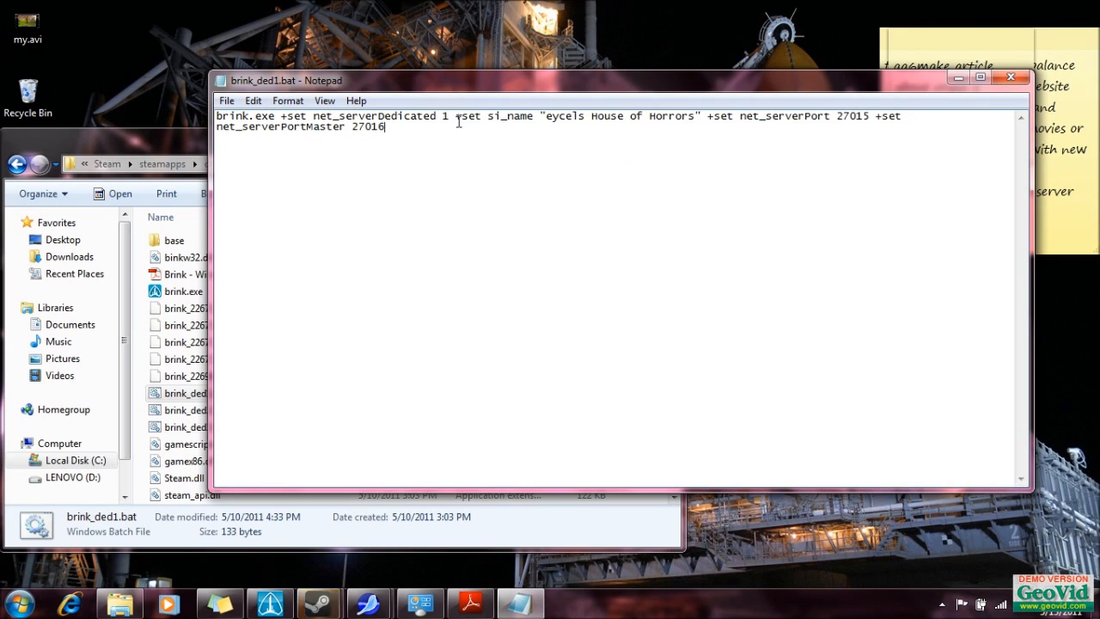
pyautogui.moveTo(461, 116); pyautogui.dragTo(700, 117)
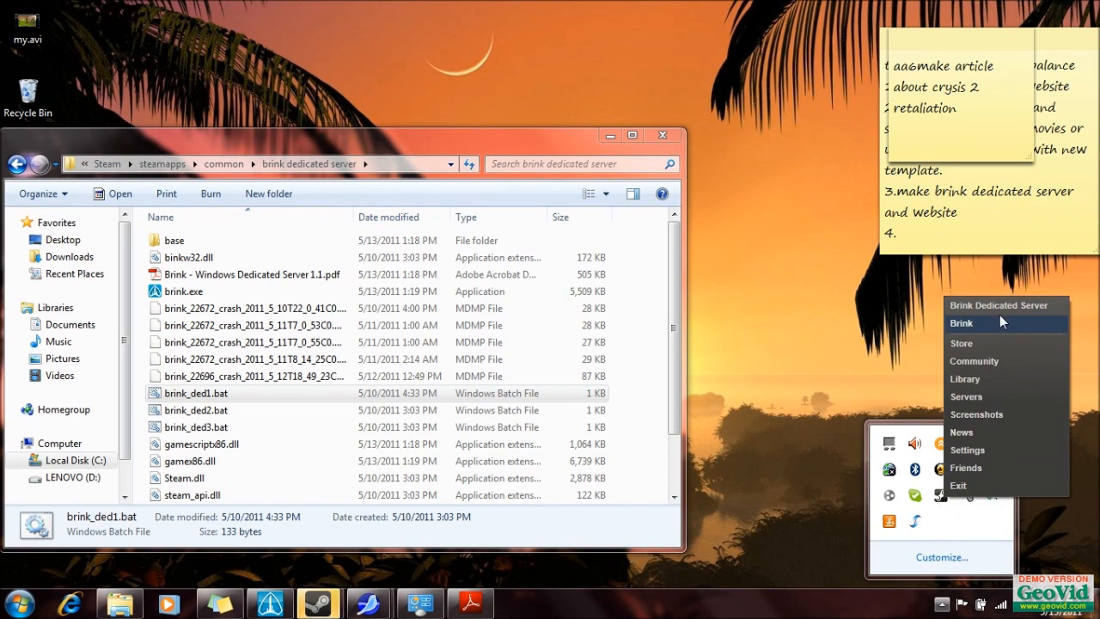
pyautogui.moveTo(1019, 314)
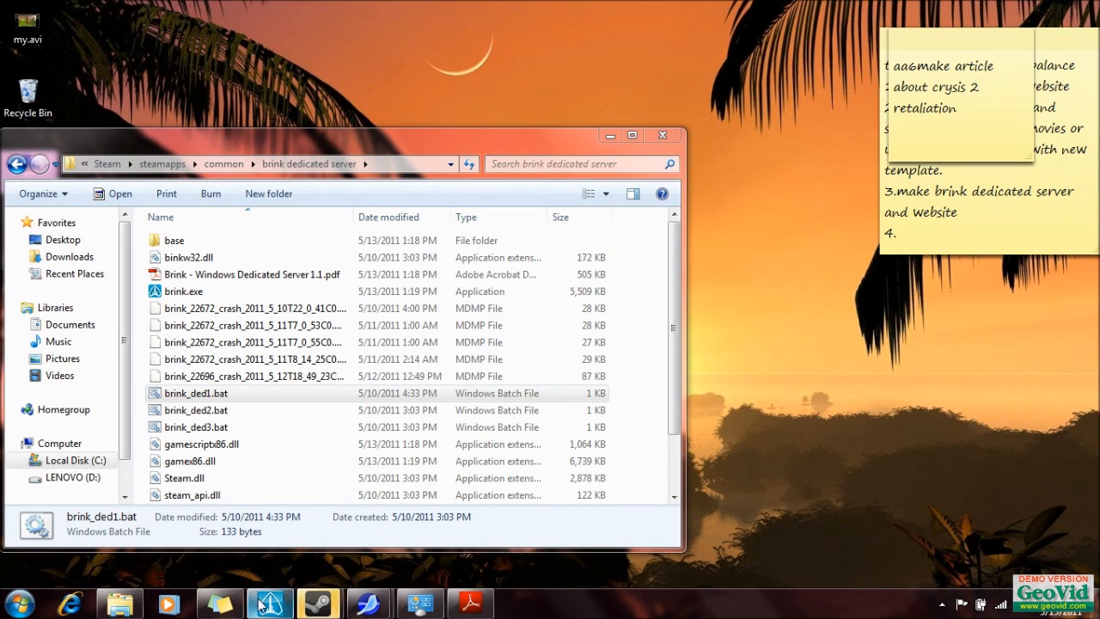
# - Start the server from brink_ded1.bat, then open the 'brink website and server' folder
pyautogui.doubleClick(194, 393)
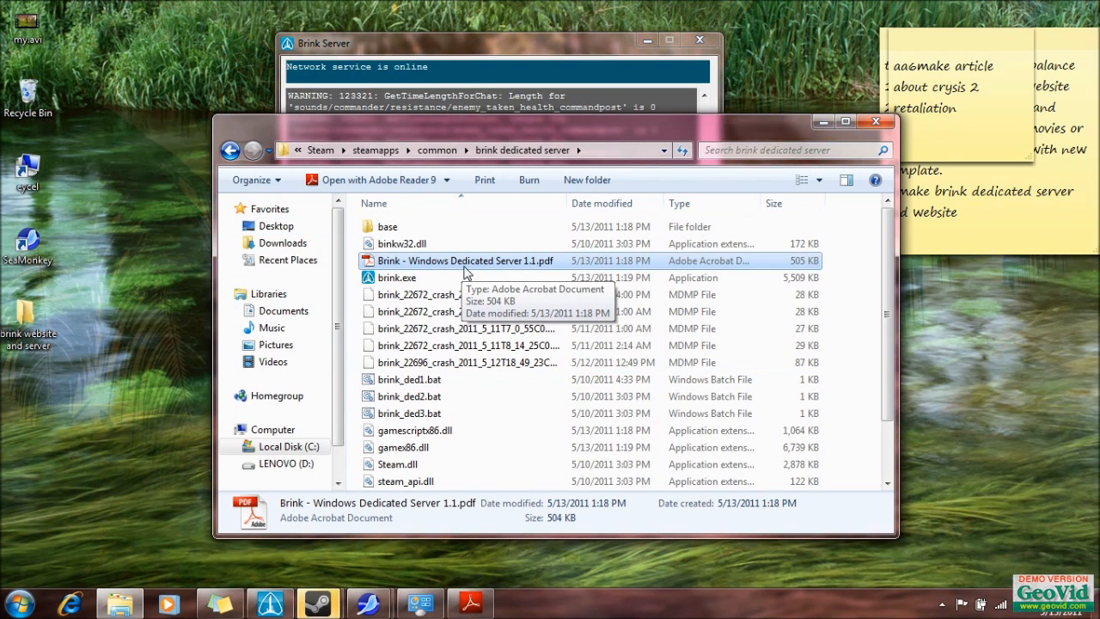
pyautogui.doubleClick(466, 260)
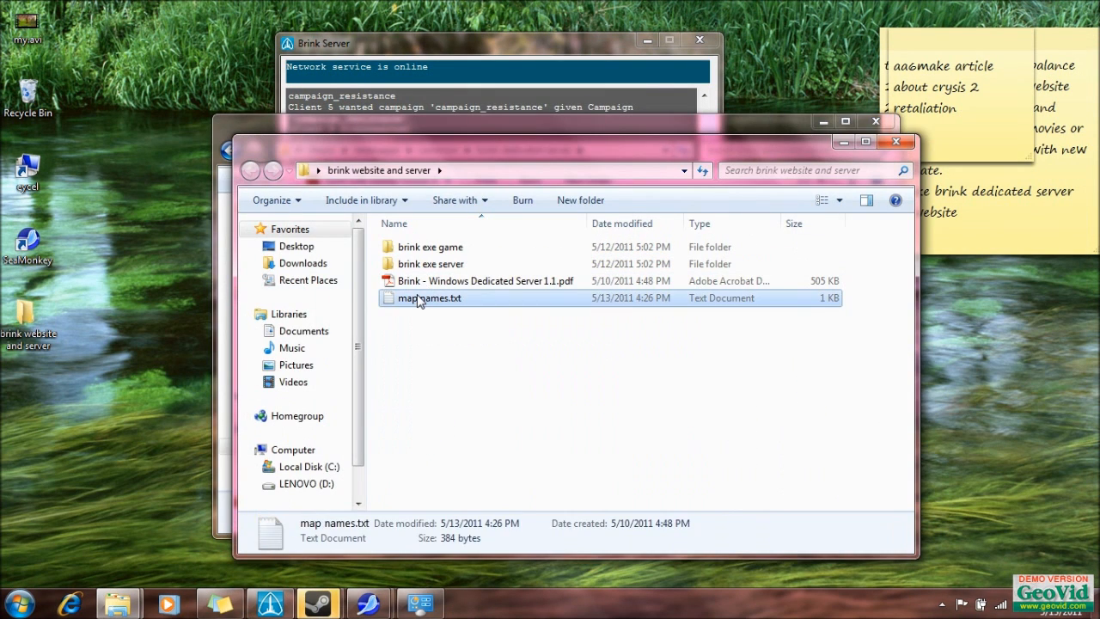
# - Find the 'exec server_objective_standard_vs.cfg' line in map names.txt, then return to Brink Server
pyautogui.doubleClick(428, 298)
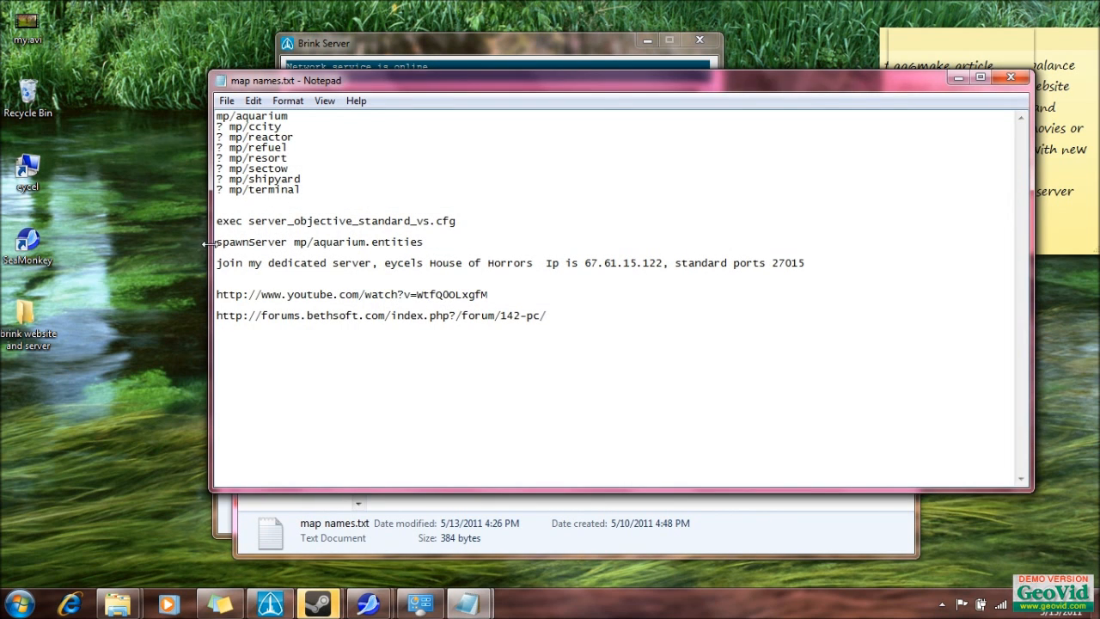
pyautogui.moveTo(255, 221); pyautogui.dragTo(456, 221)
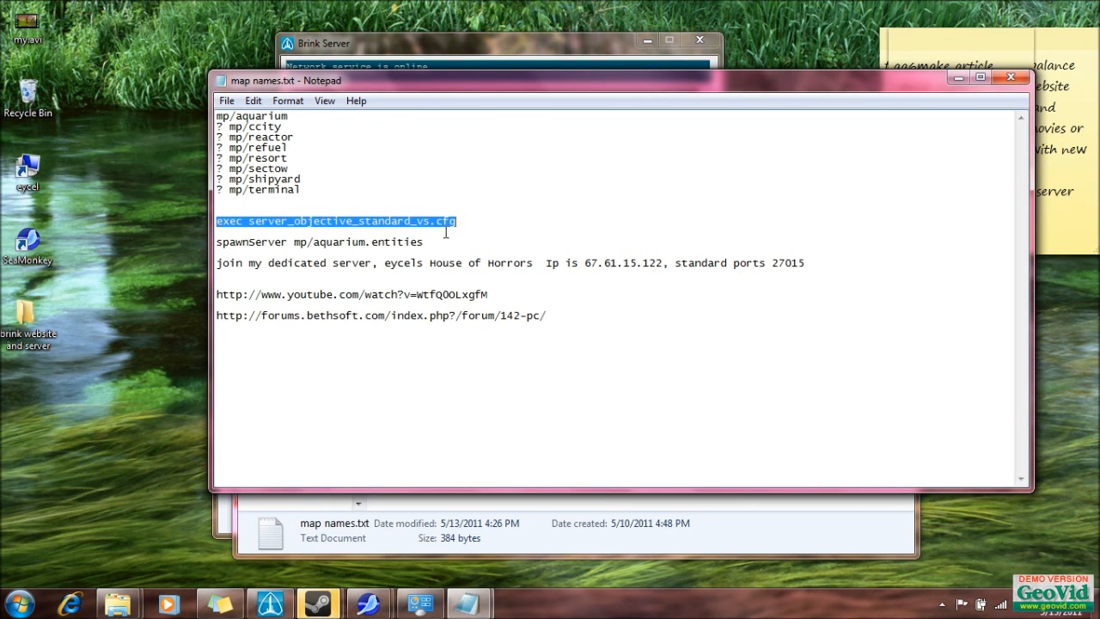
pyautogui.moveTo(456, 242)
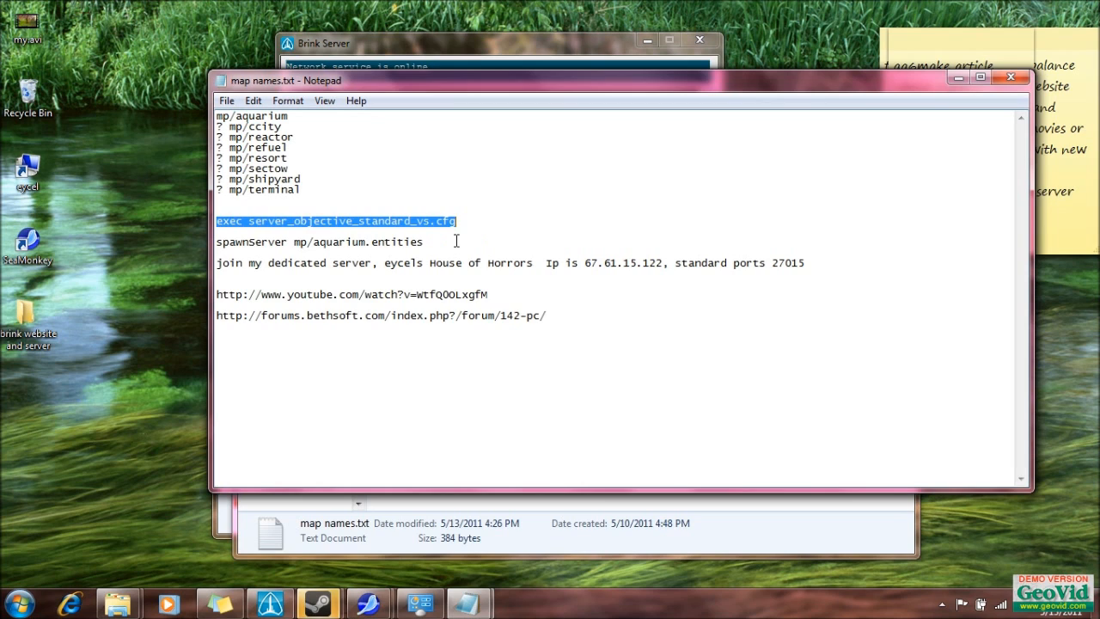
pyautogui.click(426, 242)
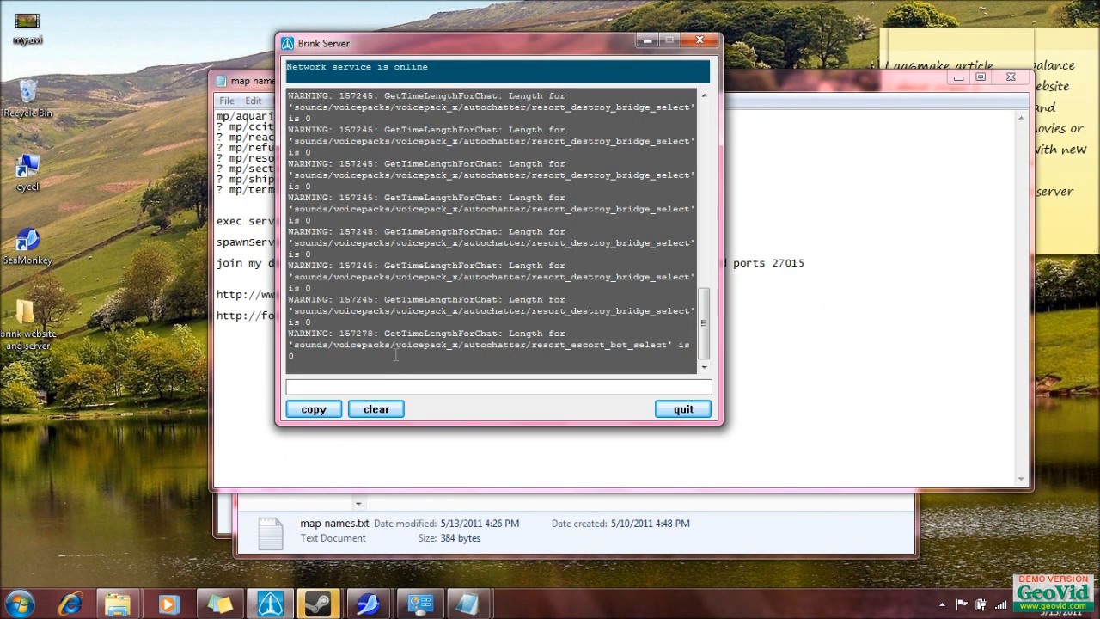
# - Run 'exec server_objective_standard_vs.cfg' in the Brink Server console, then minimize the console
pyautogui.click(370, 387)
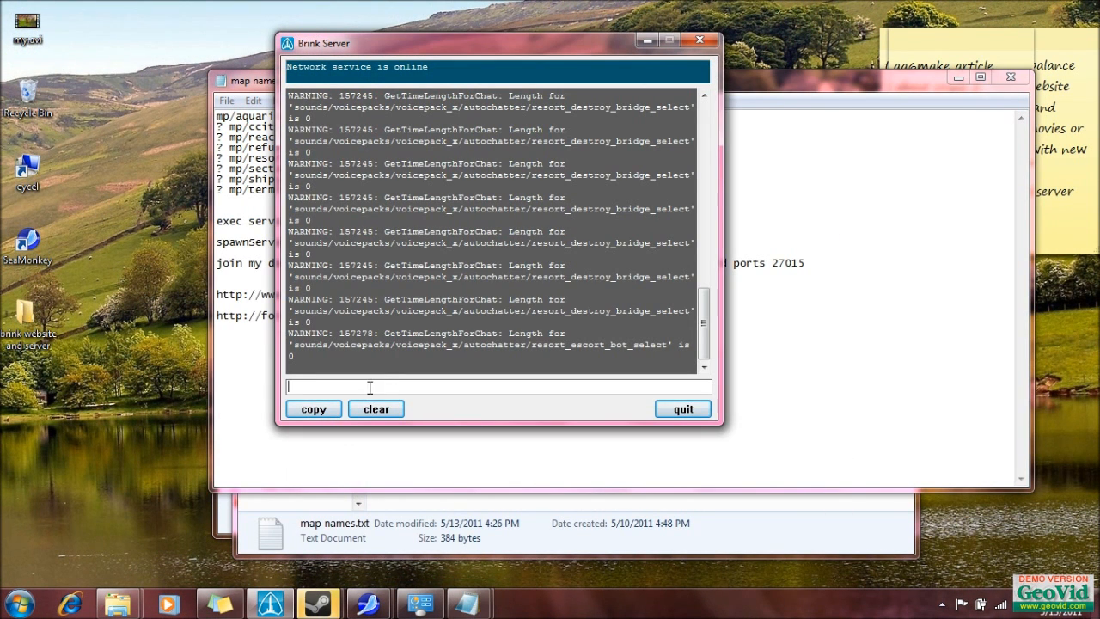
pyautogui.write('exec server_objective_standard_vs.cfg')
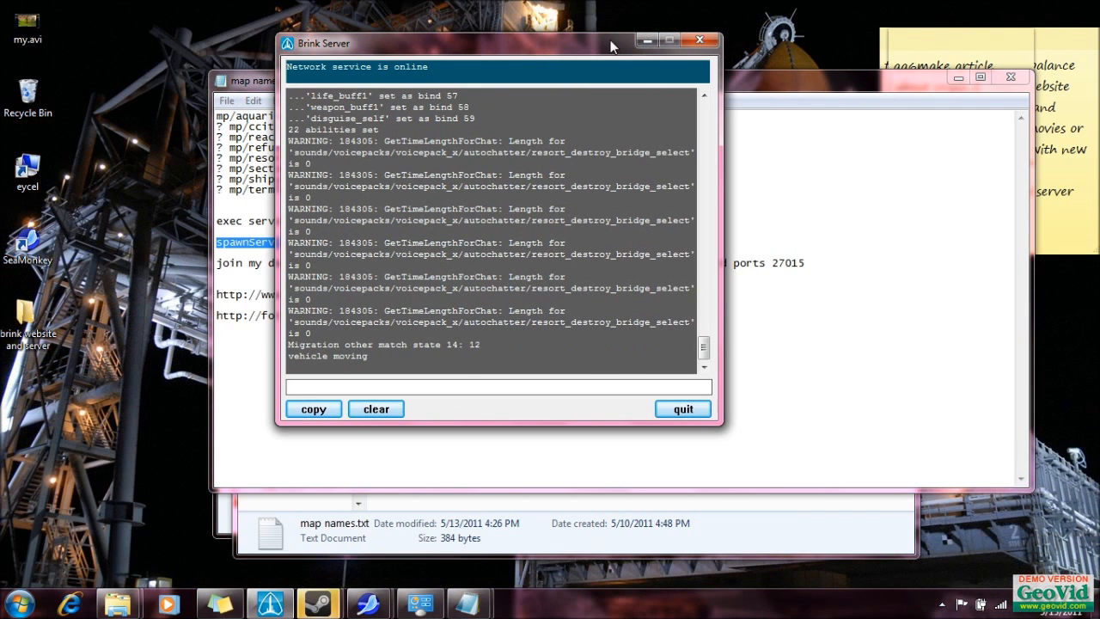
pyautogui.moveTo(647, 40)
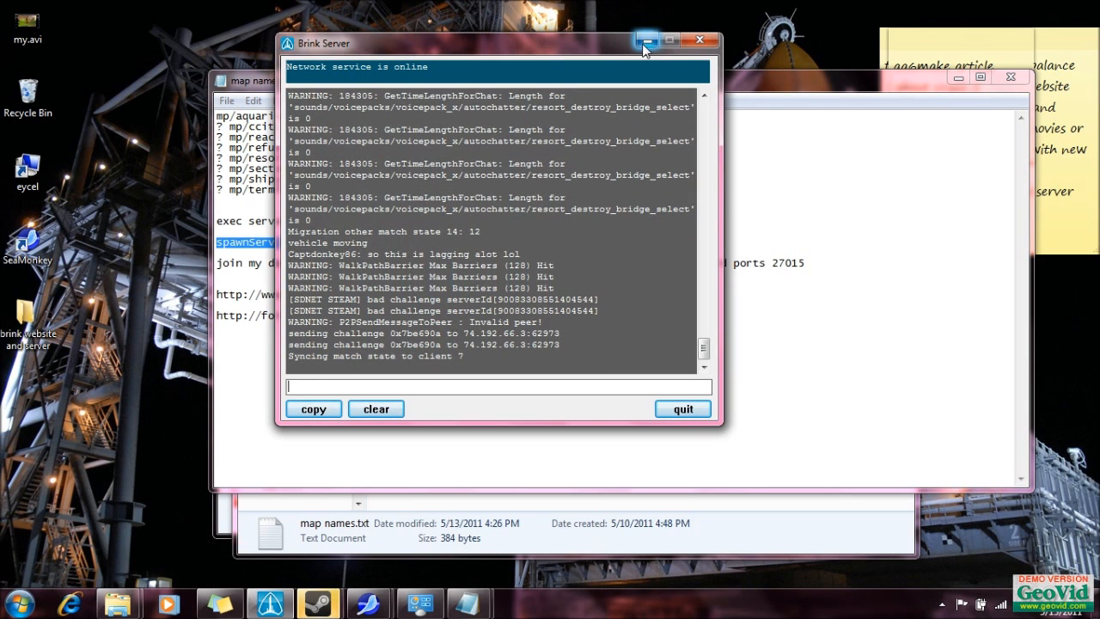
pyautogui.click(646, 38)
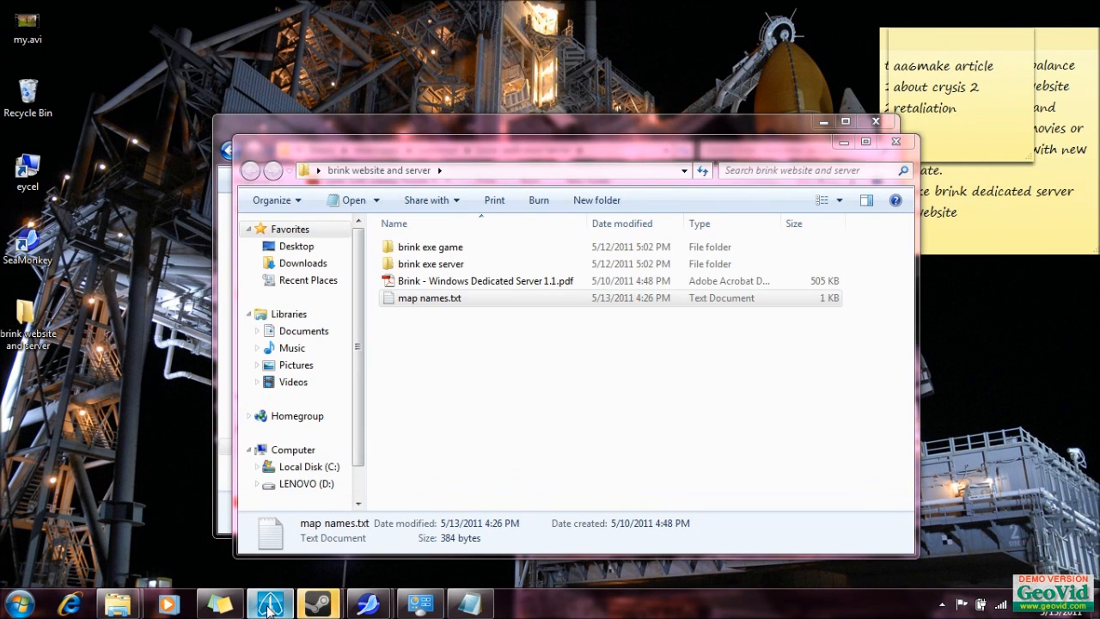
pyautogui.click(945, 605)
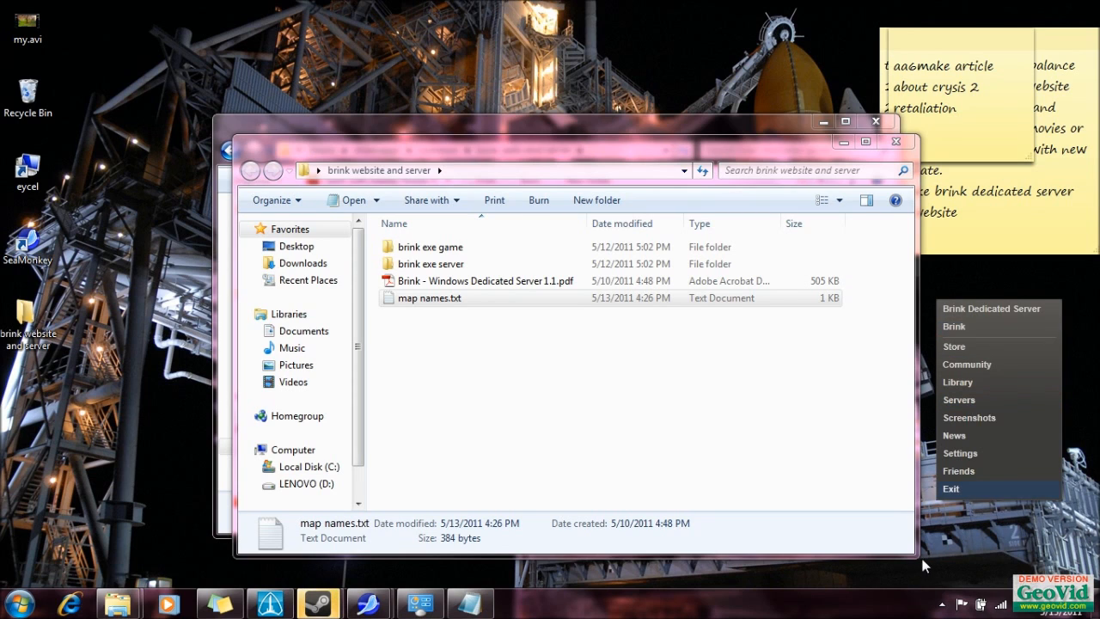
# - Expand the hidden notification-area icons to reach the Steam tray icon
pyautogui.click(942, 603)
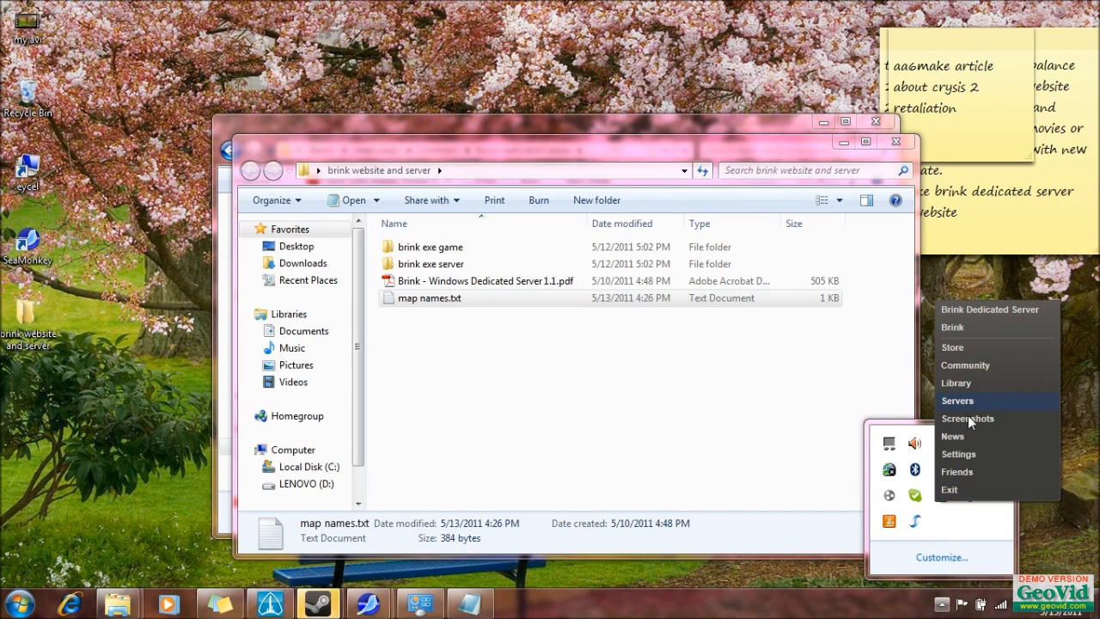
pyautogui.moveTo(991, 310)
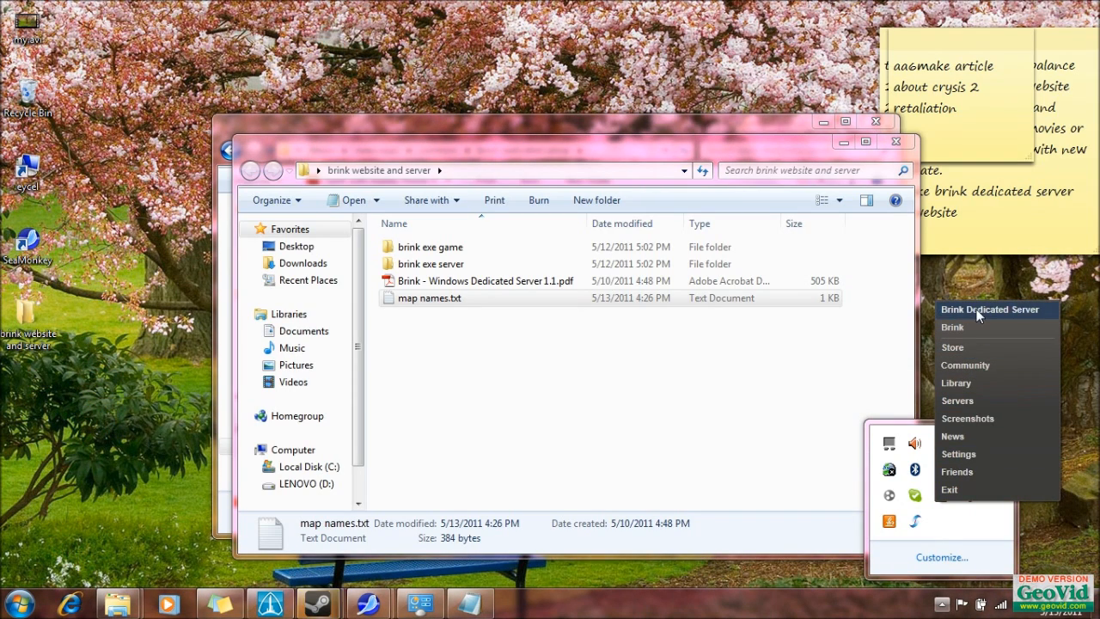
pyautogui.moveTo(975, 327)
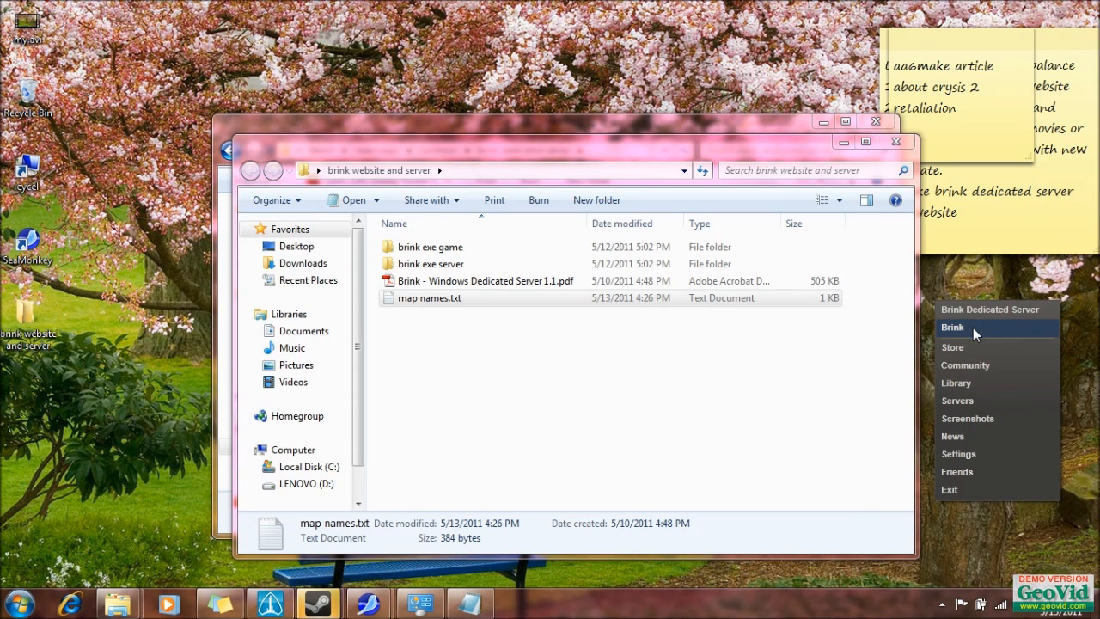
pyautogui.moveTo(978, 472)
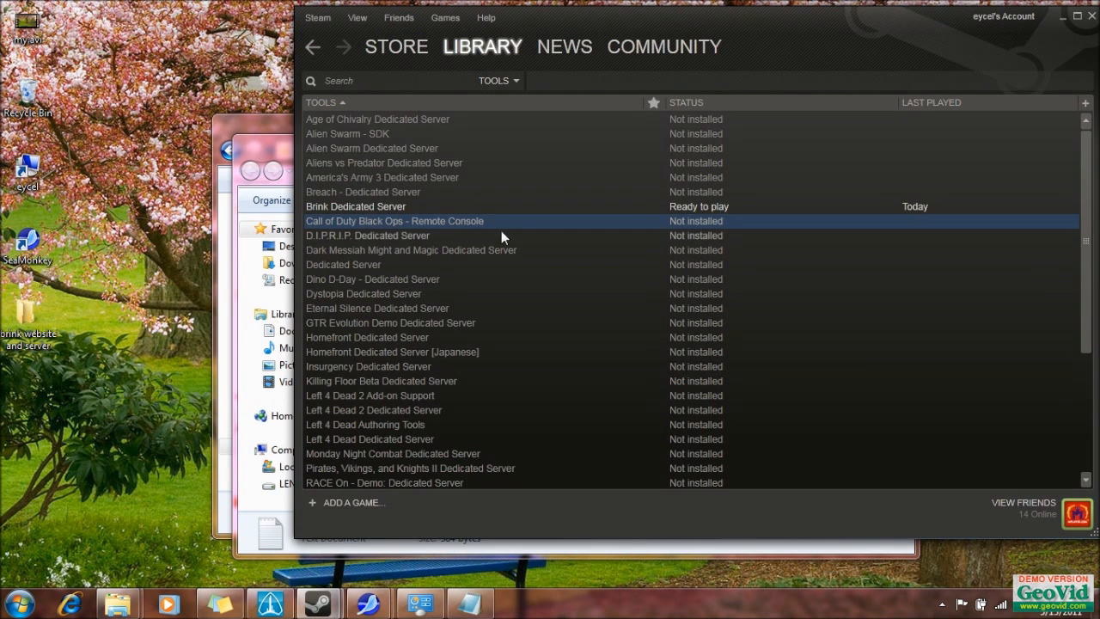
# - Switch the Steam library to the Games List layout and scroll the dedicated-server list
pyautogui.click(358, 17)
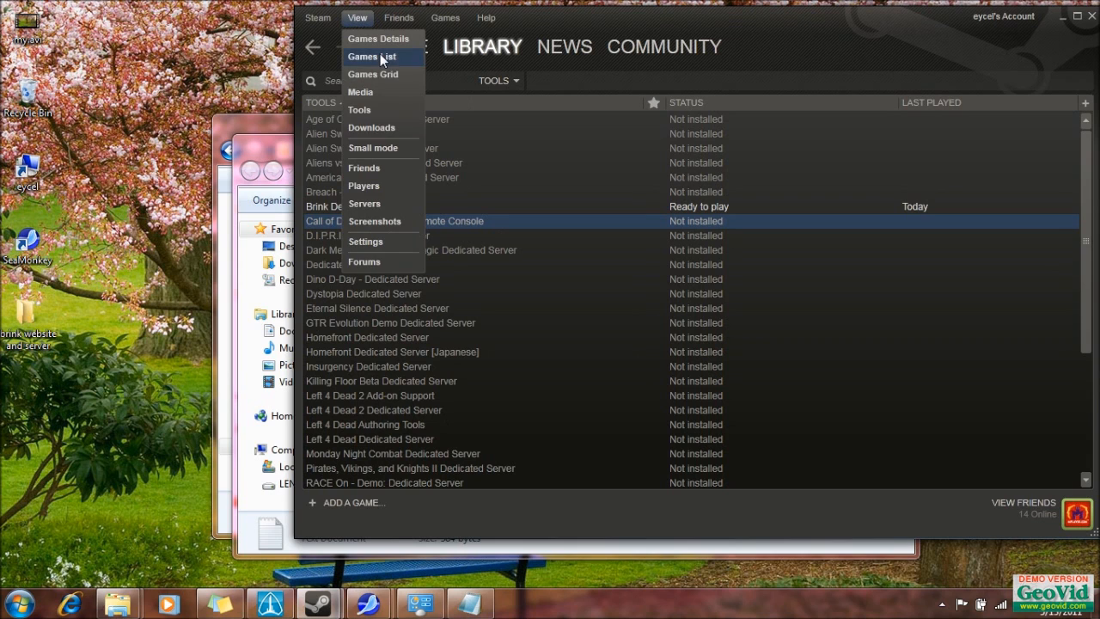
pyautogui.click(372, 74)
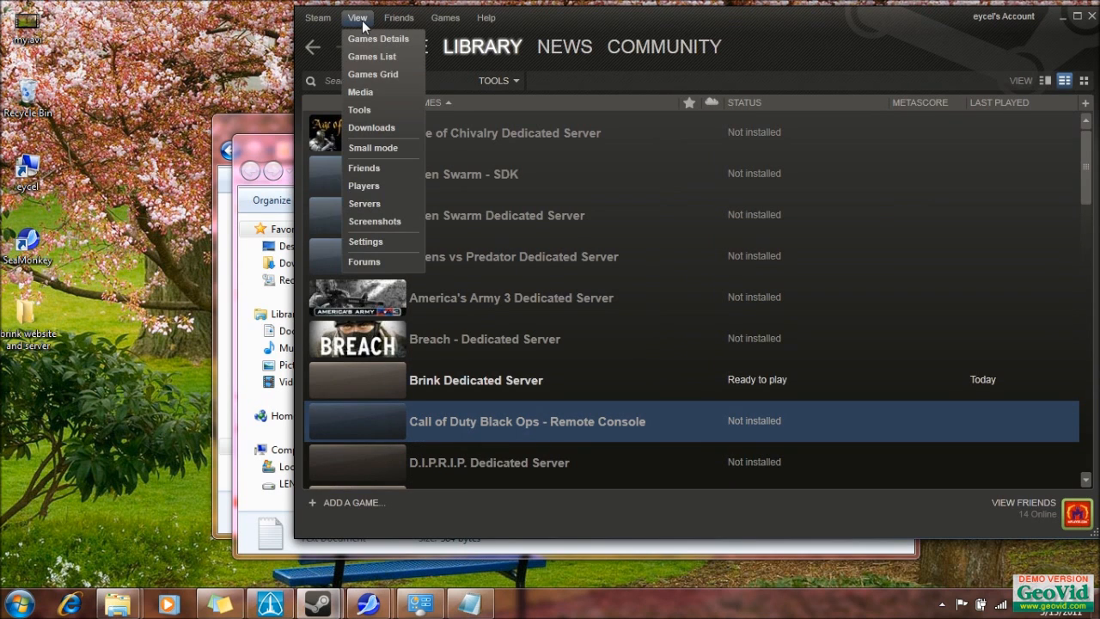
pyautogui.moveTo(404, 41)
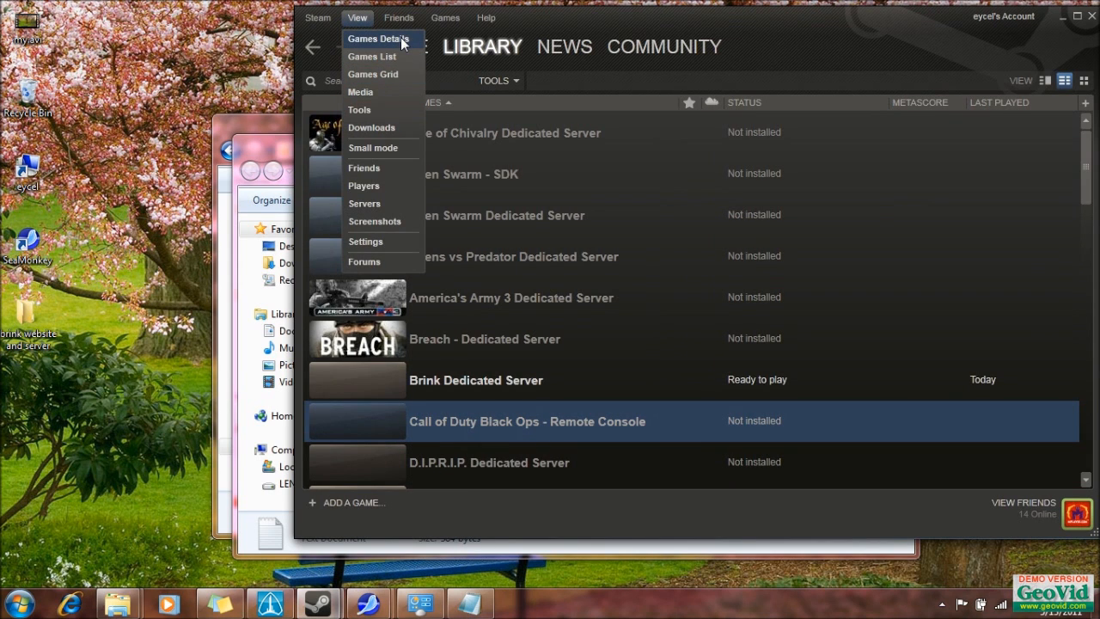
pyautogui.moveTo(370, 57)
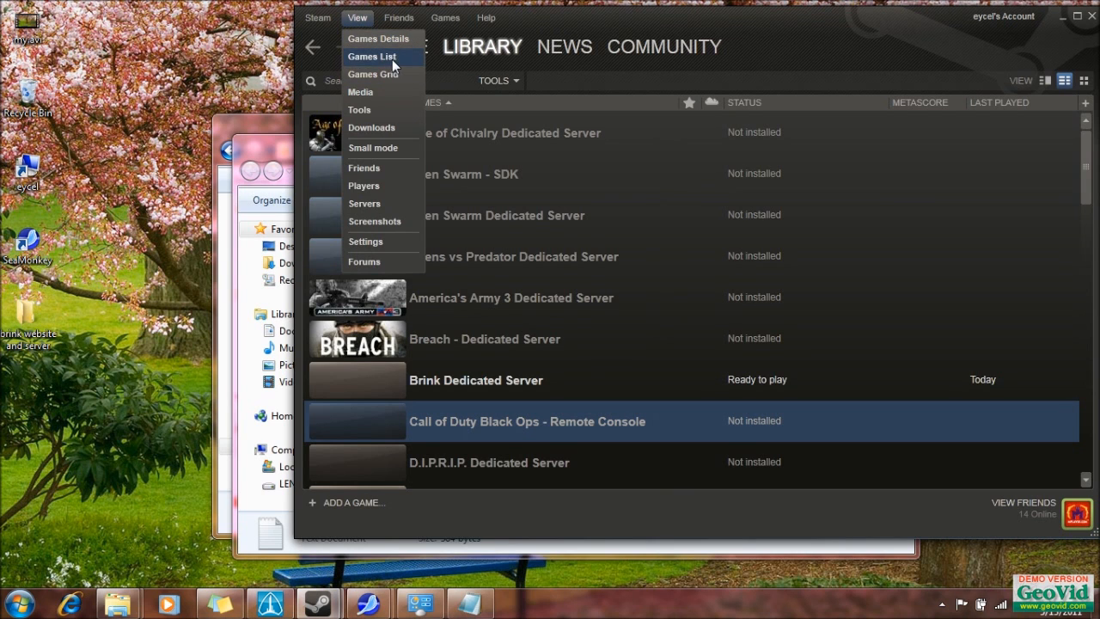
pyautogui.click(379, 56)
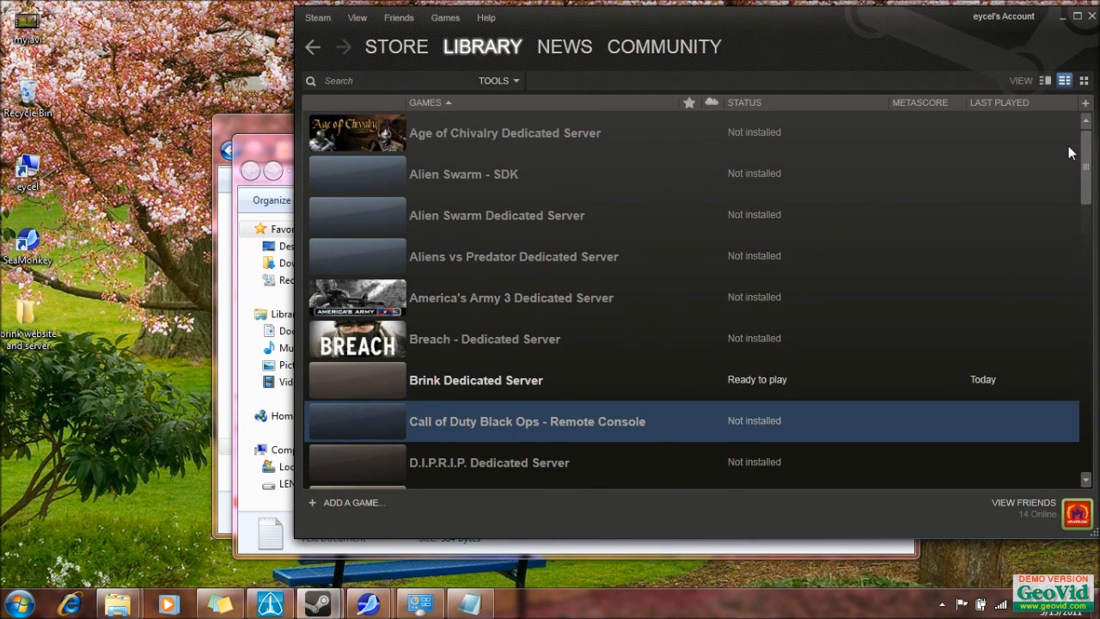
pyautogui.moveTo(437, 65)
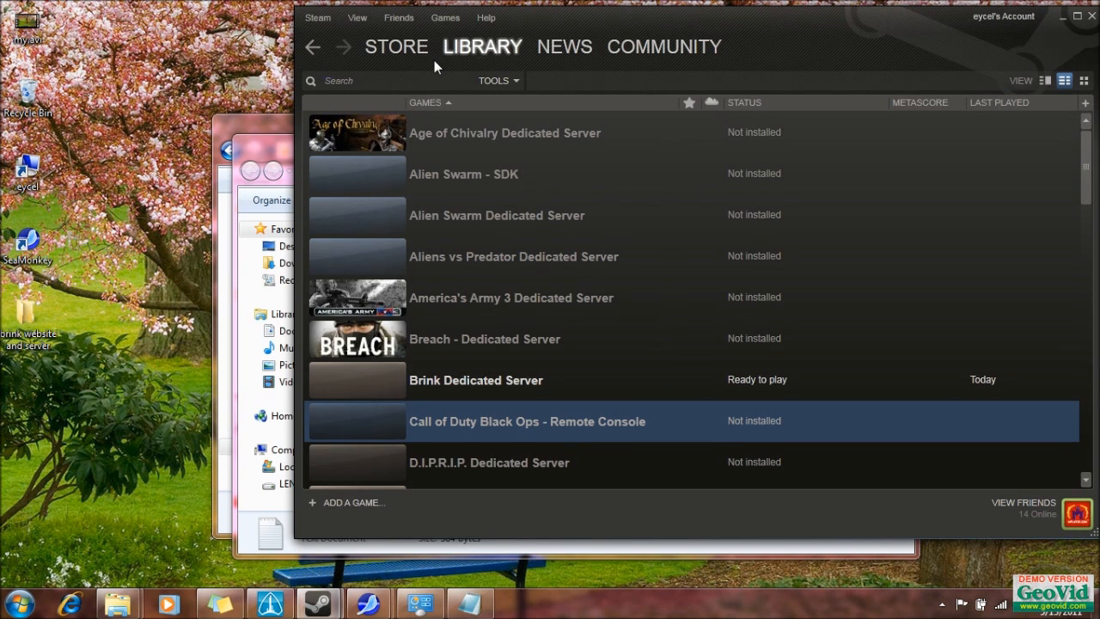
pyautogui.scroll(-3)
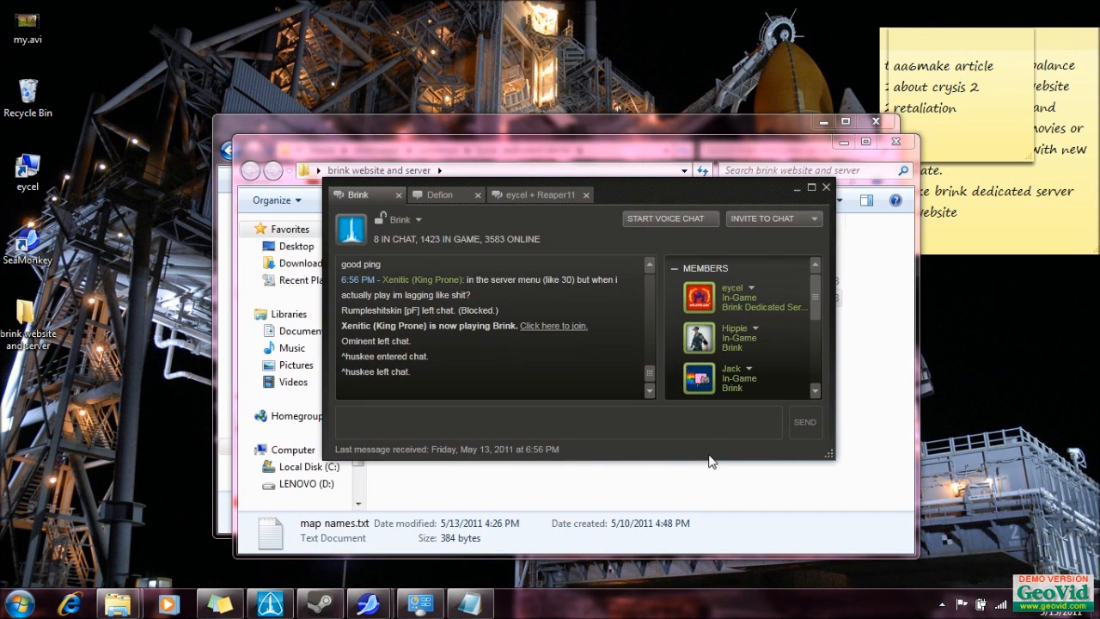
# - Reopen the main Steam window through the Steam tray icon menu
pyautogui.click(938, 606)
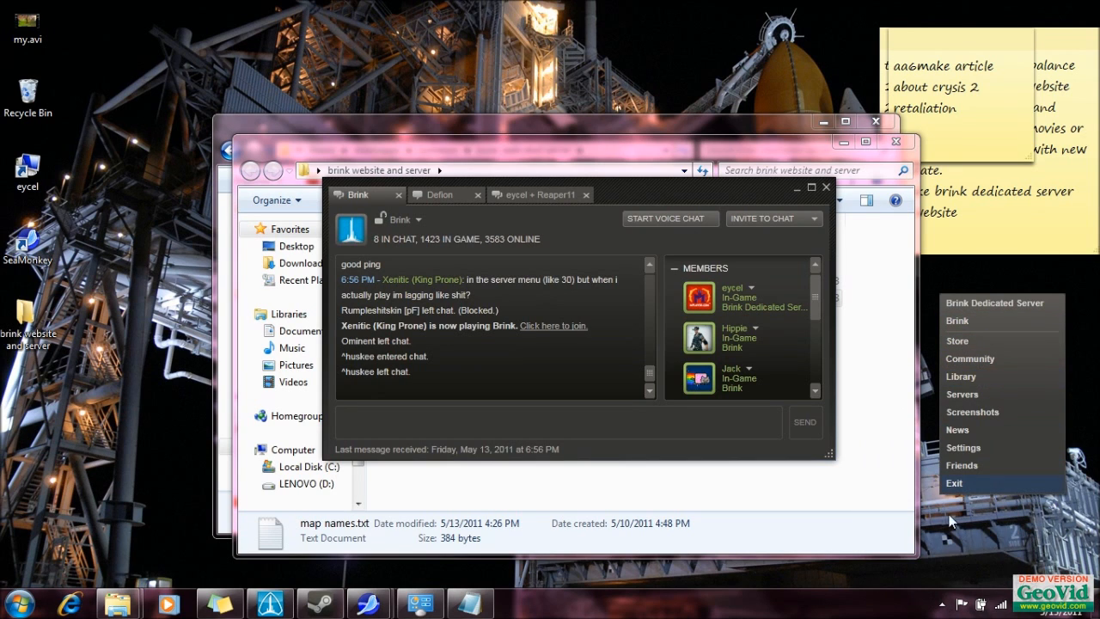
pyautogui.moveTo(967, 360)
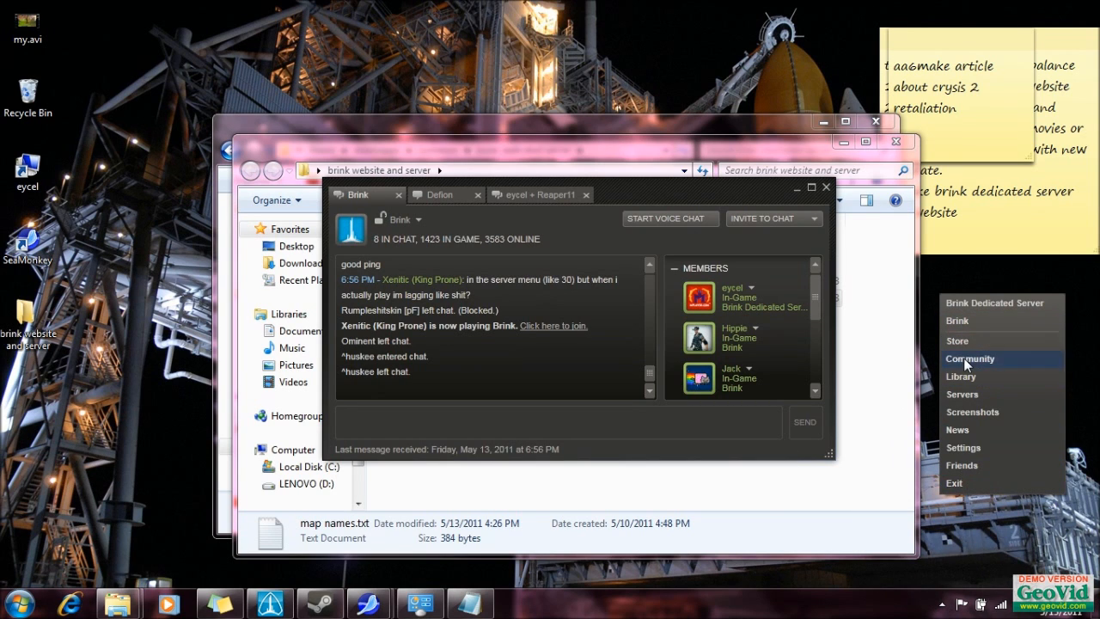
pyautogui.click(970, 358)
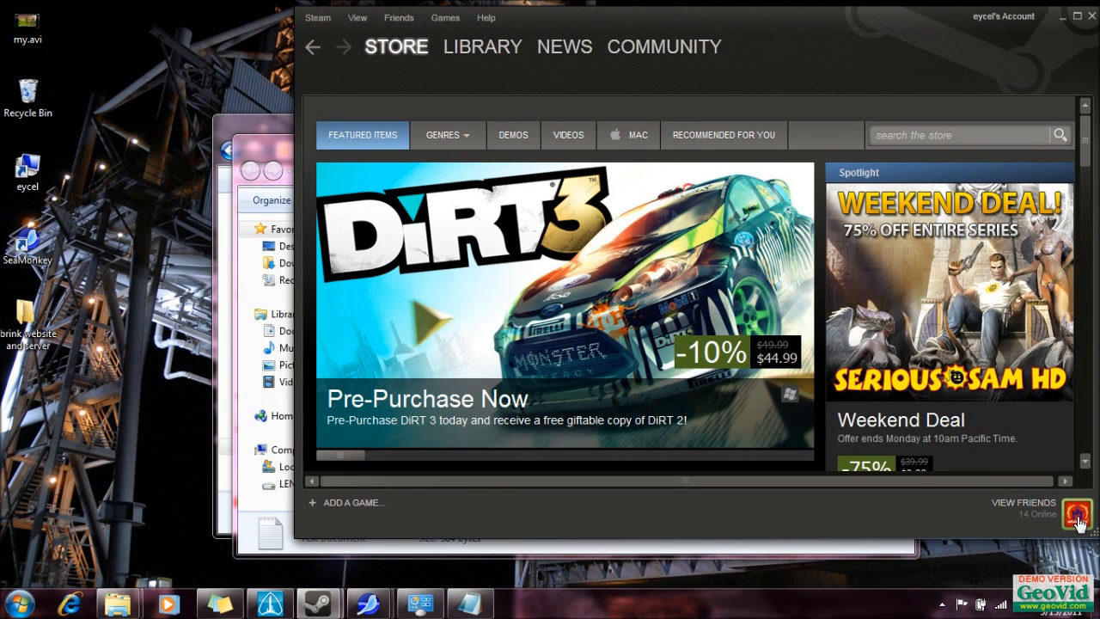
# - Open eycel's profile Games list and dismiss the right-click menu on Brink
pyautogui.click(663, 46)
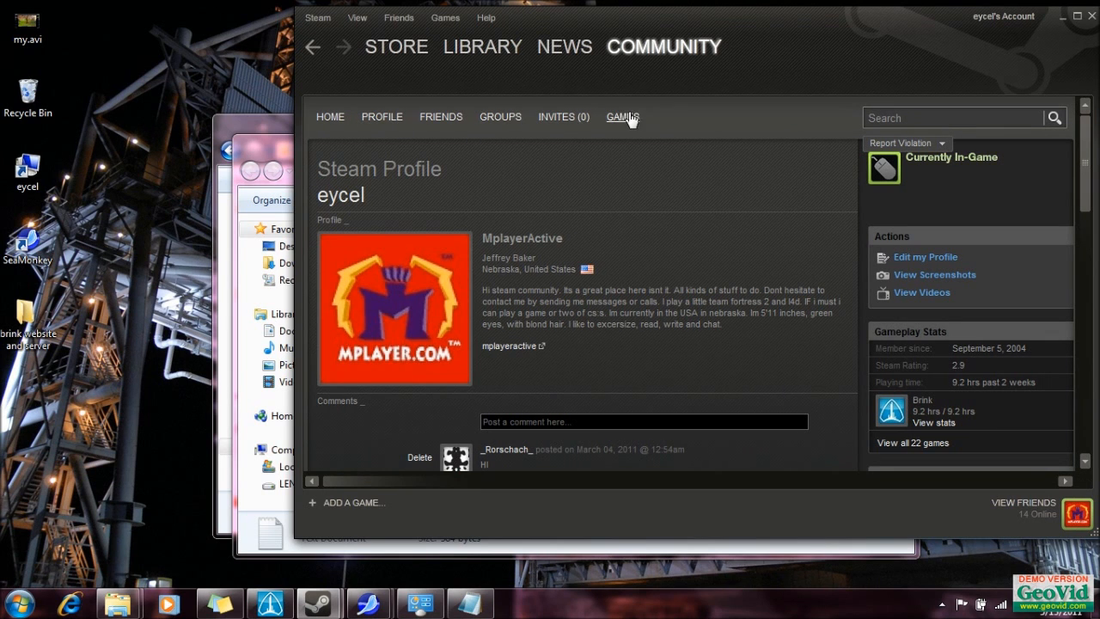
pyautogui.click(623, 117)
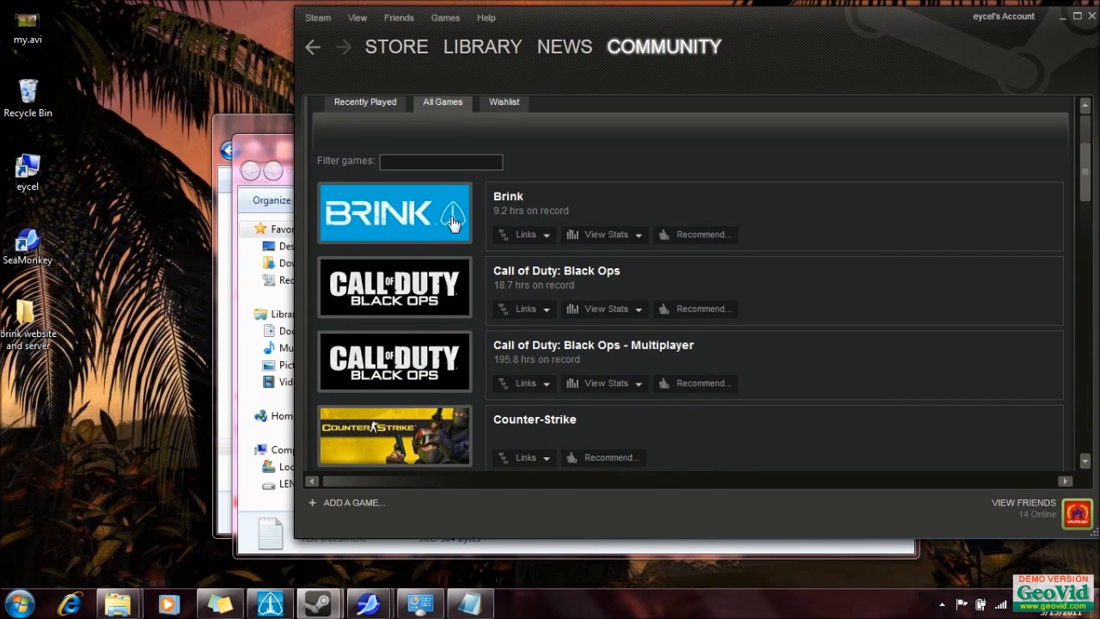
pyautogui.rightClick(404, 218)
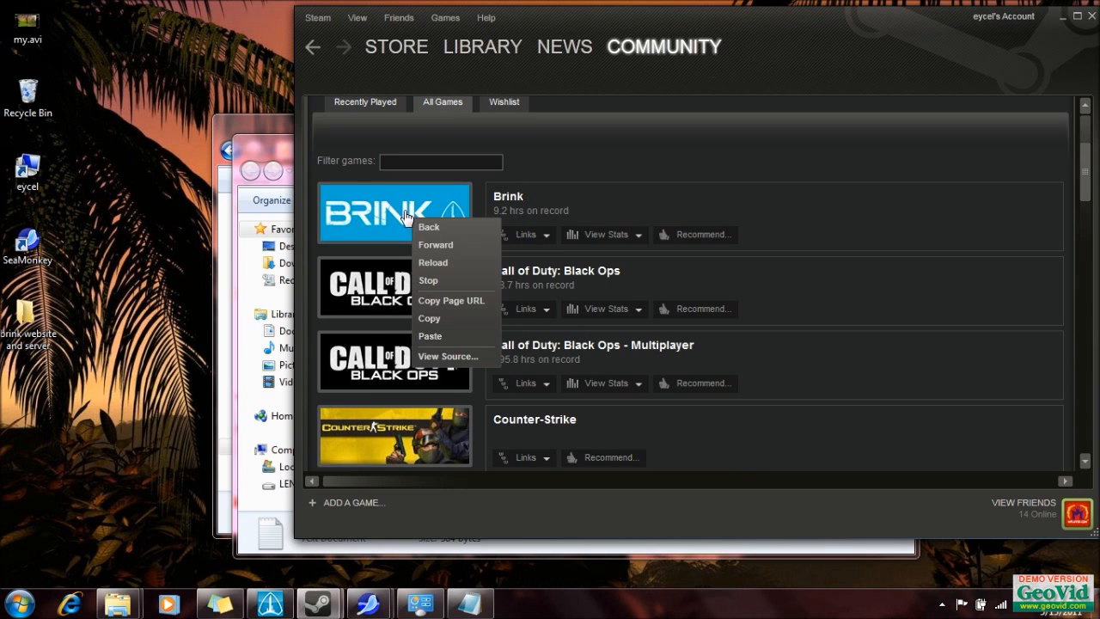
pyautogui.moveTo(461, 356)
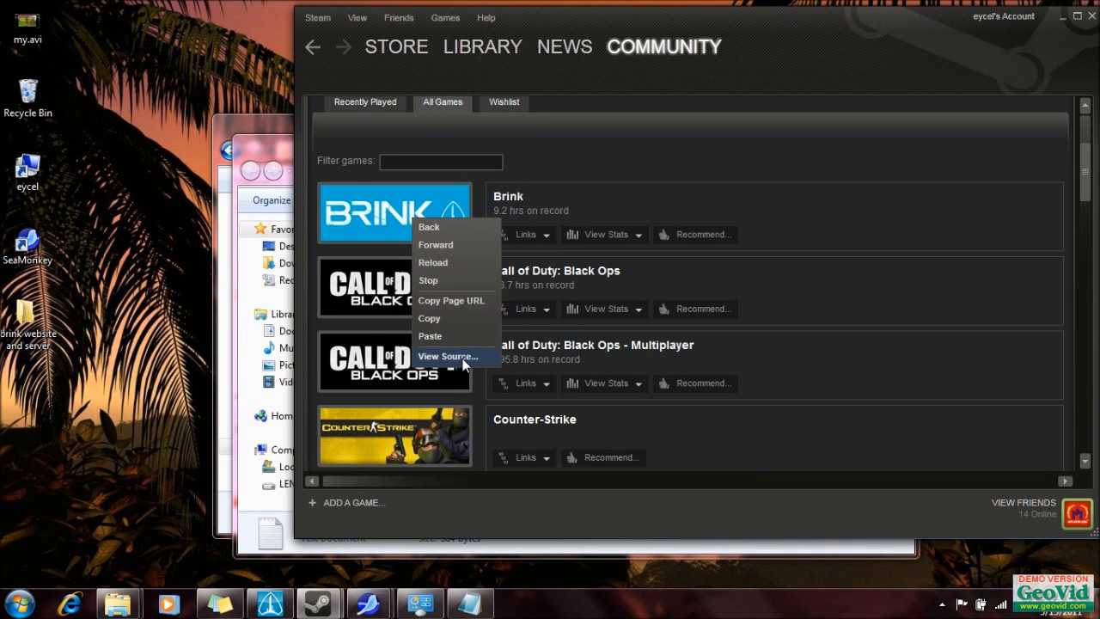
pyautogui.click(451, 356)
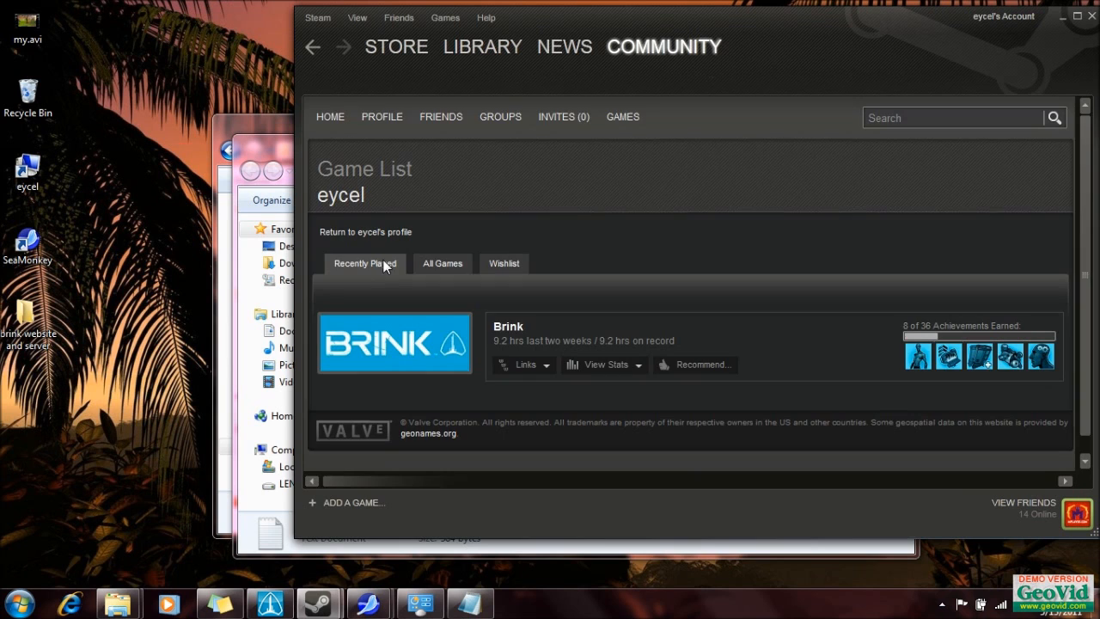
pyautogui.moveTo(432, 104)
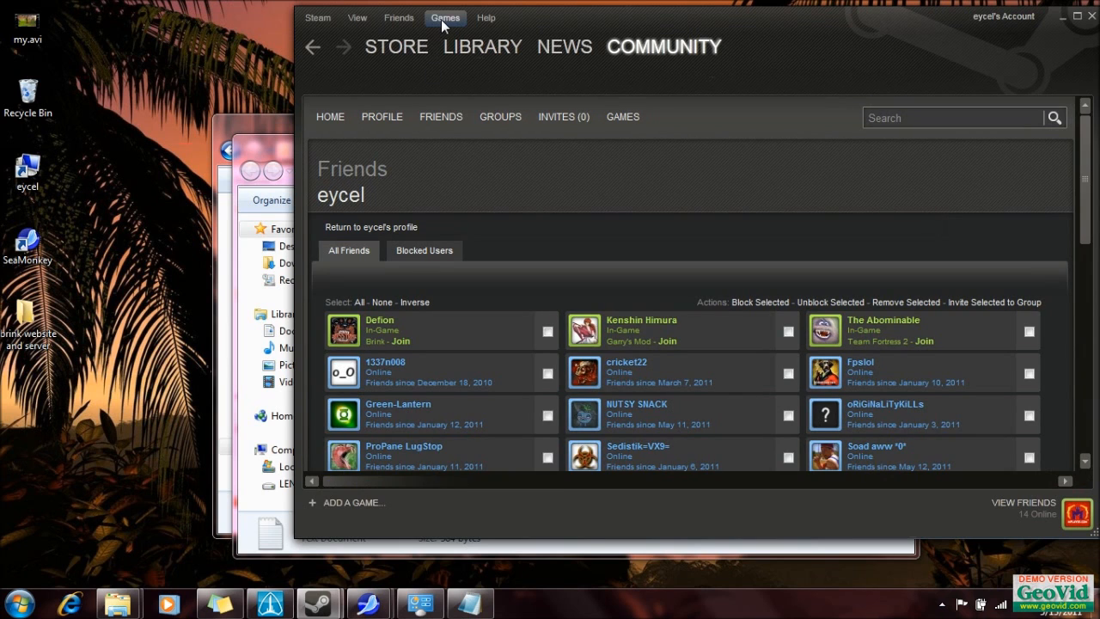
# - Switch the library to Games List, scroll through the tools, then change to Games Grid
pyautogui.click(357, 17)
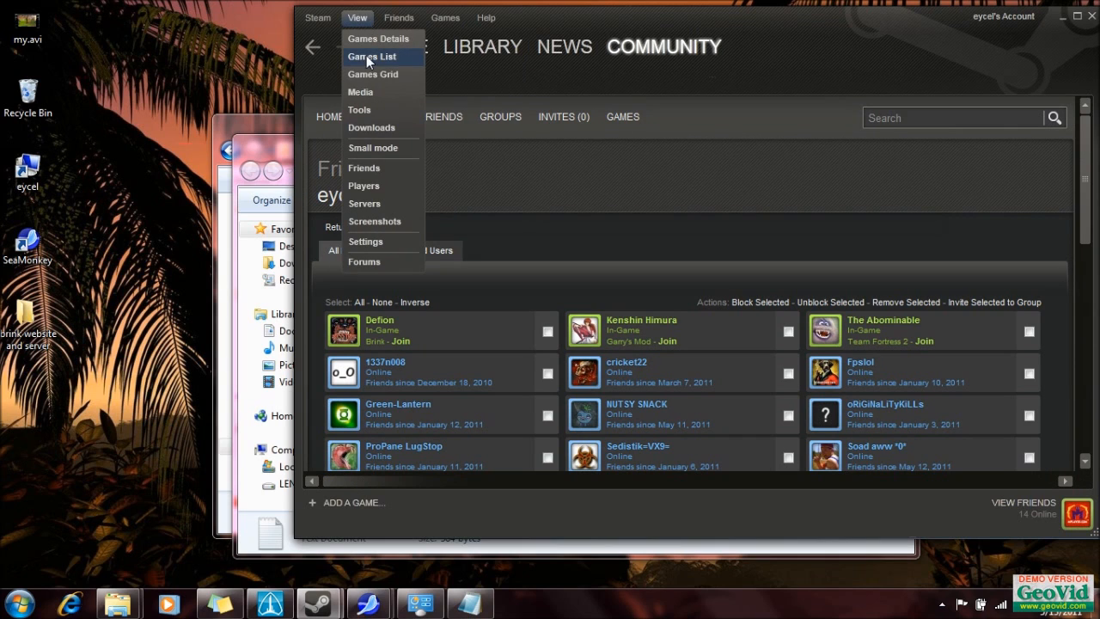
pyautogui.click(363, 56)
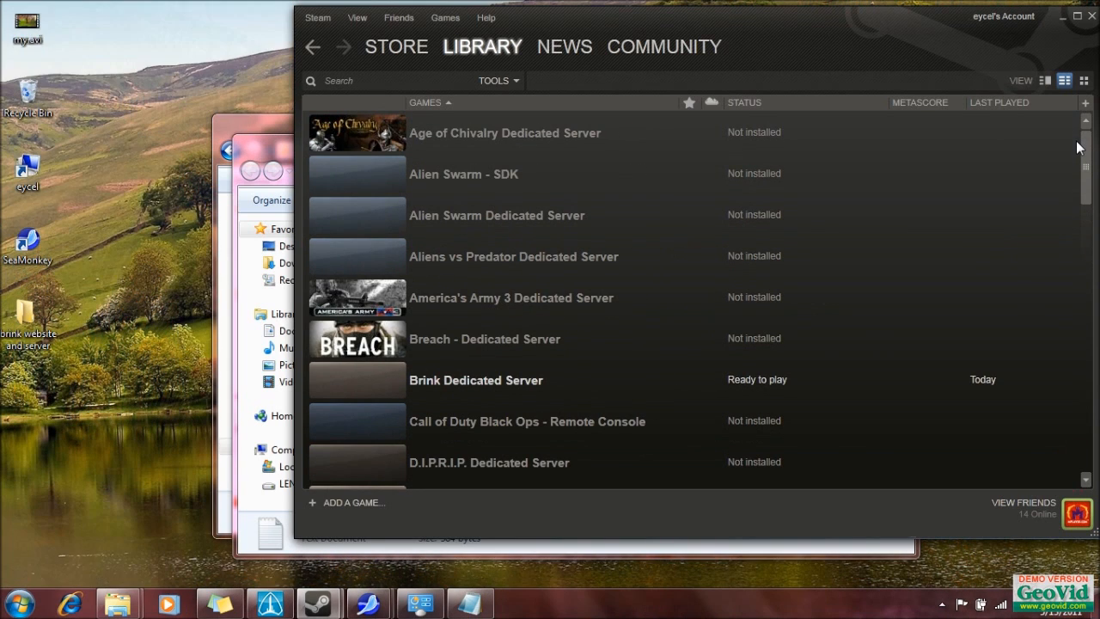
pyautogui.scroll(-3)
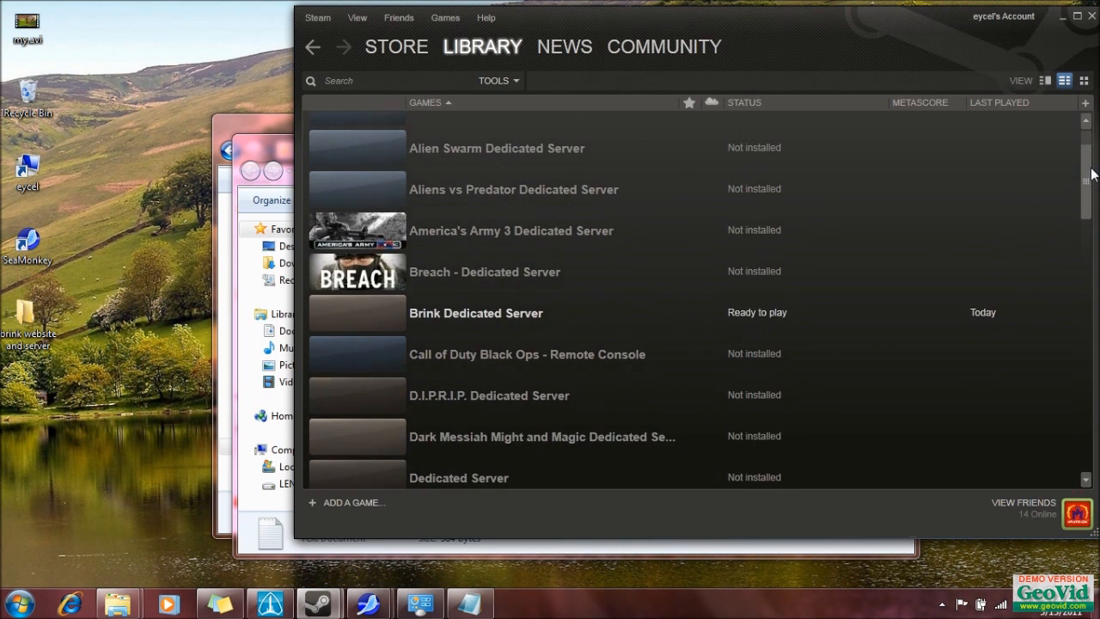
pyautogui.scroll(-3)
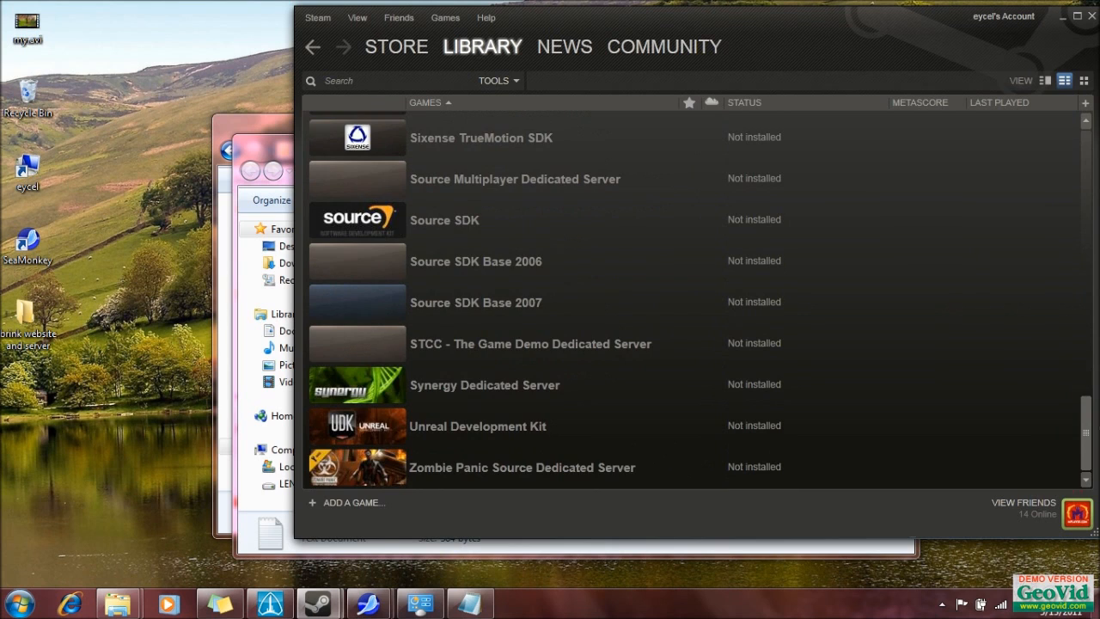
pyautogui.click(357, 17)
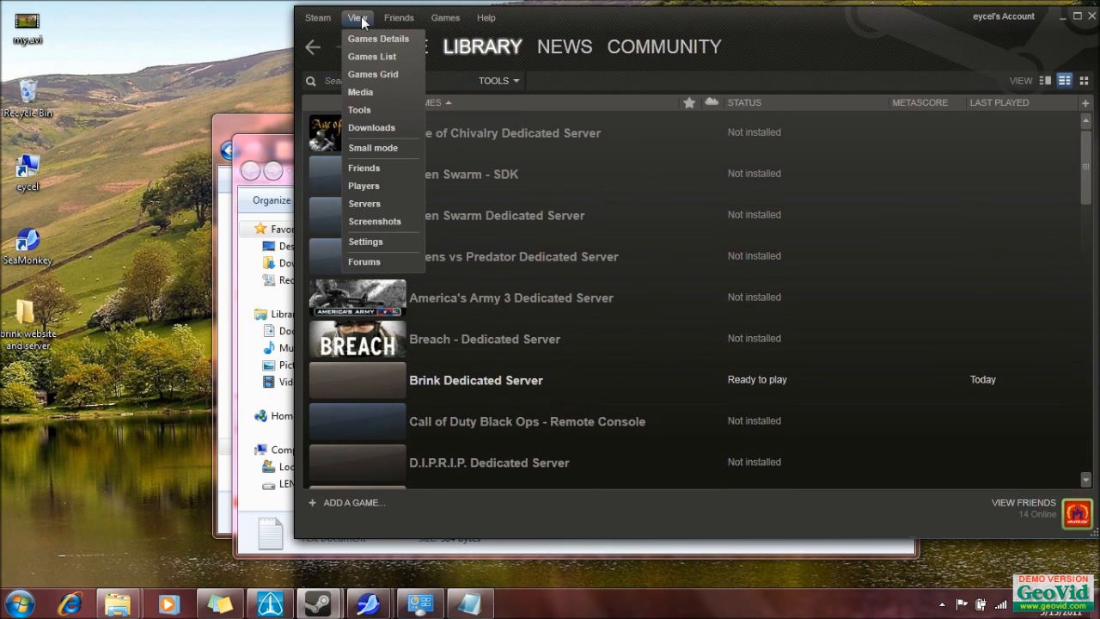
pyautogui.click(373, 74)
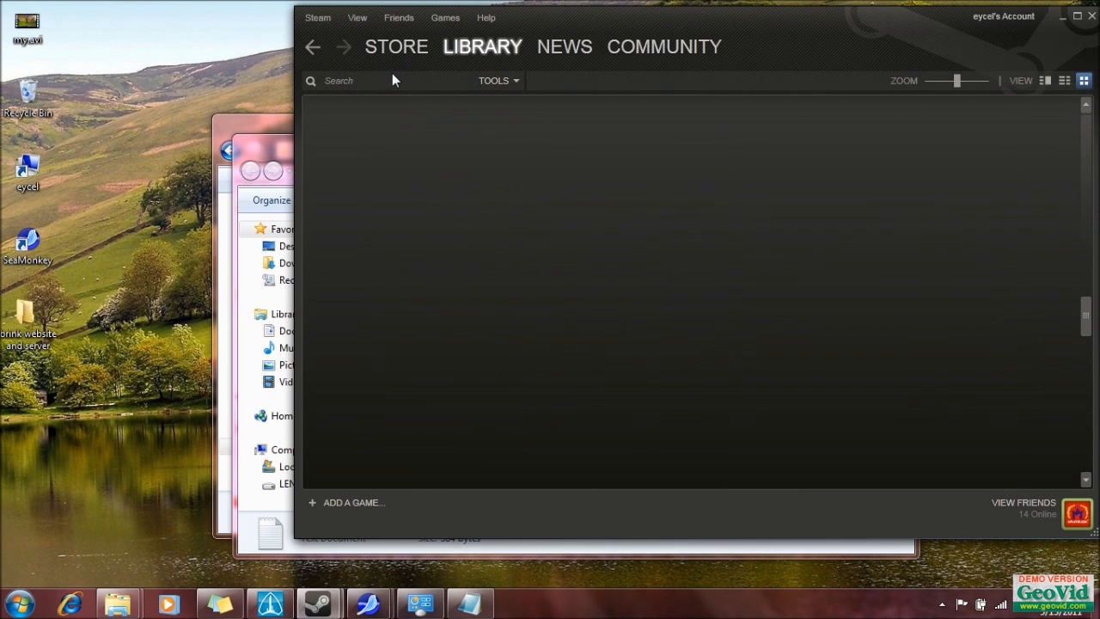
pyautogui.click(357, 18)
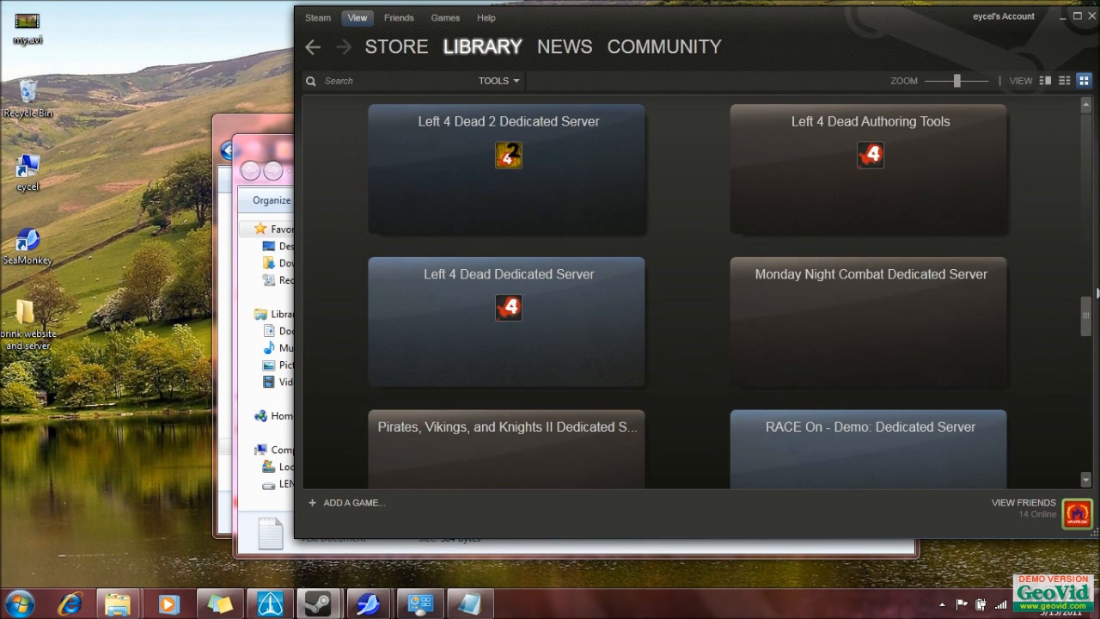
pyautogui.click(1046, 80)
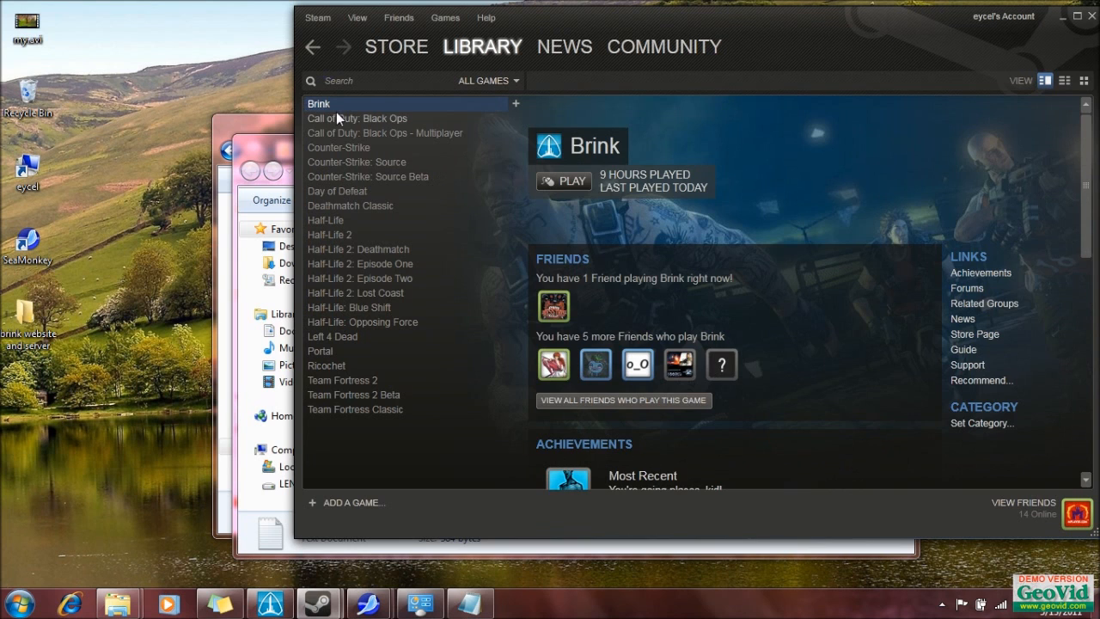
# - Select Brink in the library list and choose Properties from its context menu
pyautogui.click(367, 176)
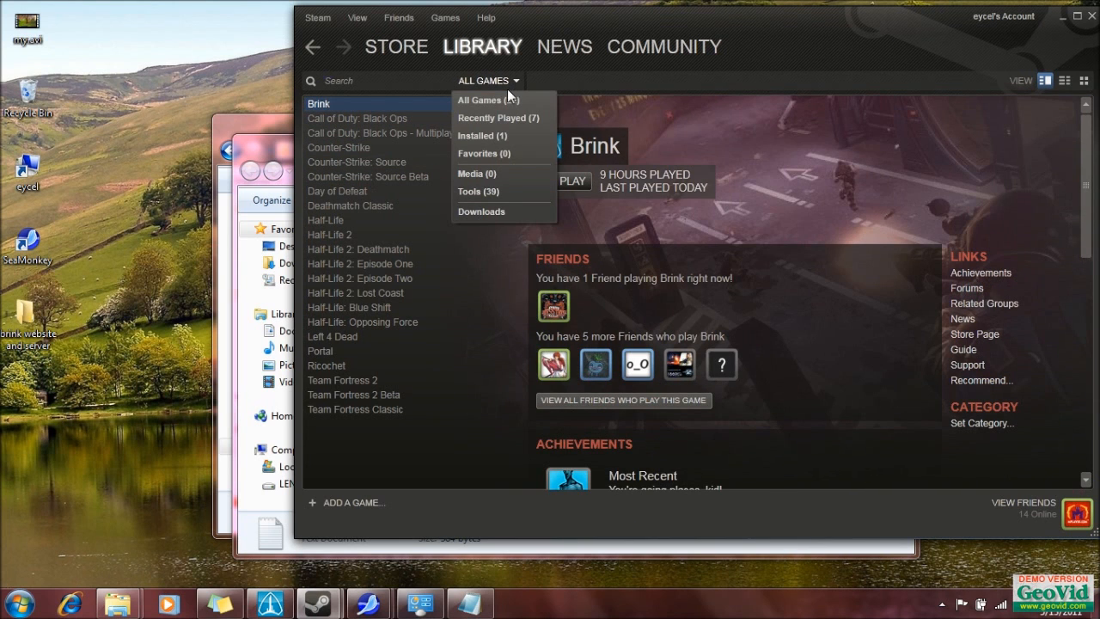
pyautogui.moveTo(491, 100)
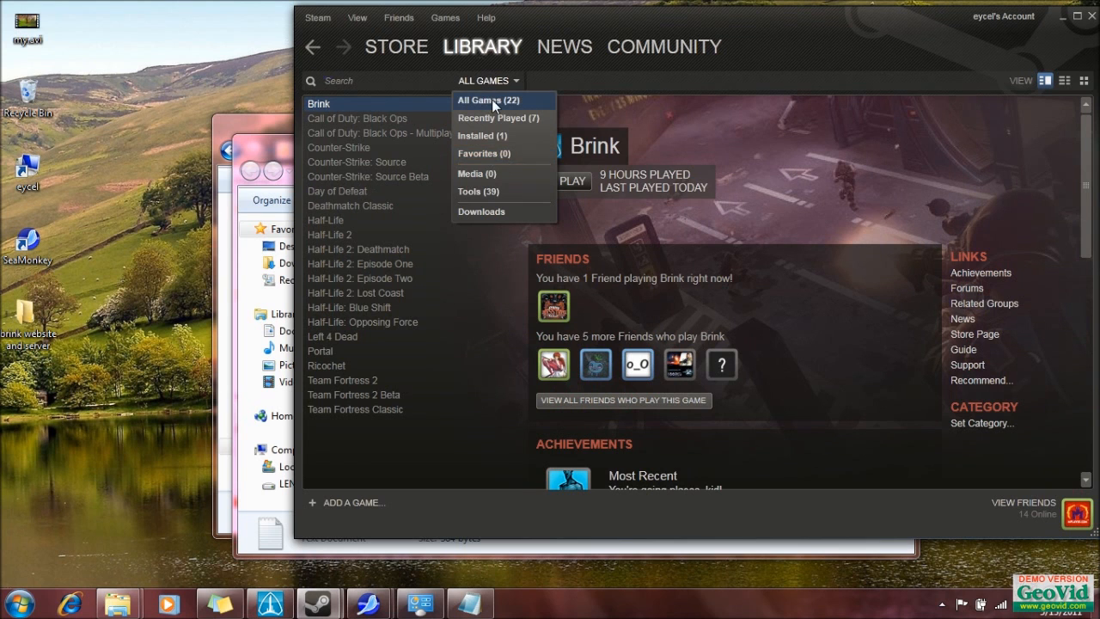
pyautogui.rightClick(327, 103)
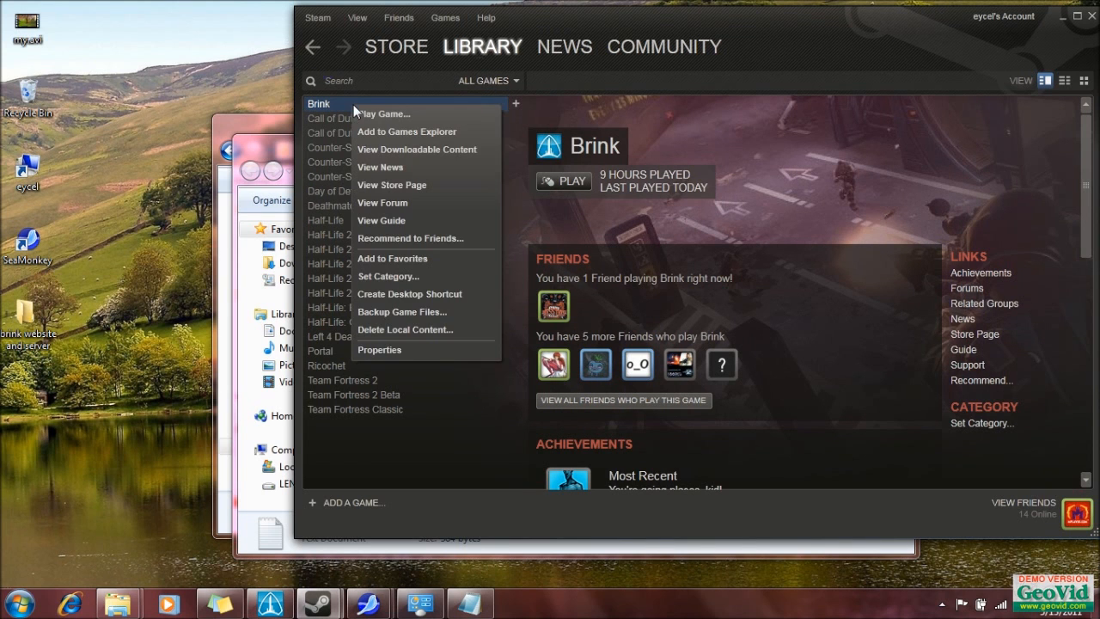
pyautogui.click(374, 355)
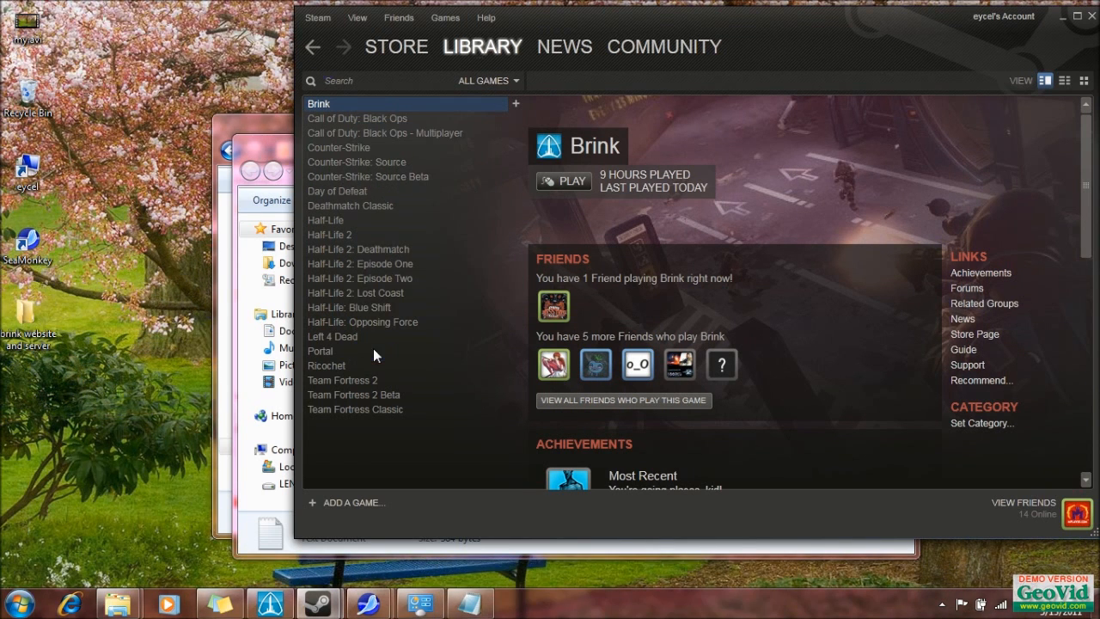
pyautogui.moveTo(539, 243)
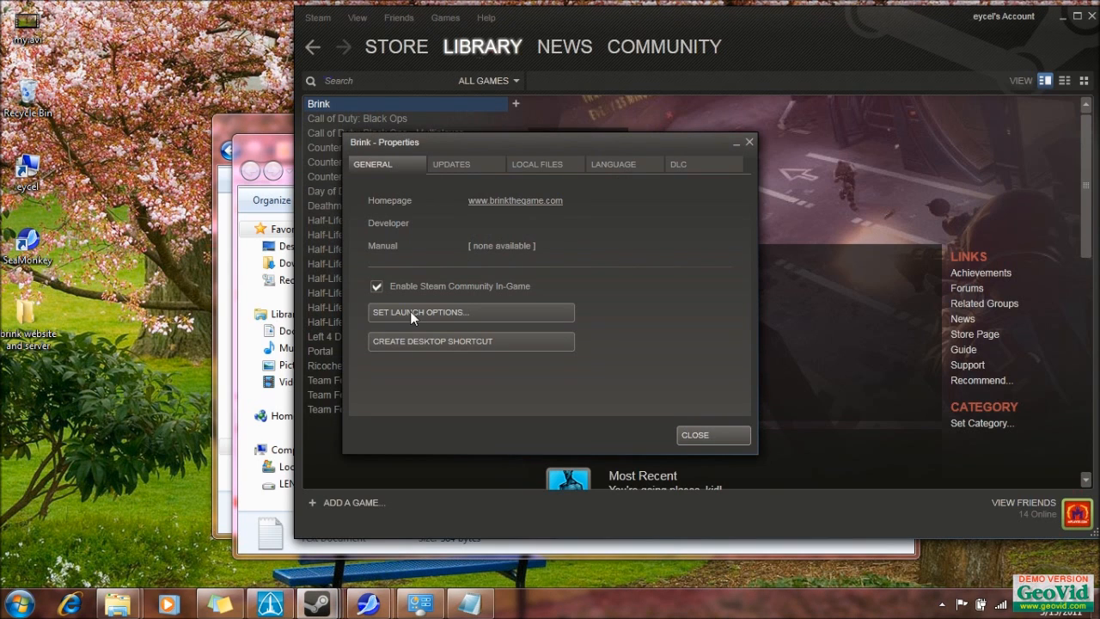
pyautogui.moveTo(438, 320)
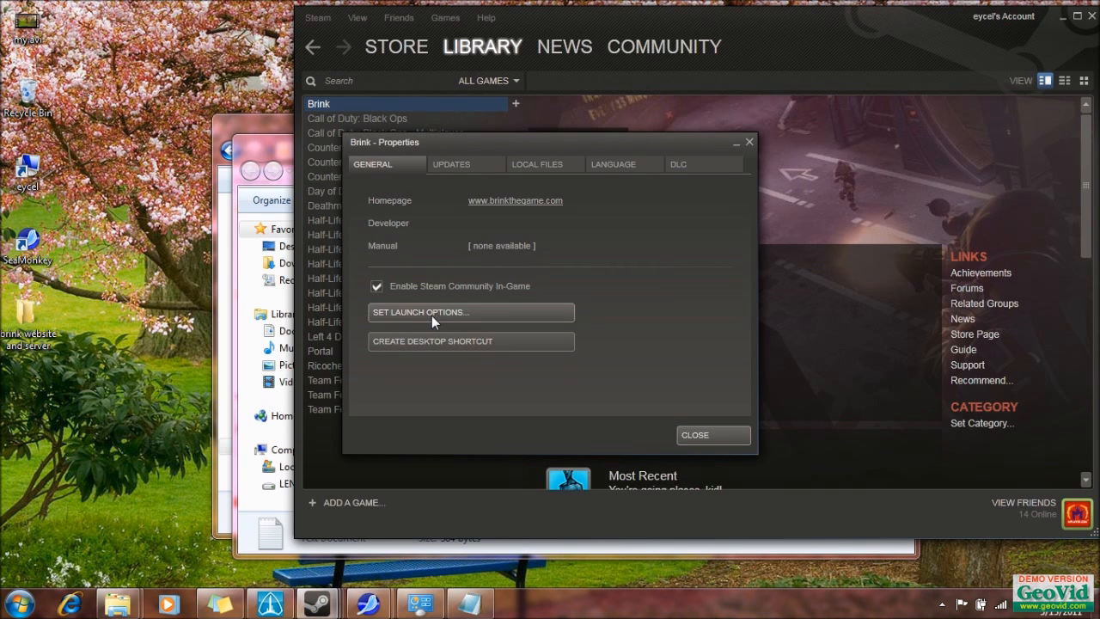
# - Add '+set win_allowMultipleInstances 1' to Brink's launch options, then close Properties
pyautogui.click(470, 312)
pyautogui.write('+set win_allowMultipleInstances 1')
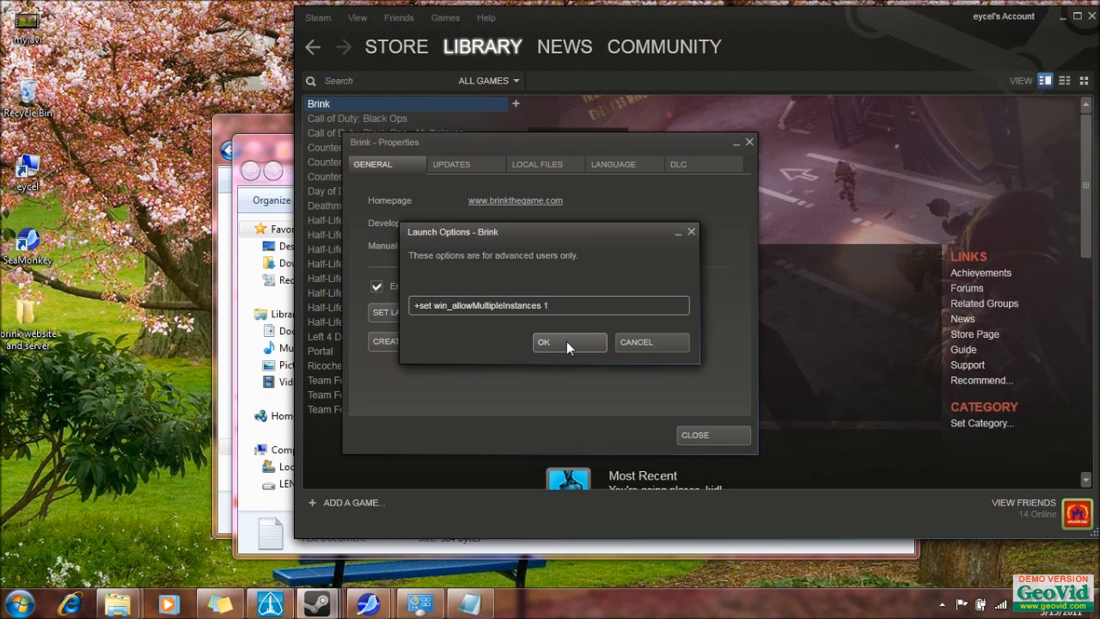
pyautogui.click(569, 342)
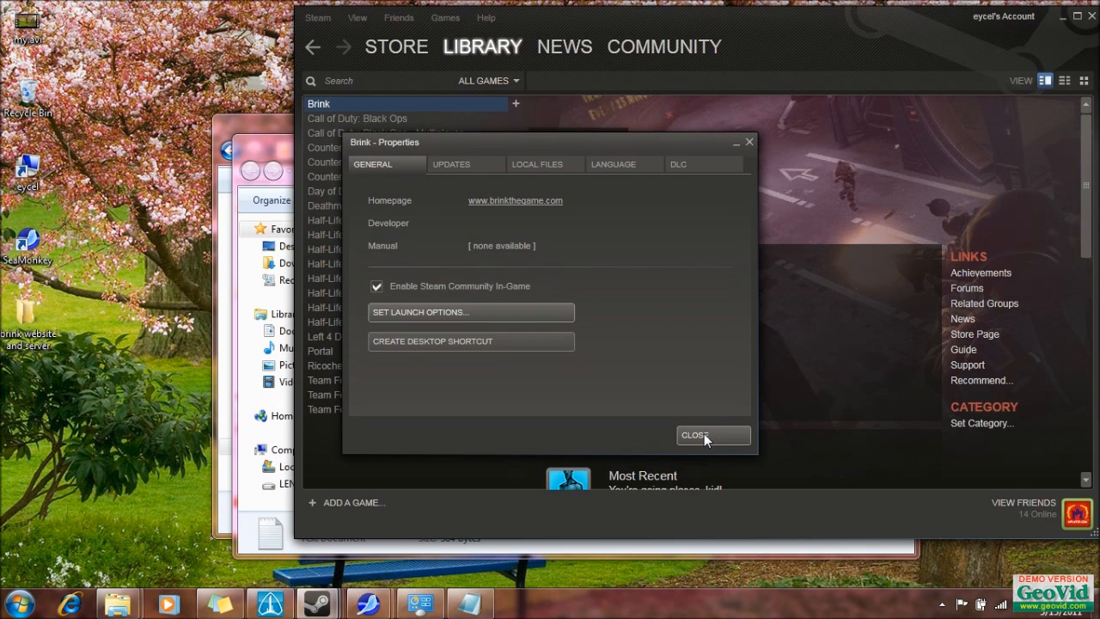
pyautogui.click(713, 435)
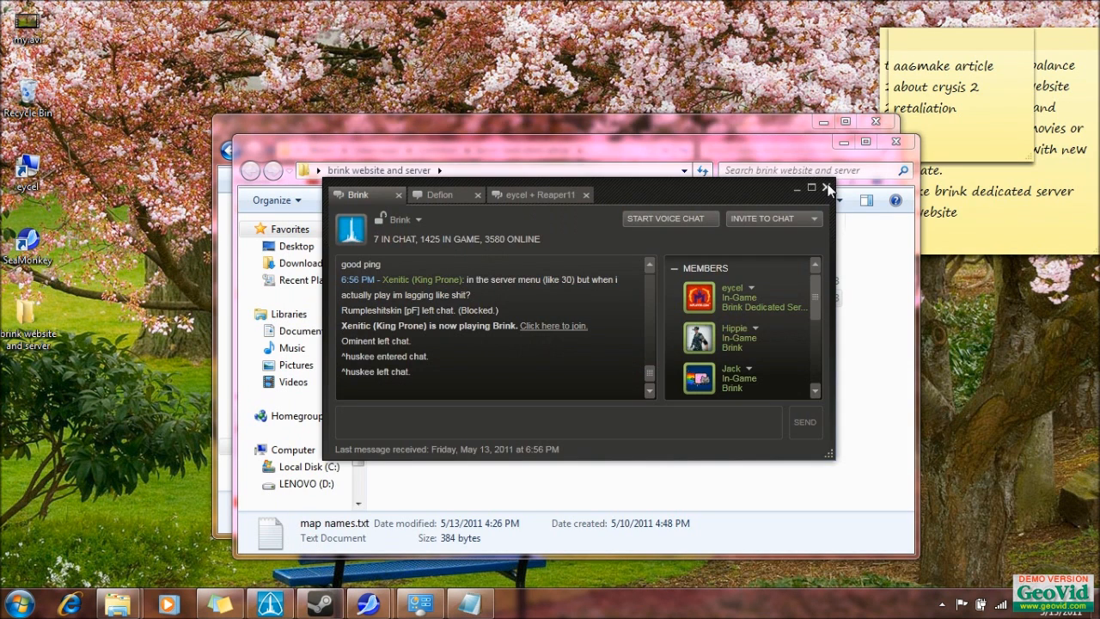
# - Close the Steam Brink group chat, then expand the tray's hidden icons
pyautogui.click(828, 187)
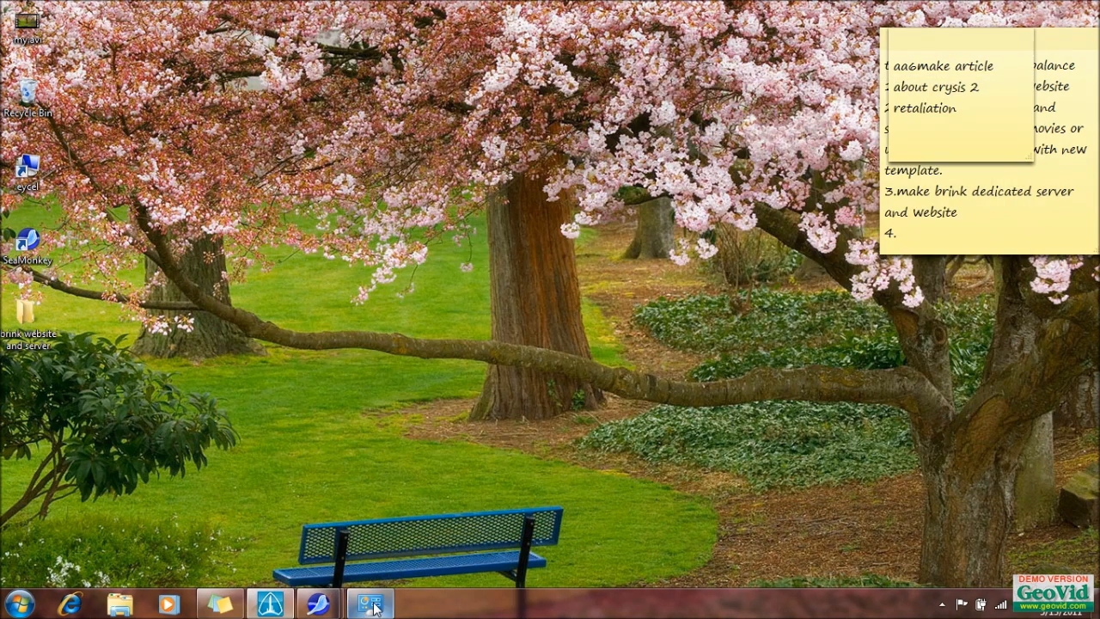
pyautogui.click(373, 602)
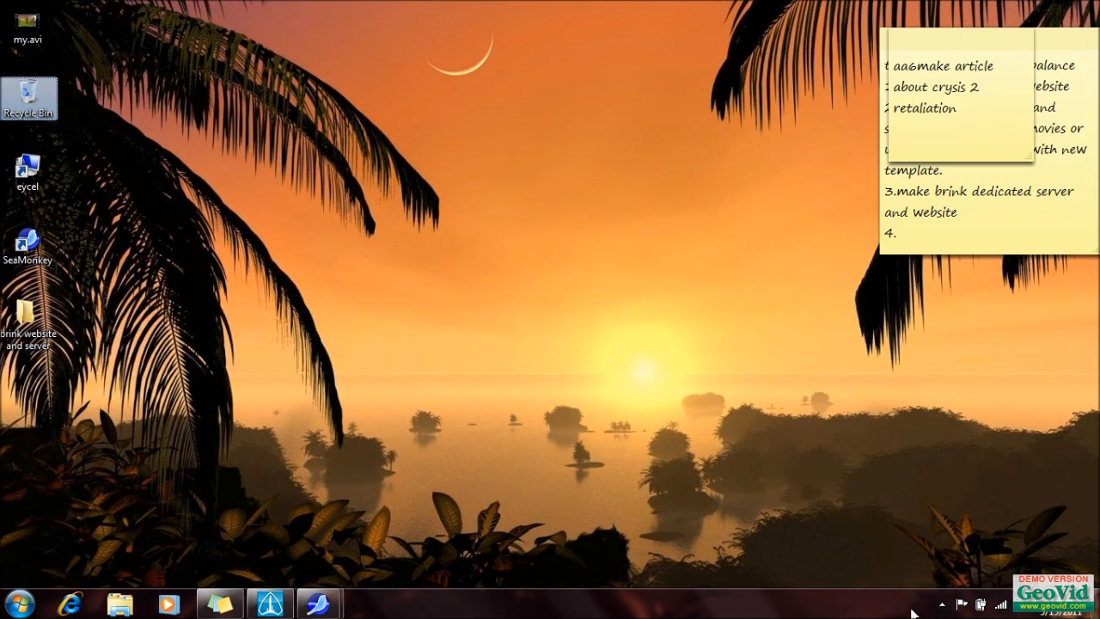
pyautogui.click(942, 618)
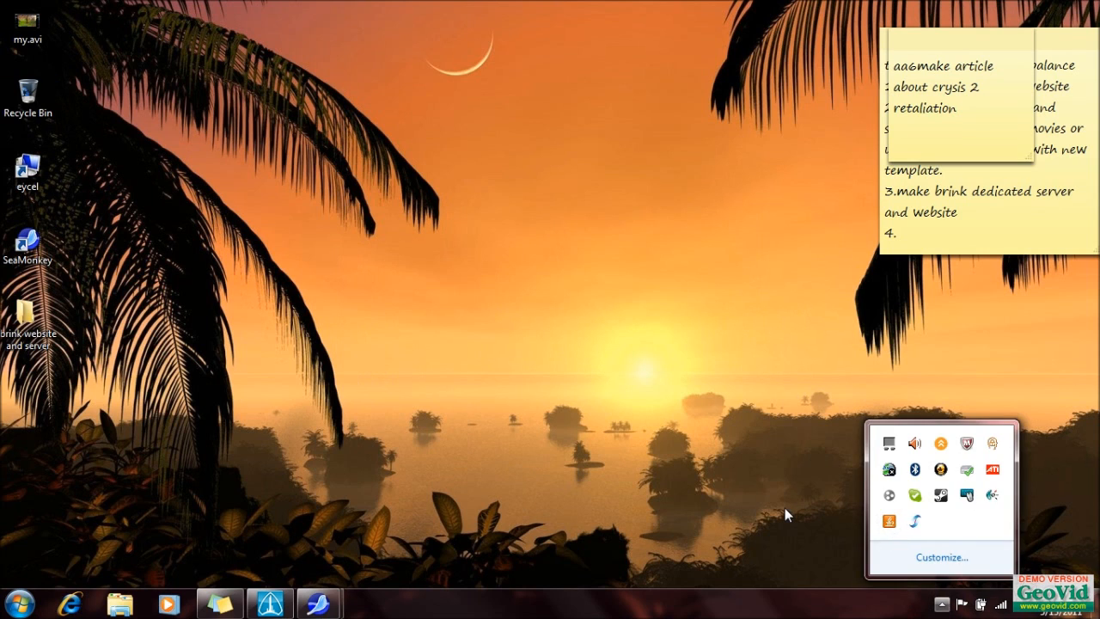